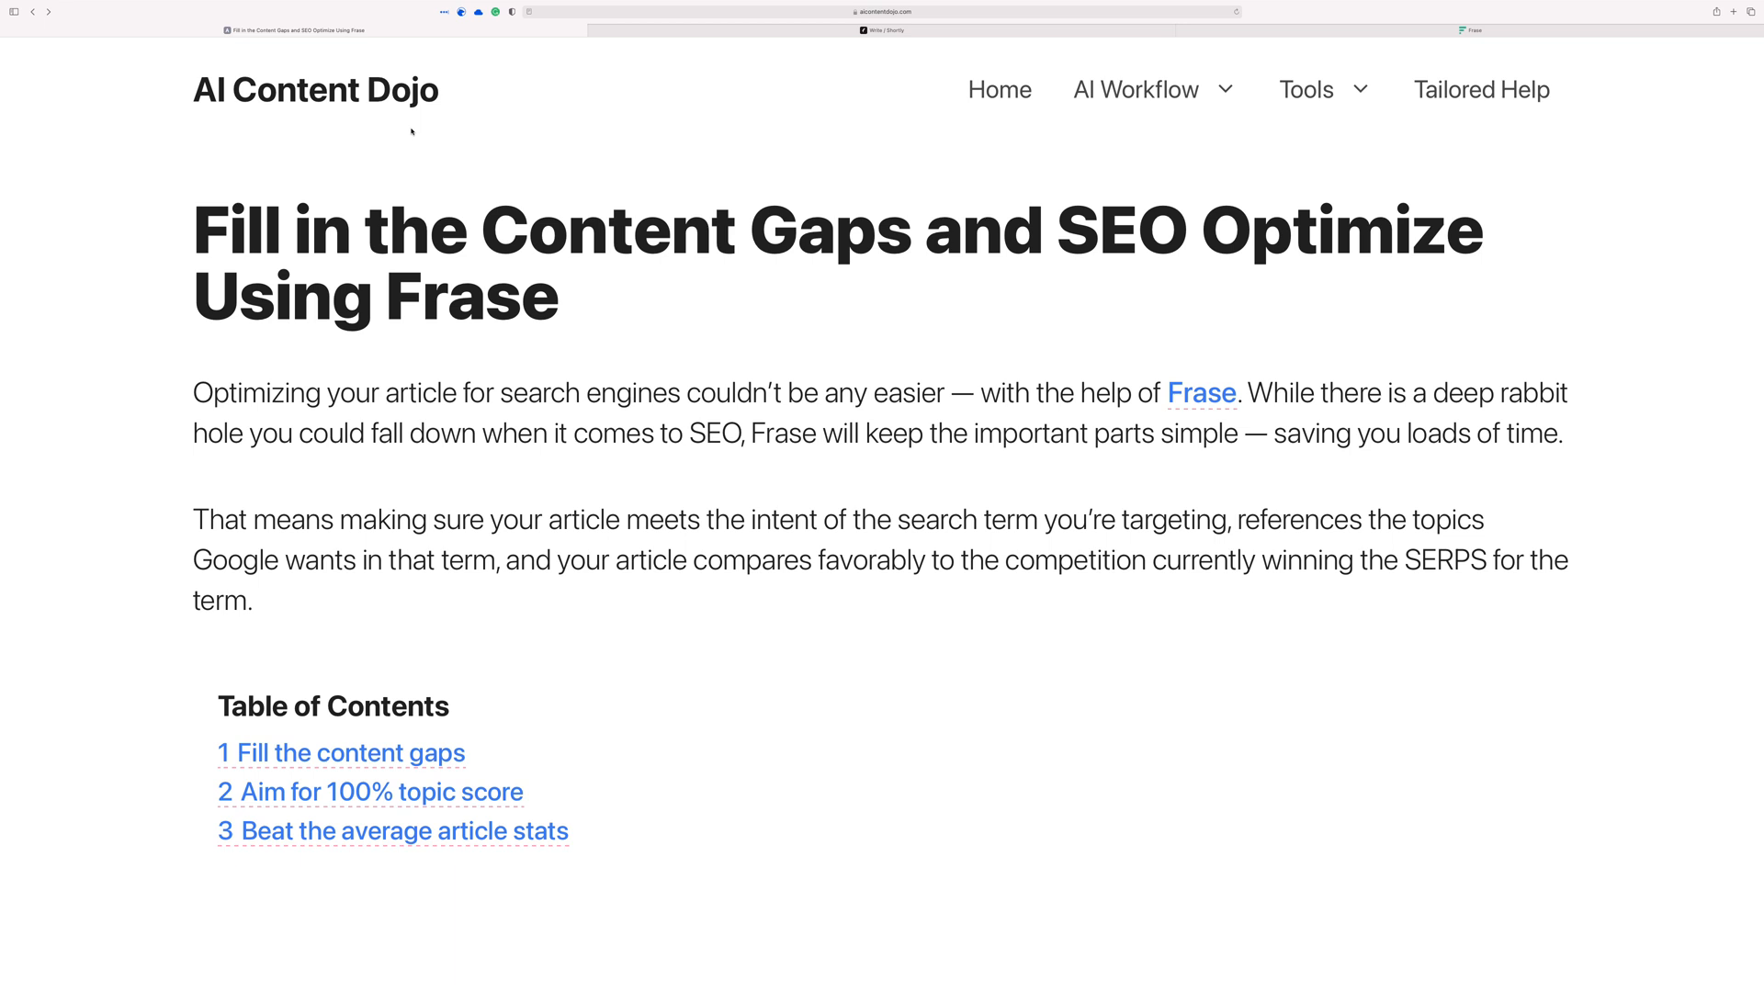
# - Scroll down and open the Tokyo Tower document's content brief in Frase
pyautogui.scroll(-3)
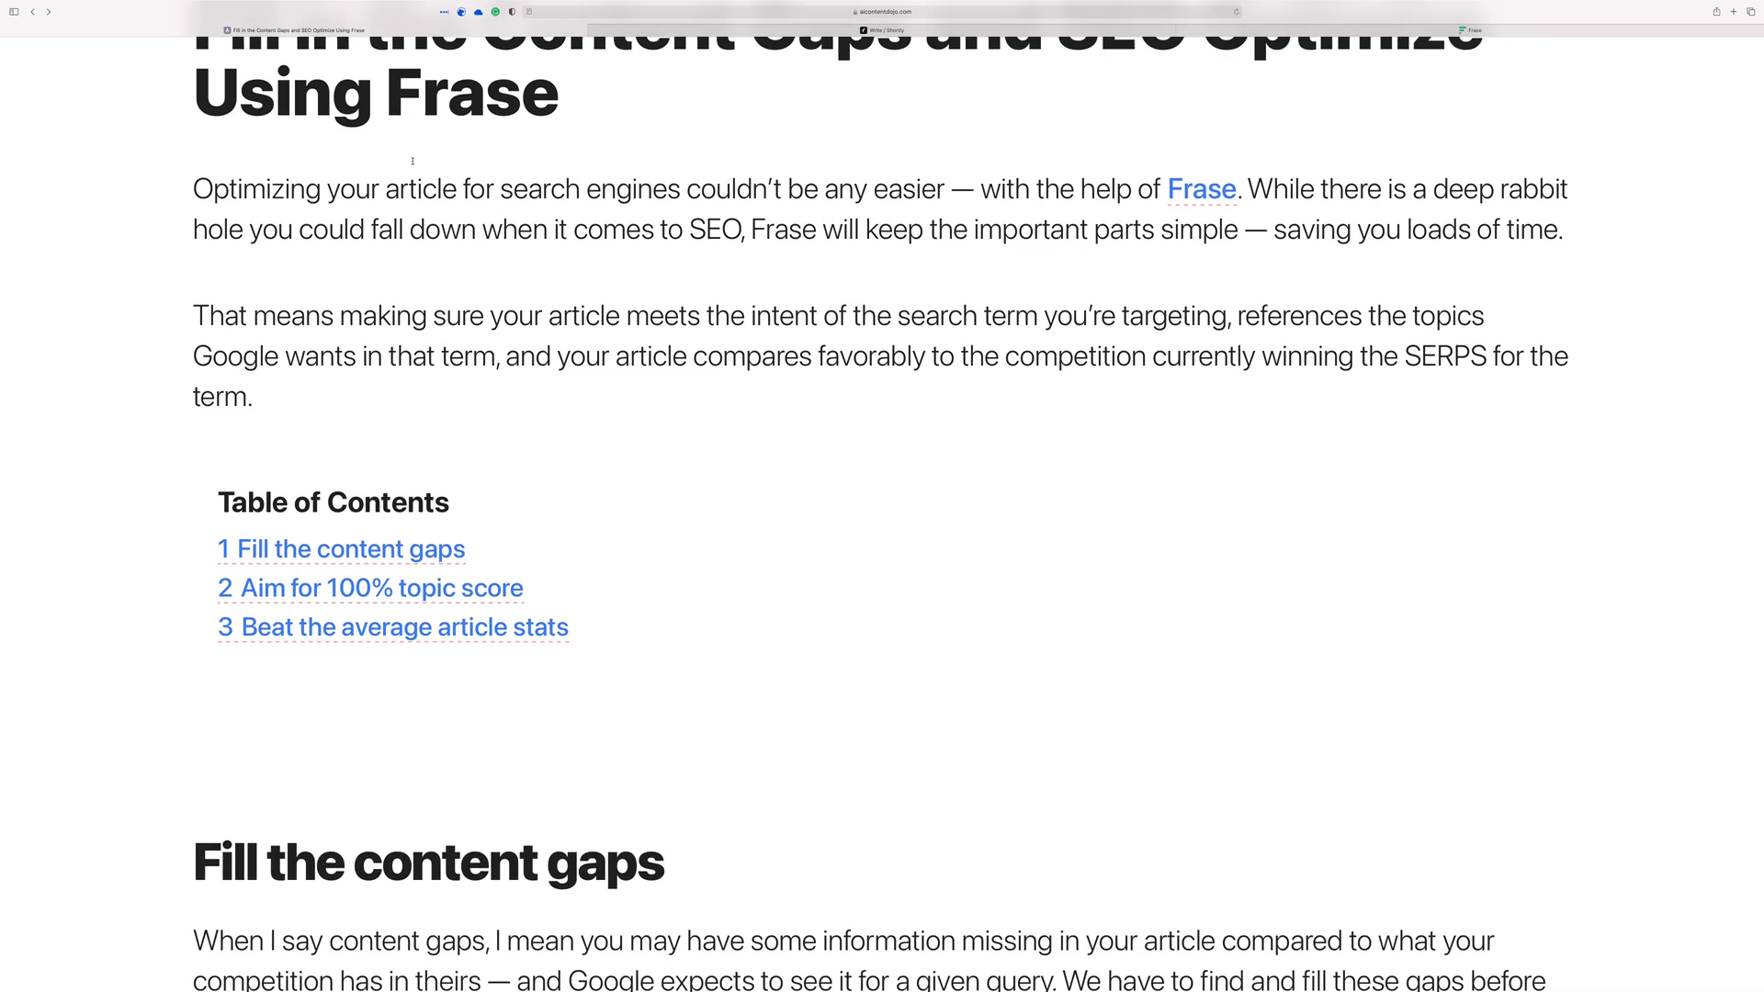
pyautogui.scroll(-3)
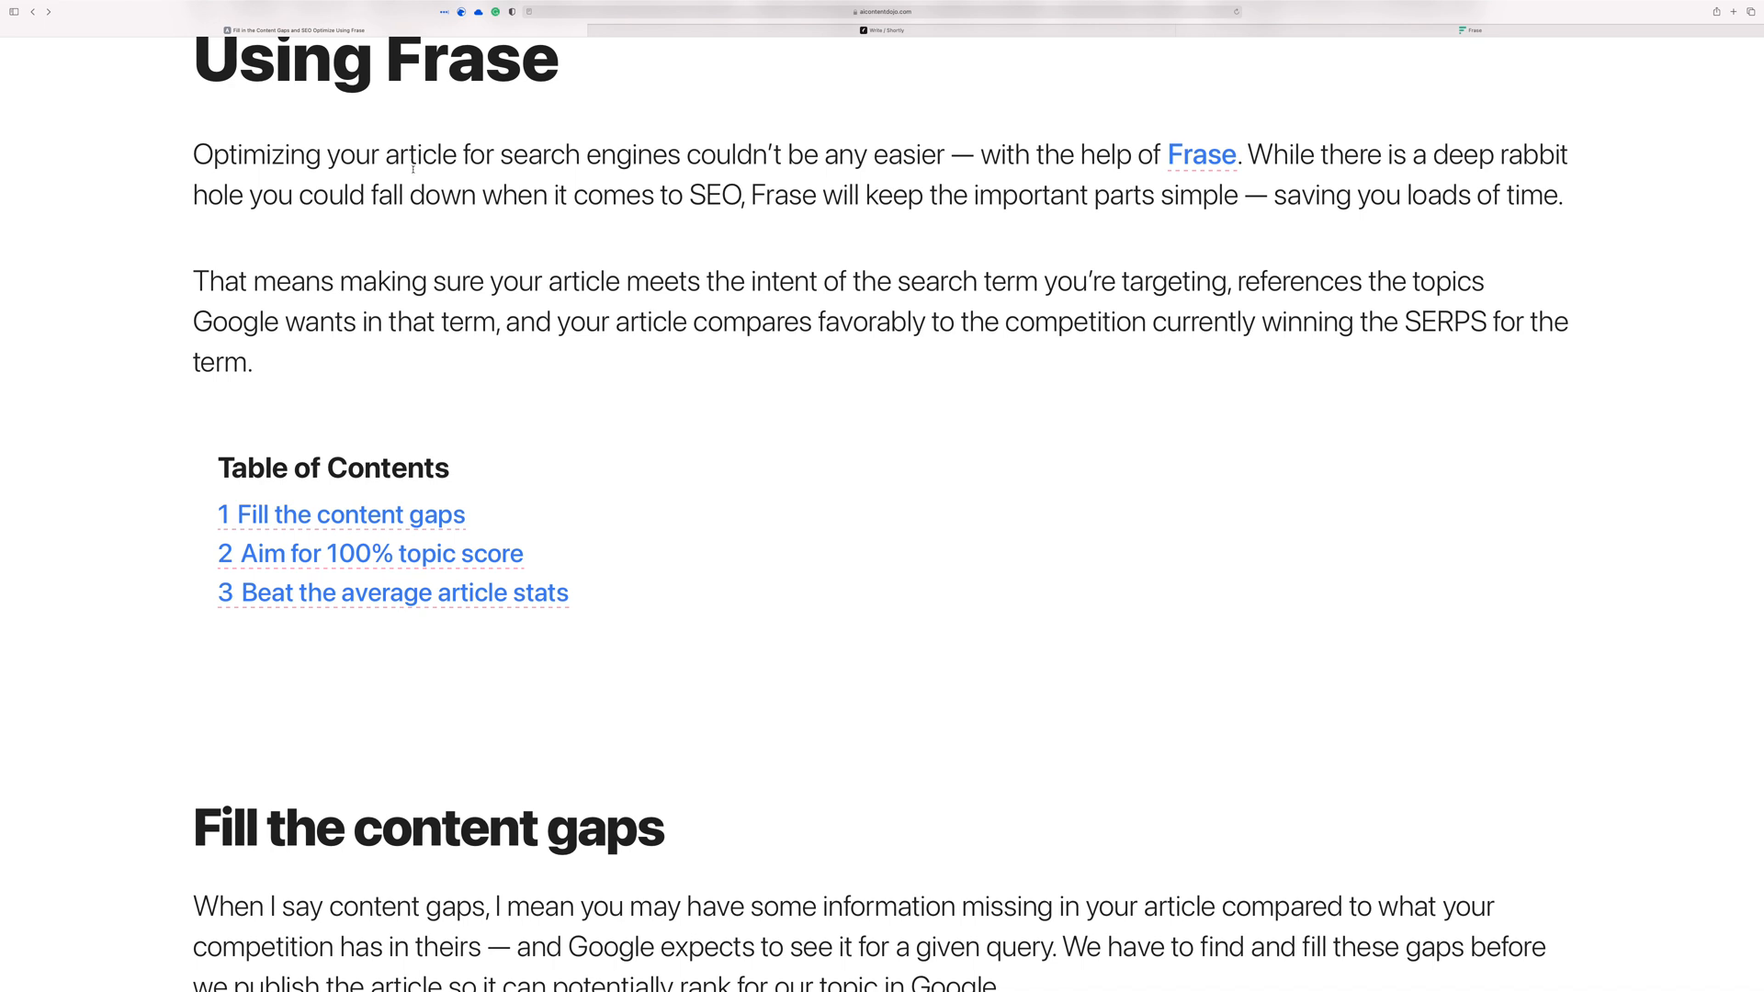
pyautogui.scroll(-3)
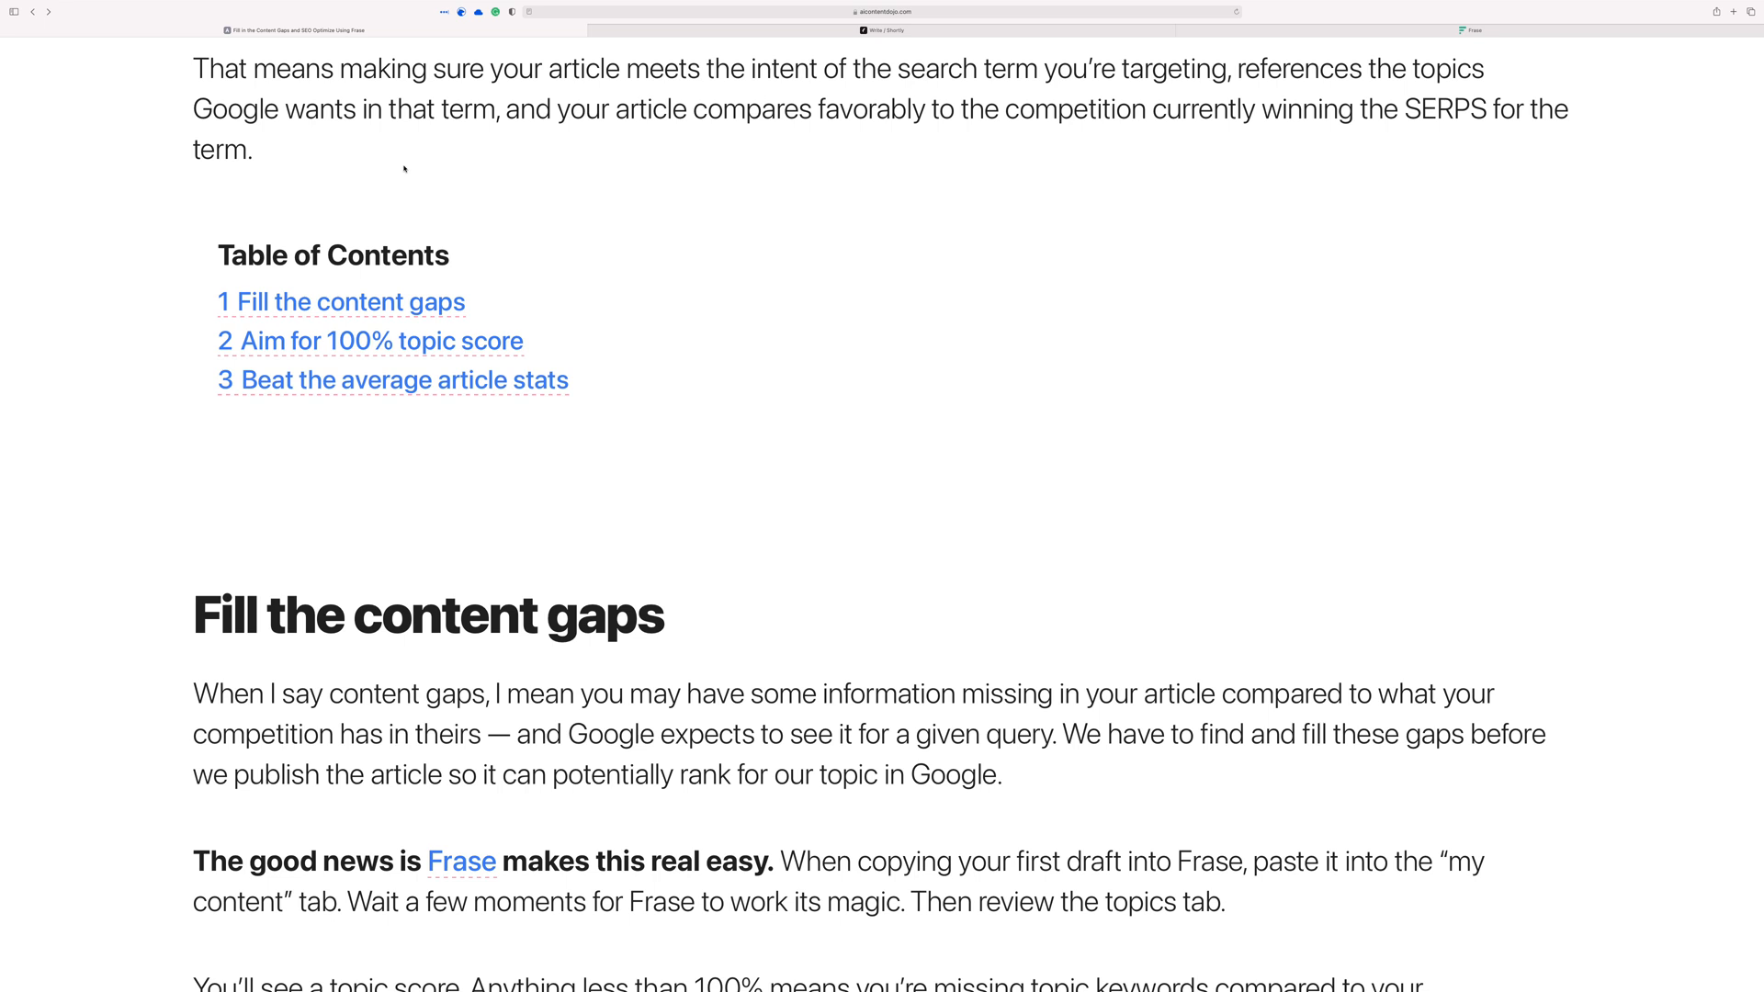
pyautogui.moveTo(397, 171)
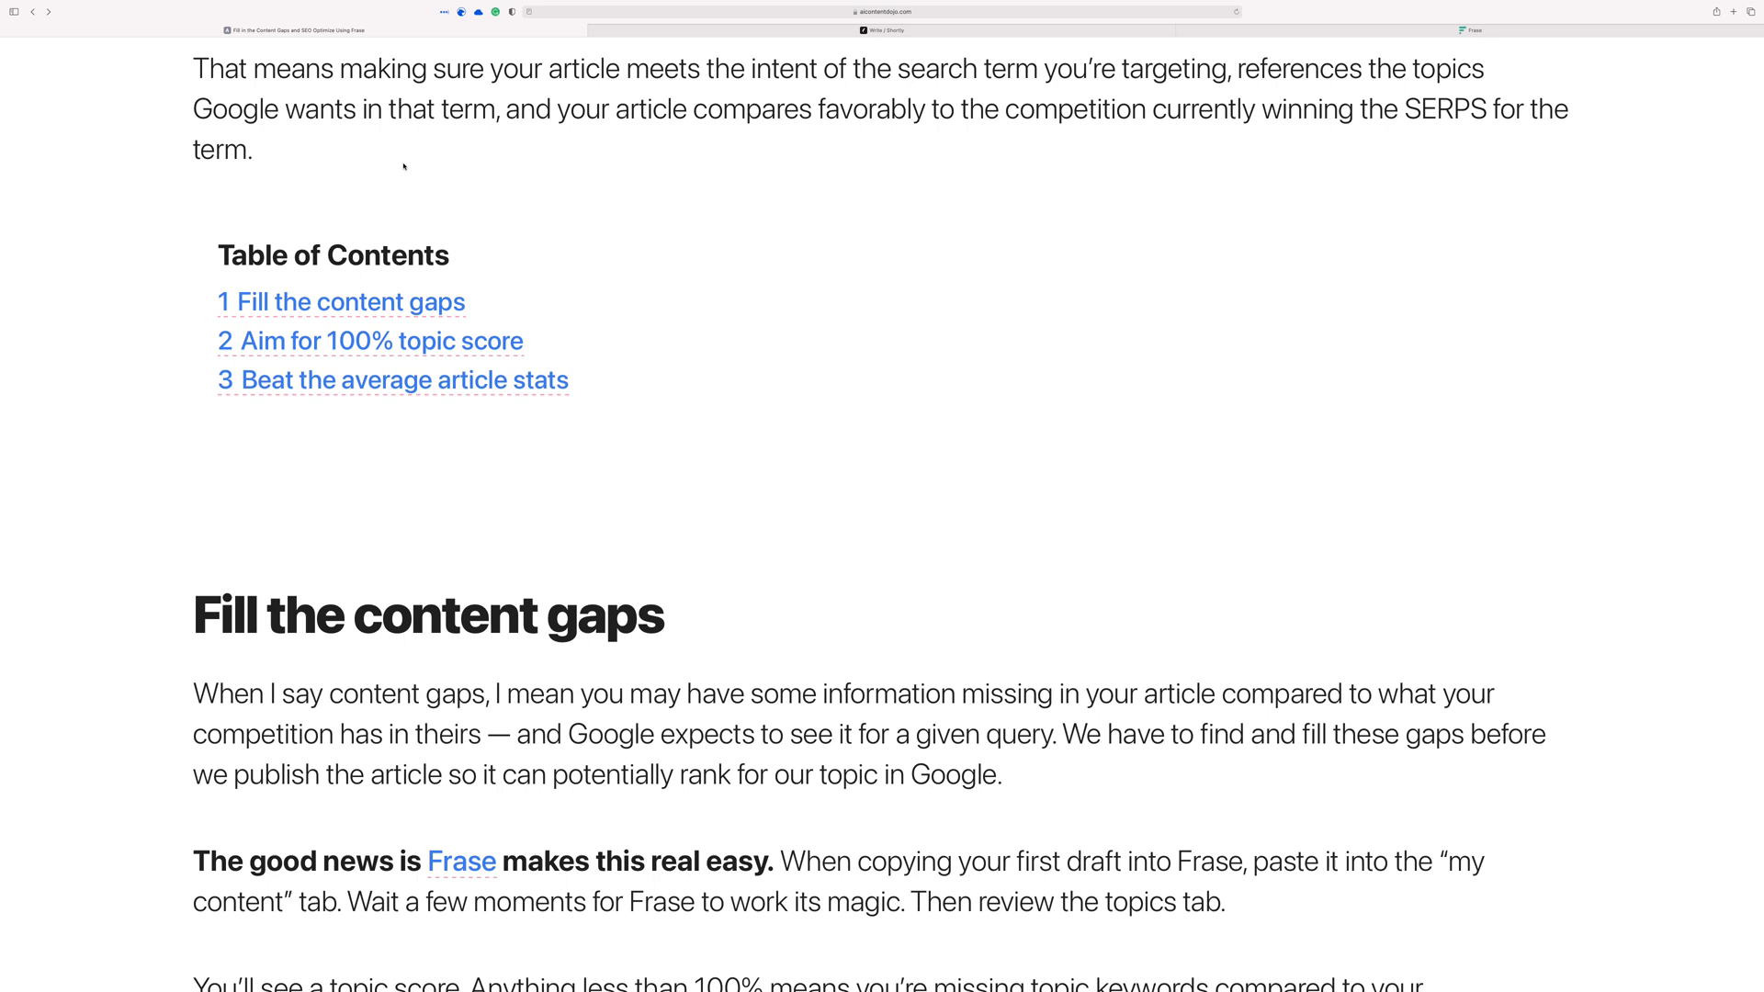
pyautogui.scroll(-3)
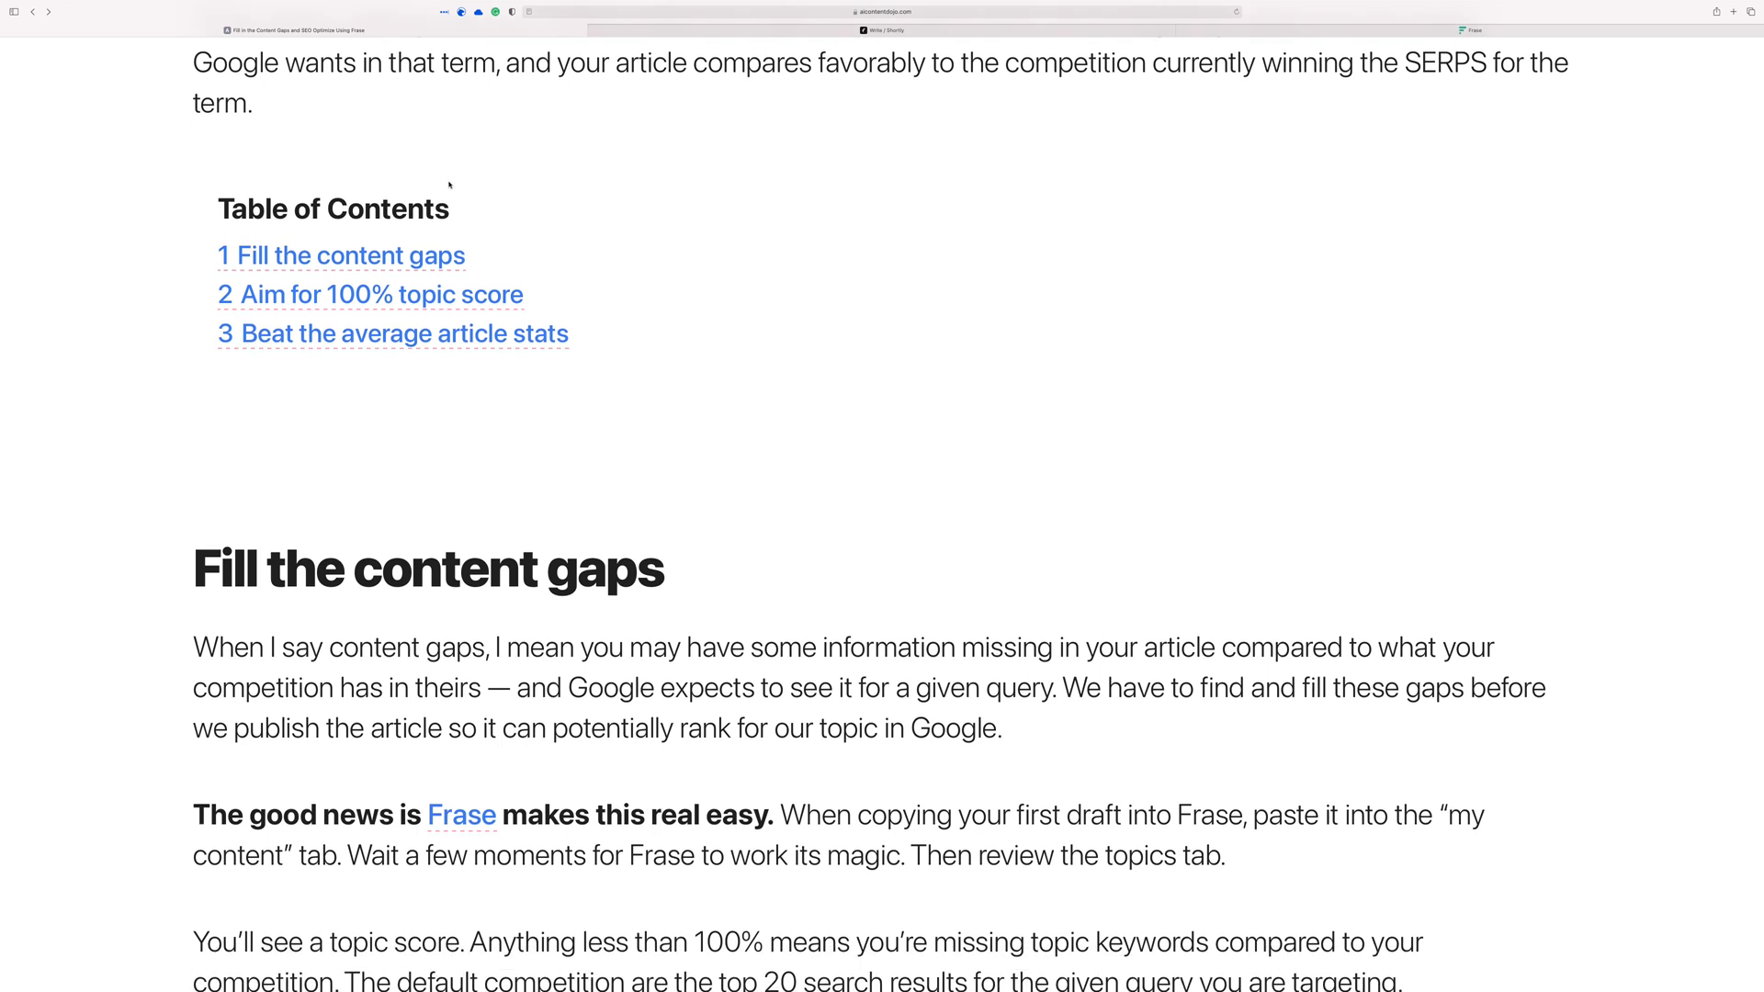
pyautogui.click(341, 255)
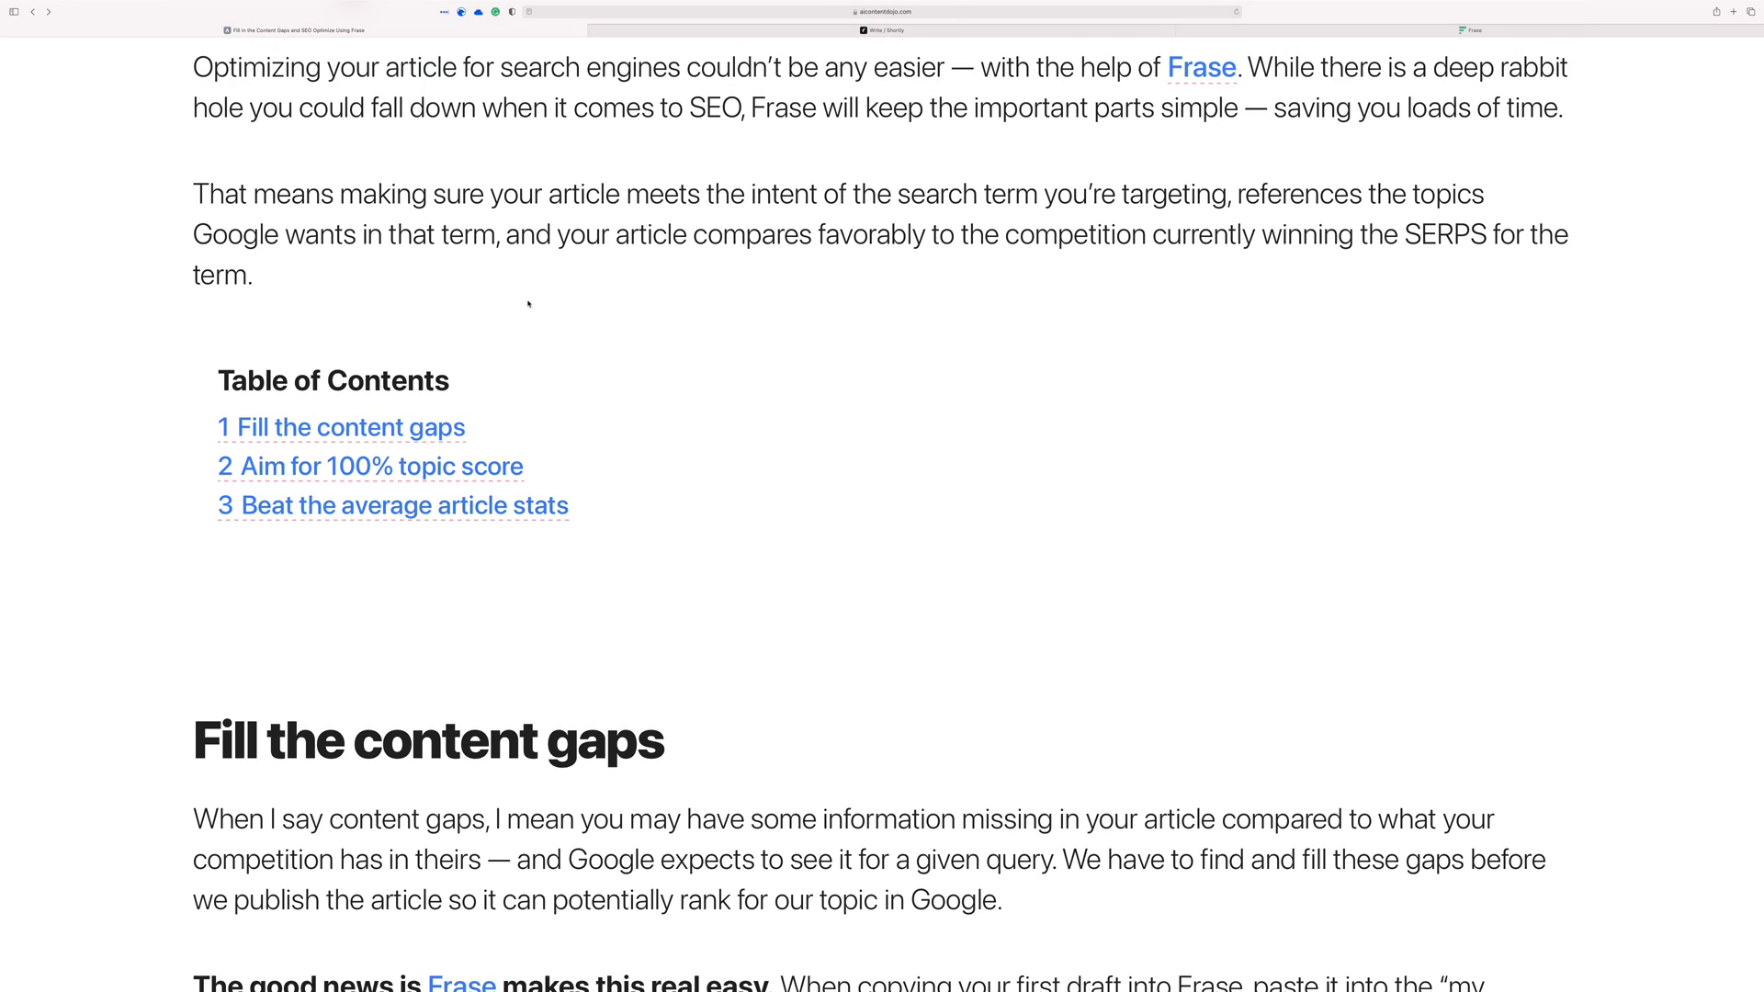
pyautogui.moveTo(539, 325)
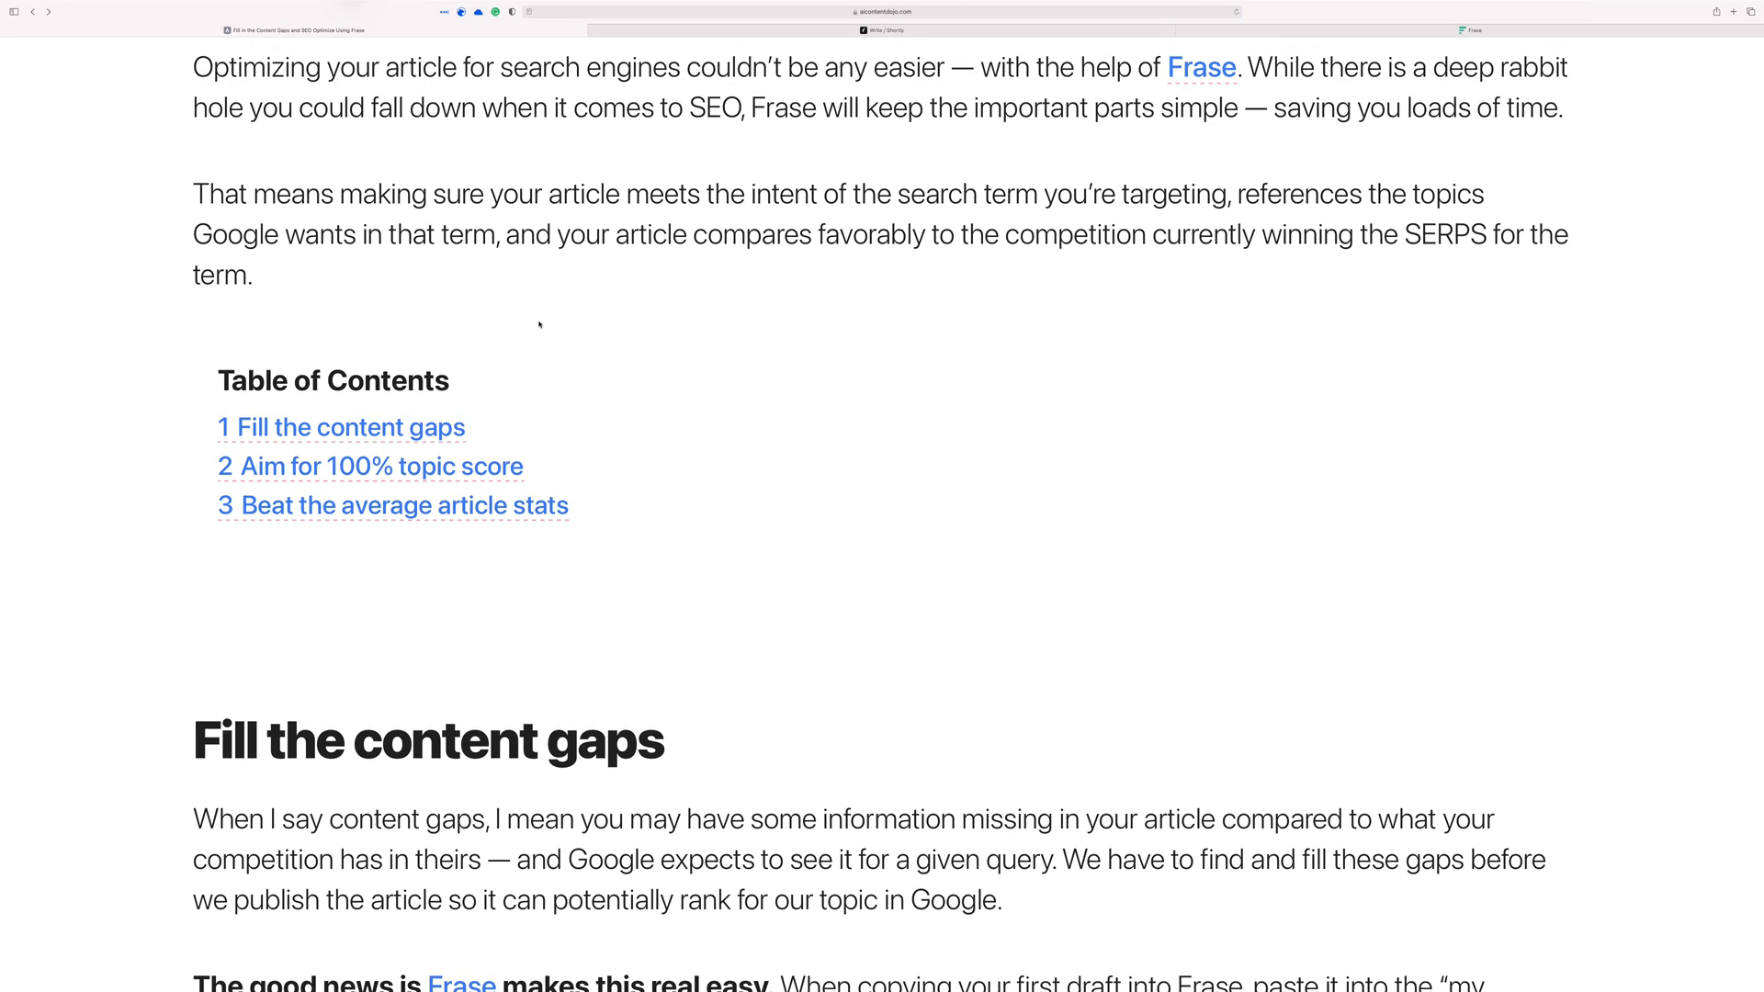
# - Review the Top Results overview's average stats, including the 574-word average, down the brief
pyautogui.scroll(-3)
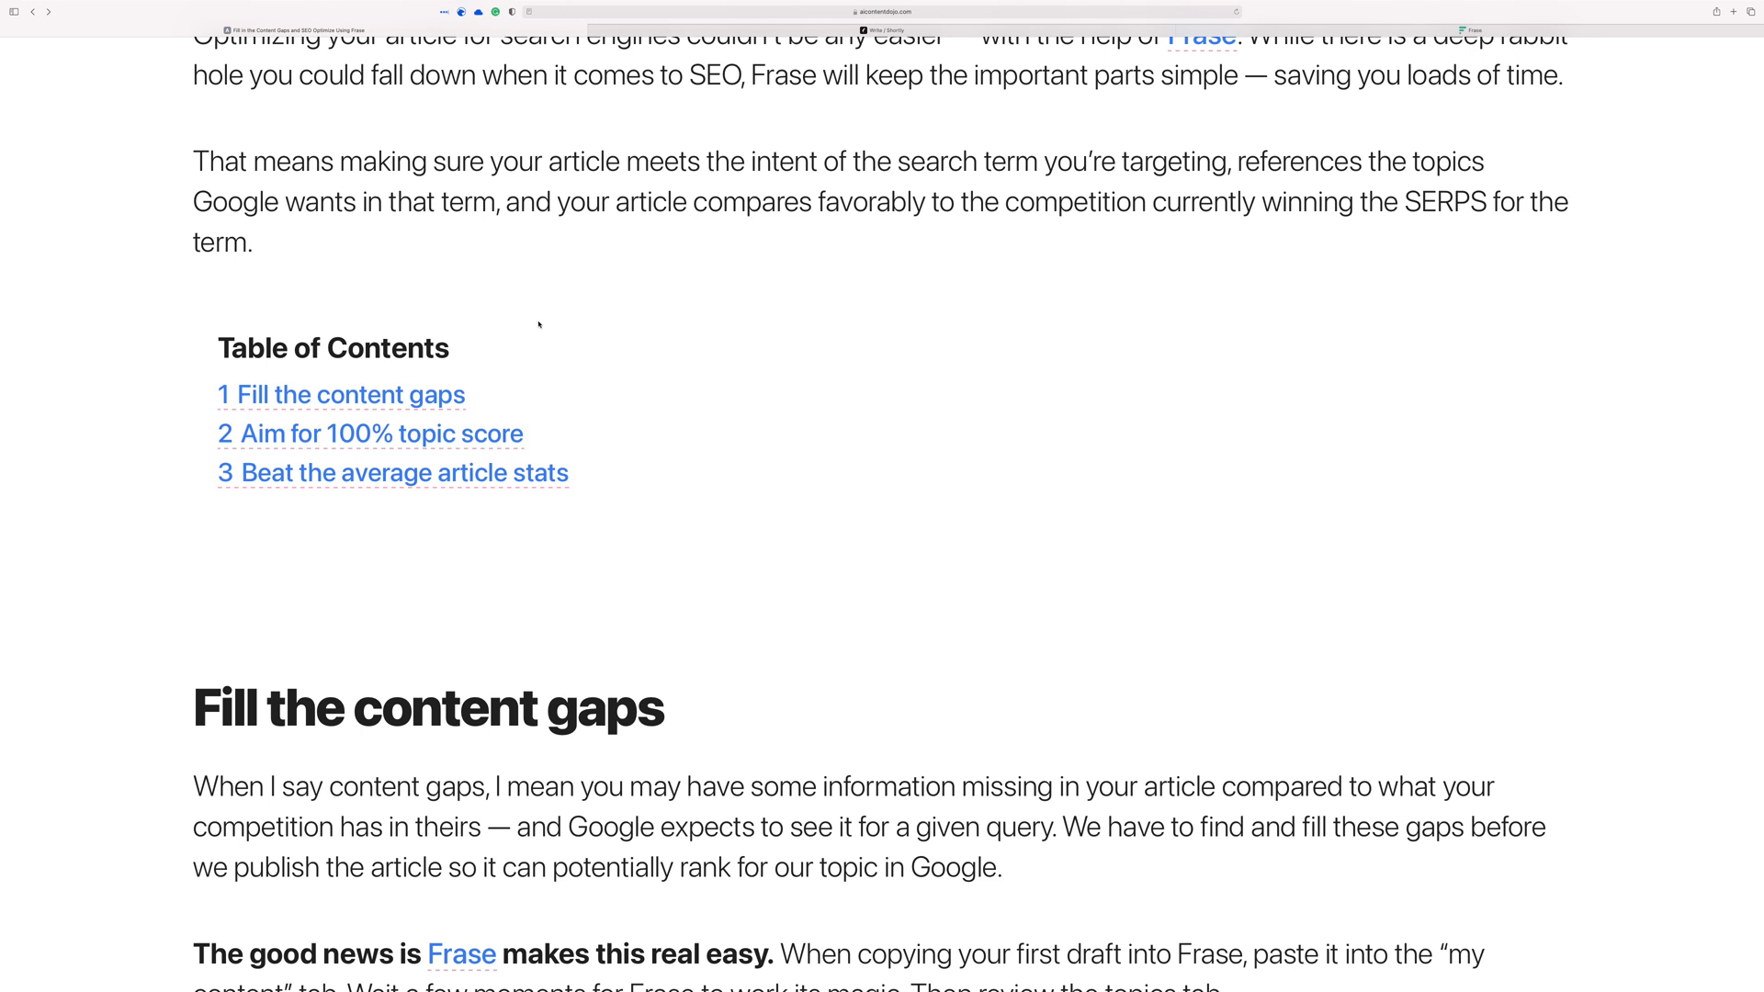
pyautogui.scroll(-3)
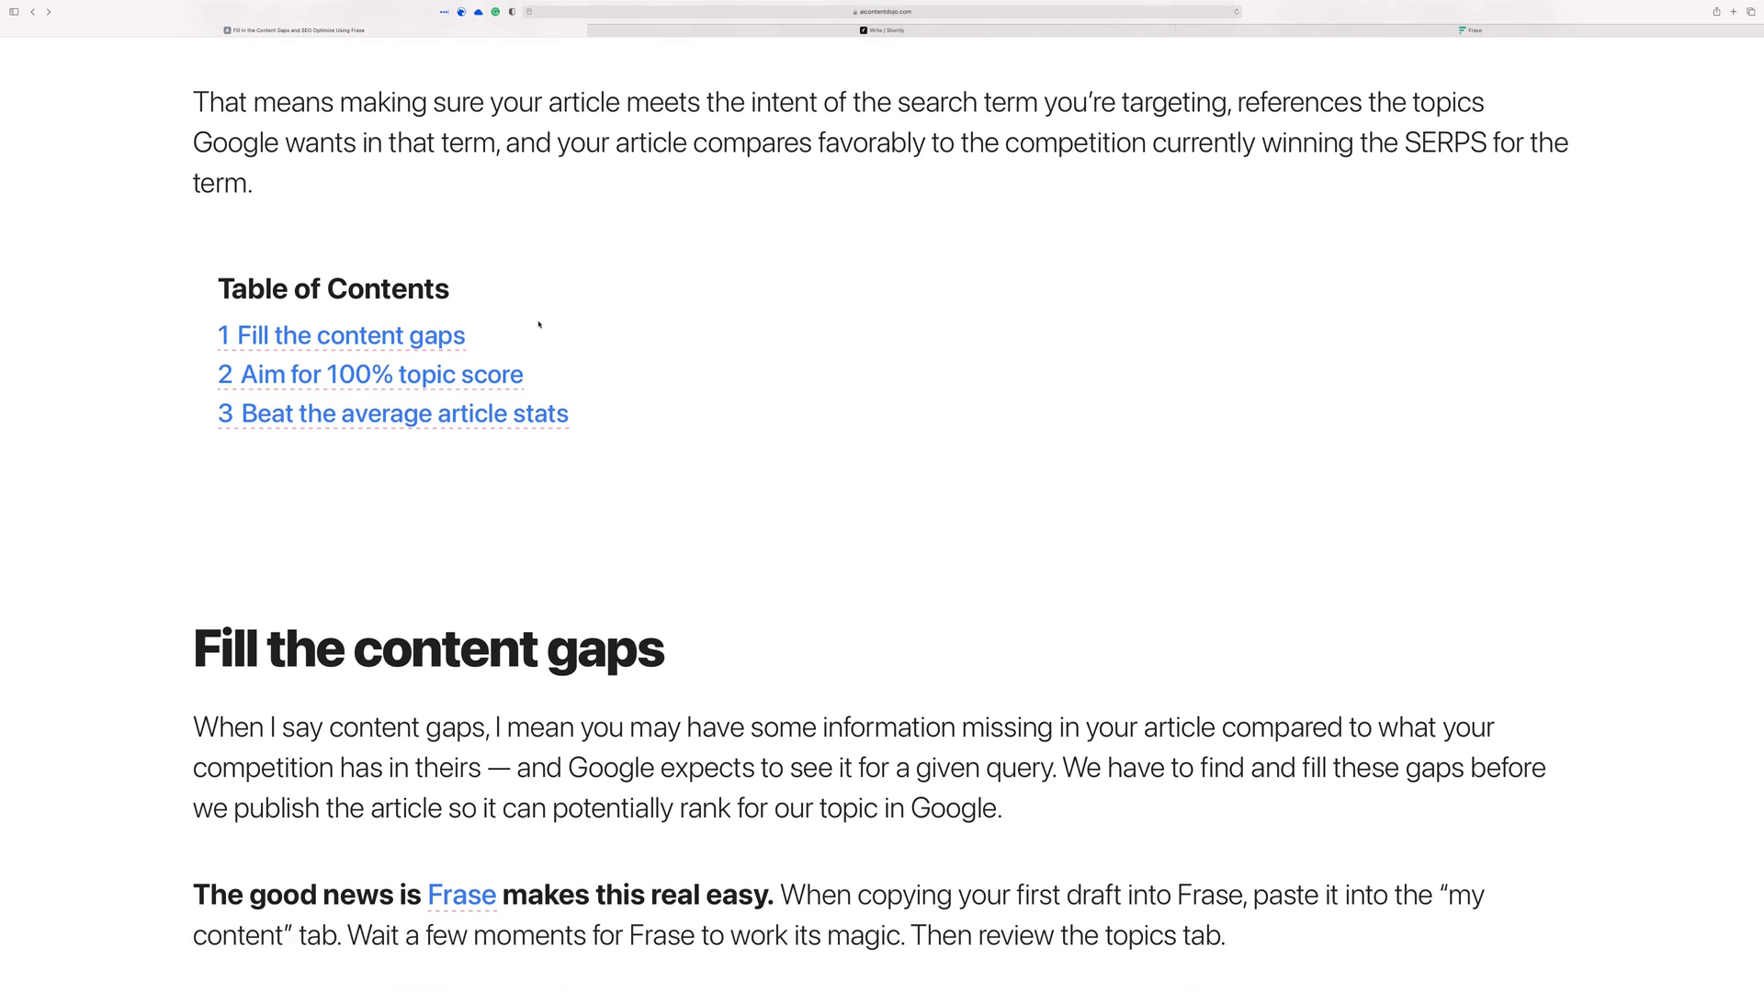
pyautogui.scroll(-3)
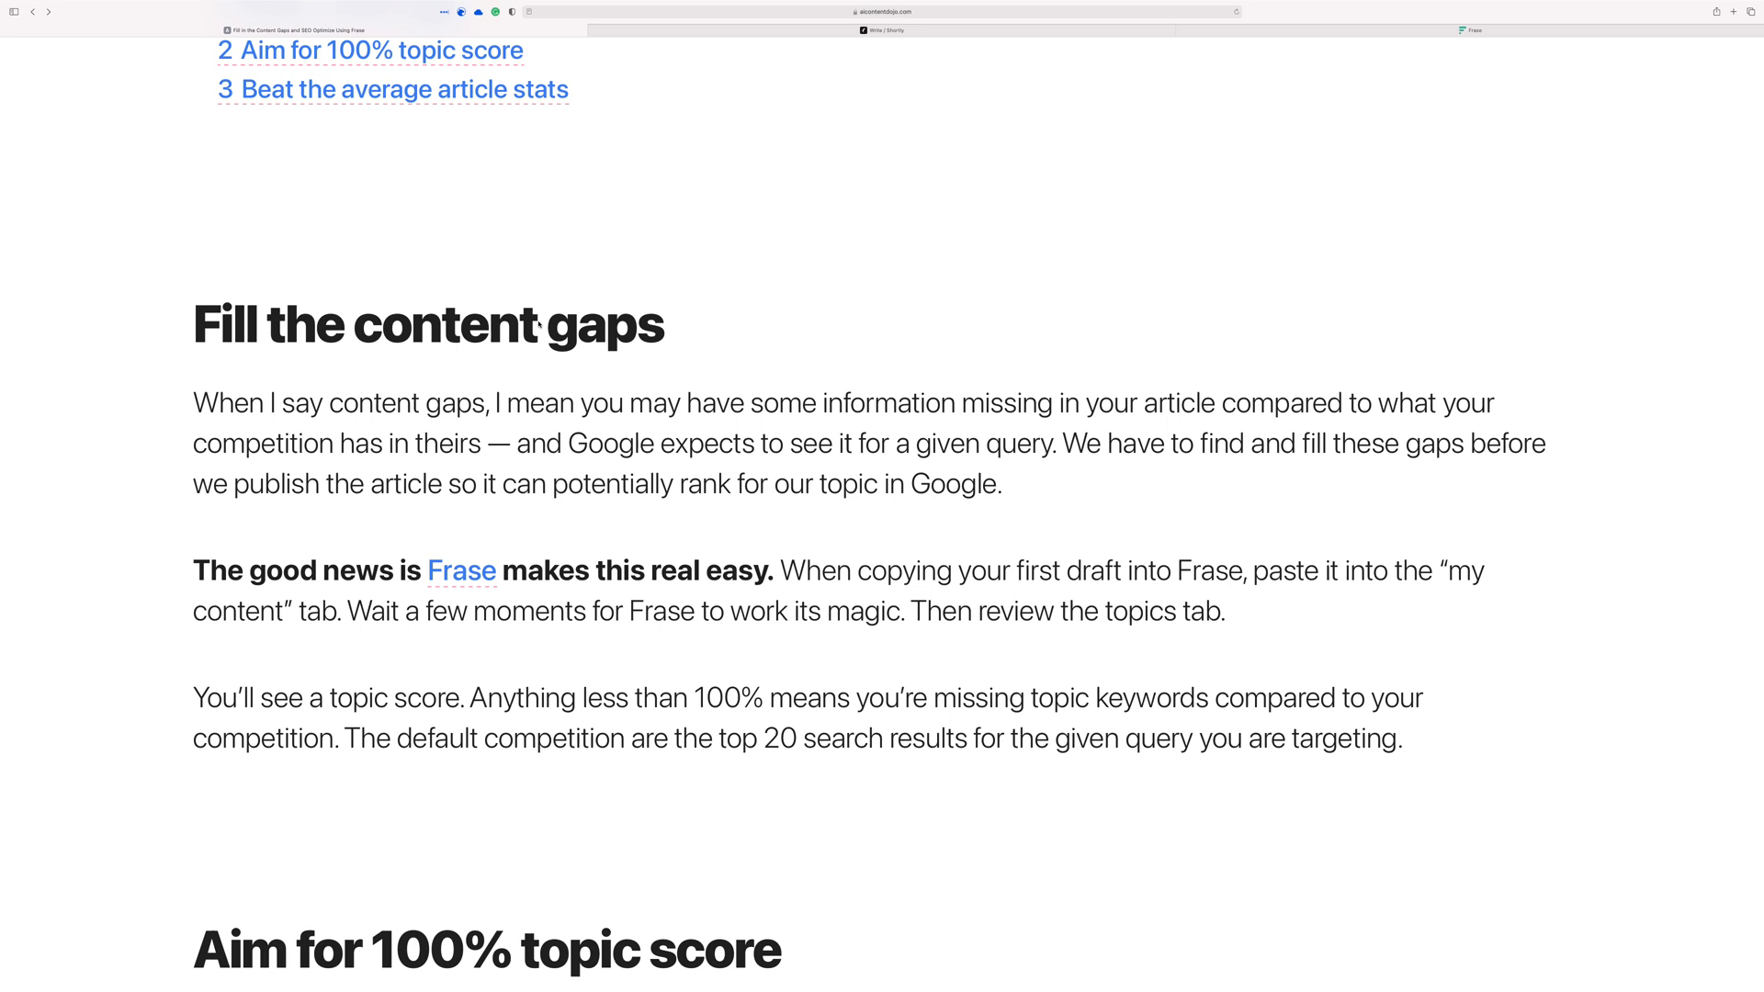
pyautogui.scroll(-3)
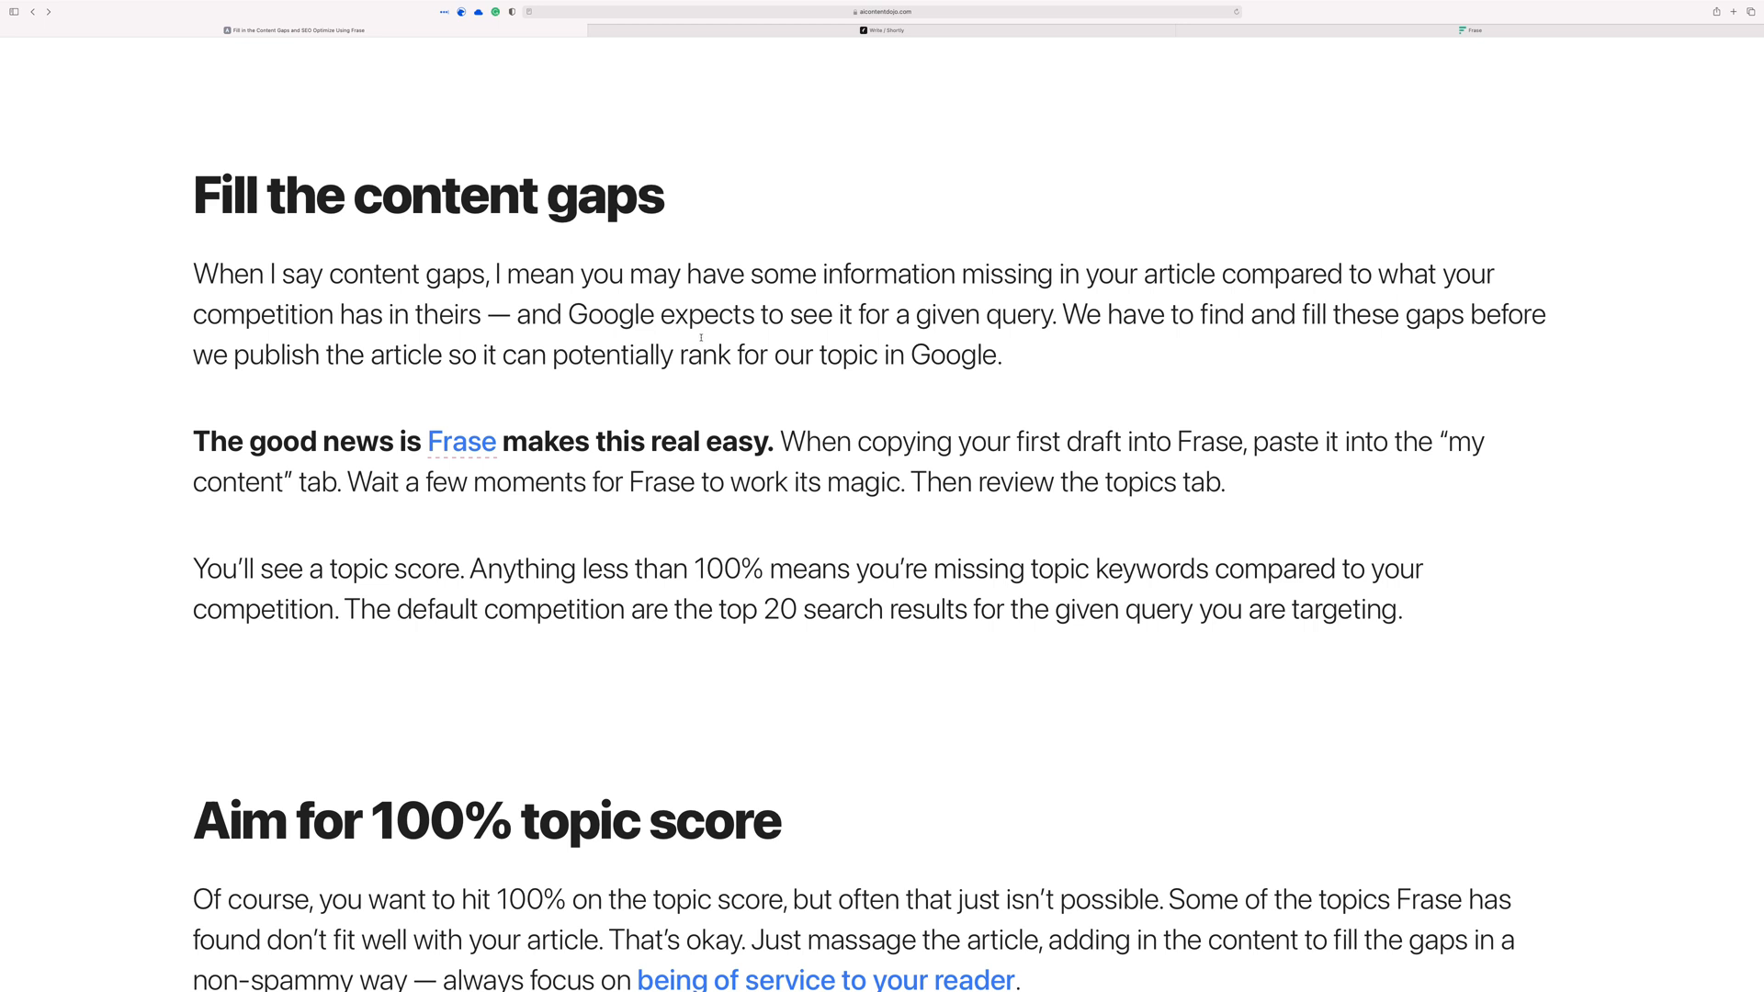
pyautogui.scroll(-3)
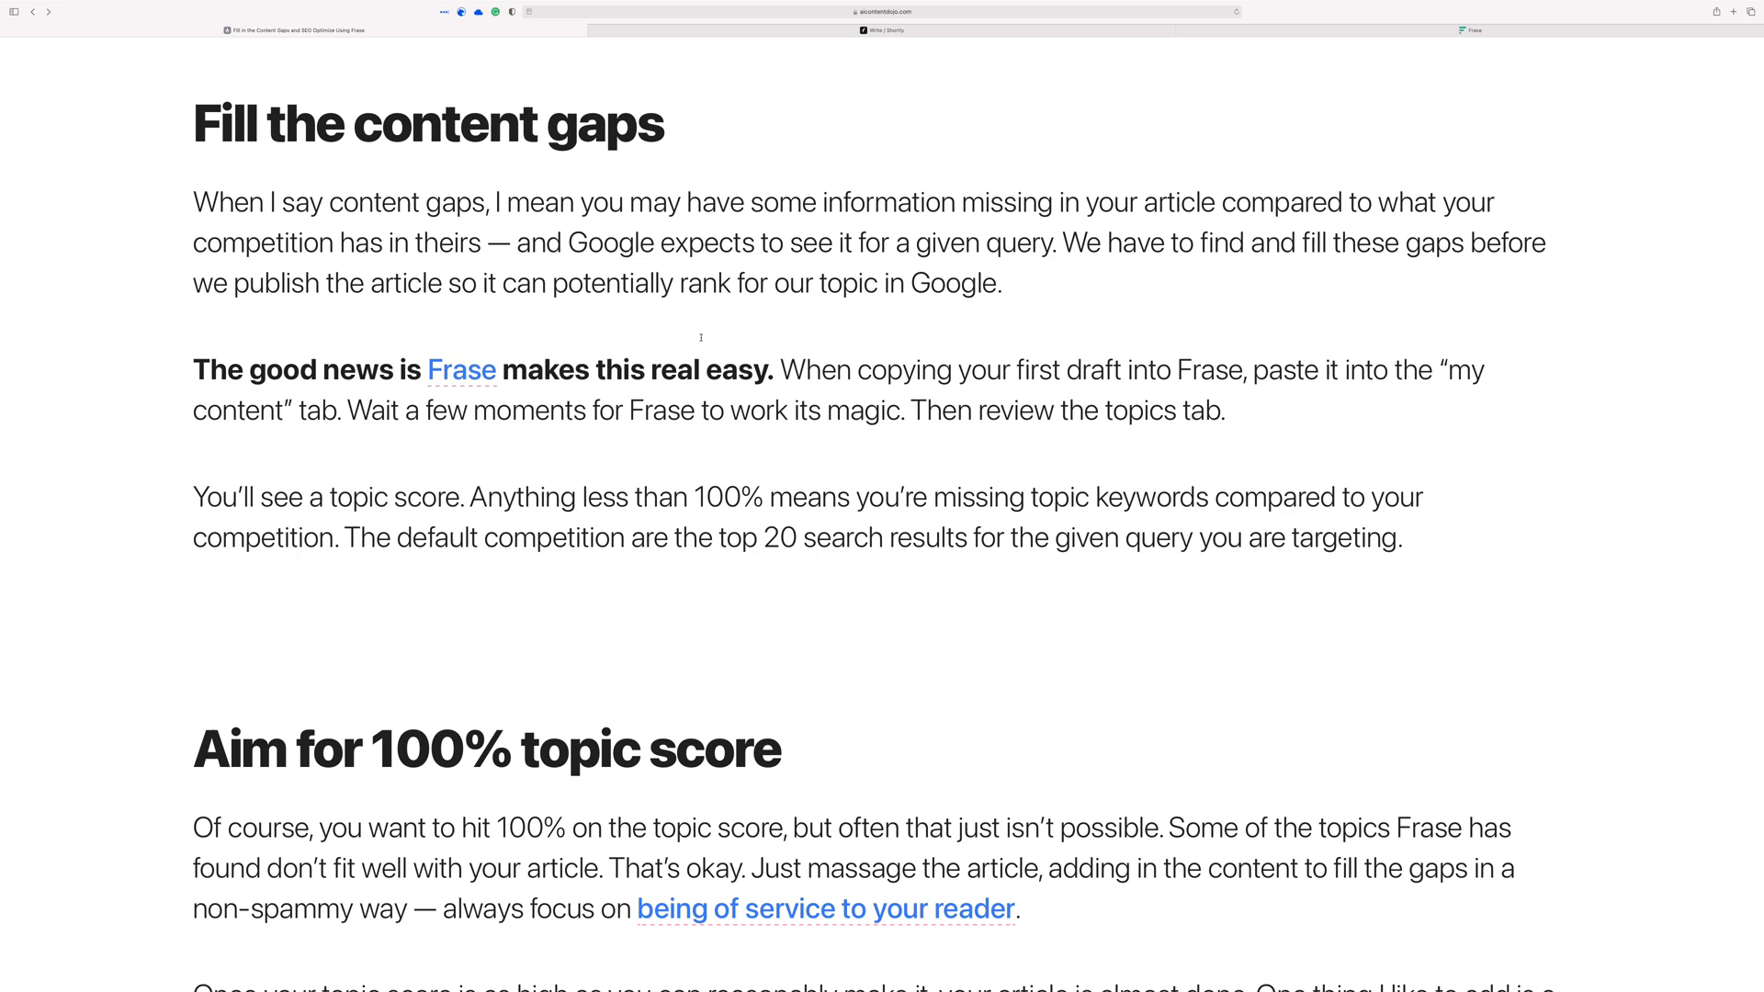
pyautogui.scroll(3)
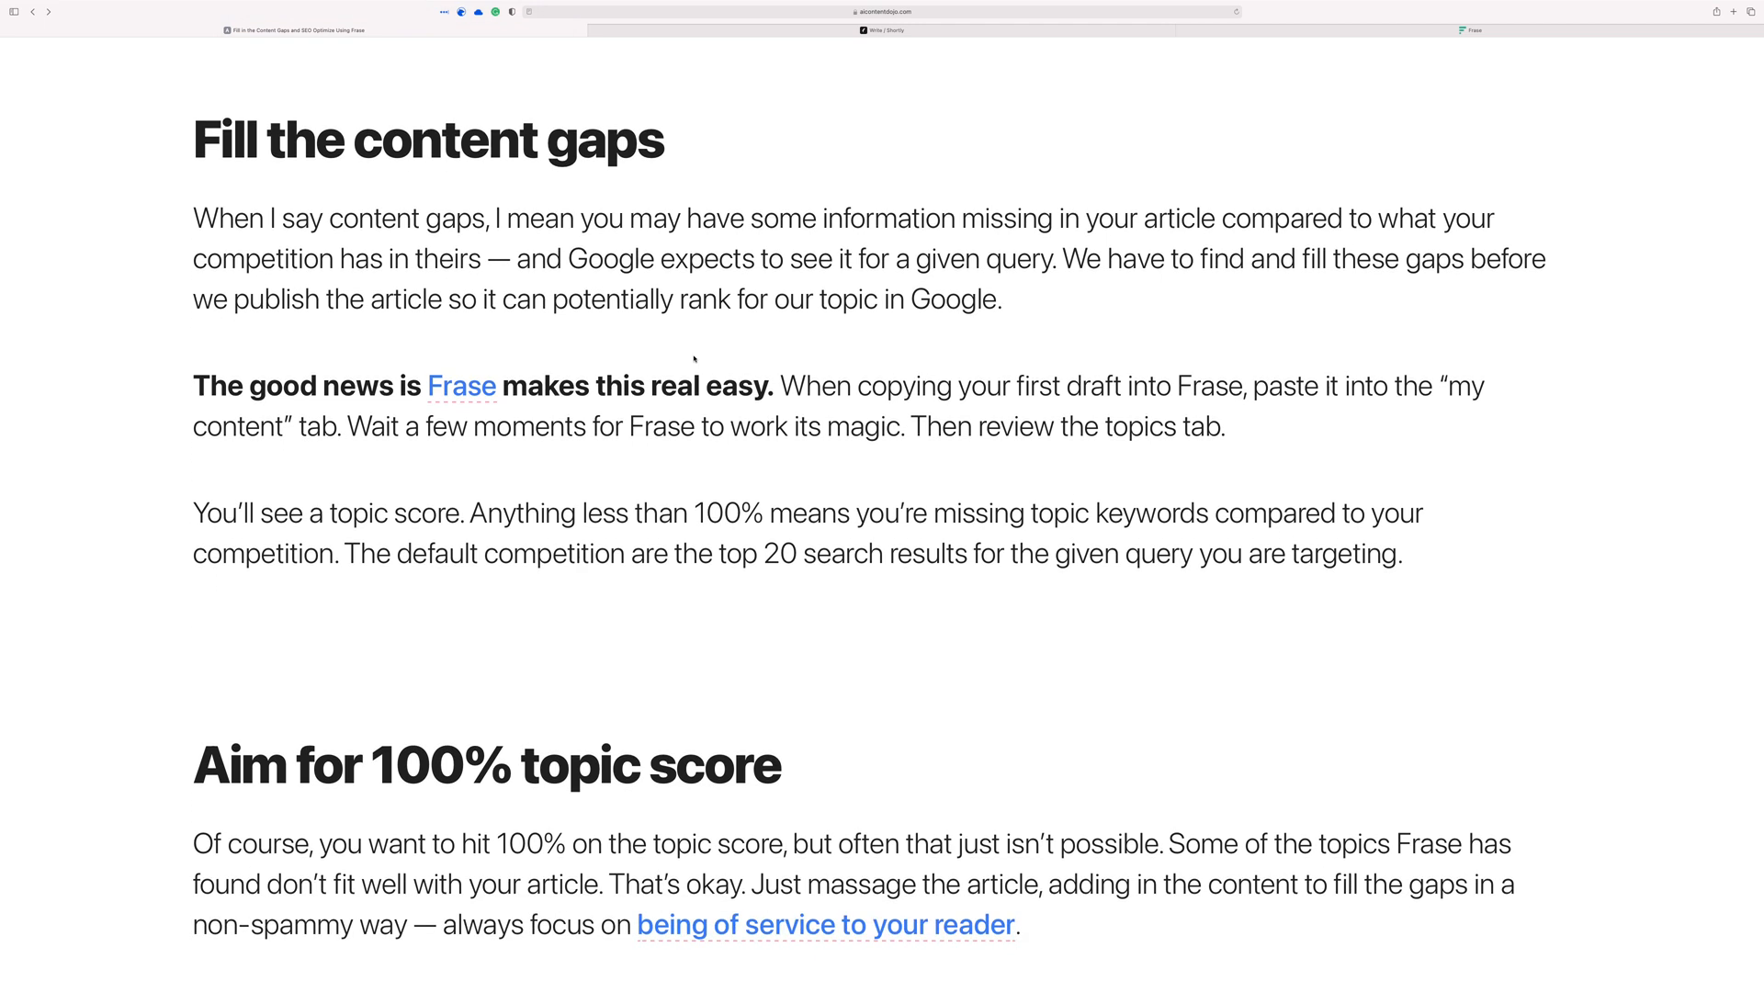
pyautogui.scroll(-3)
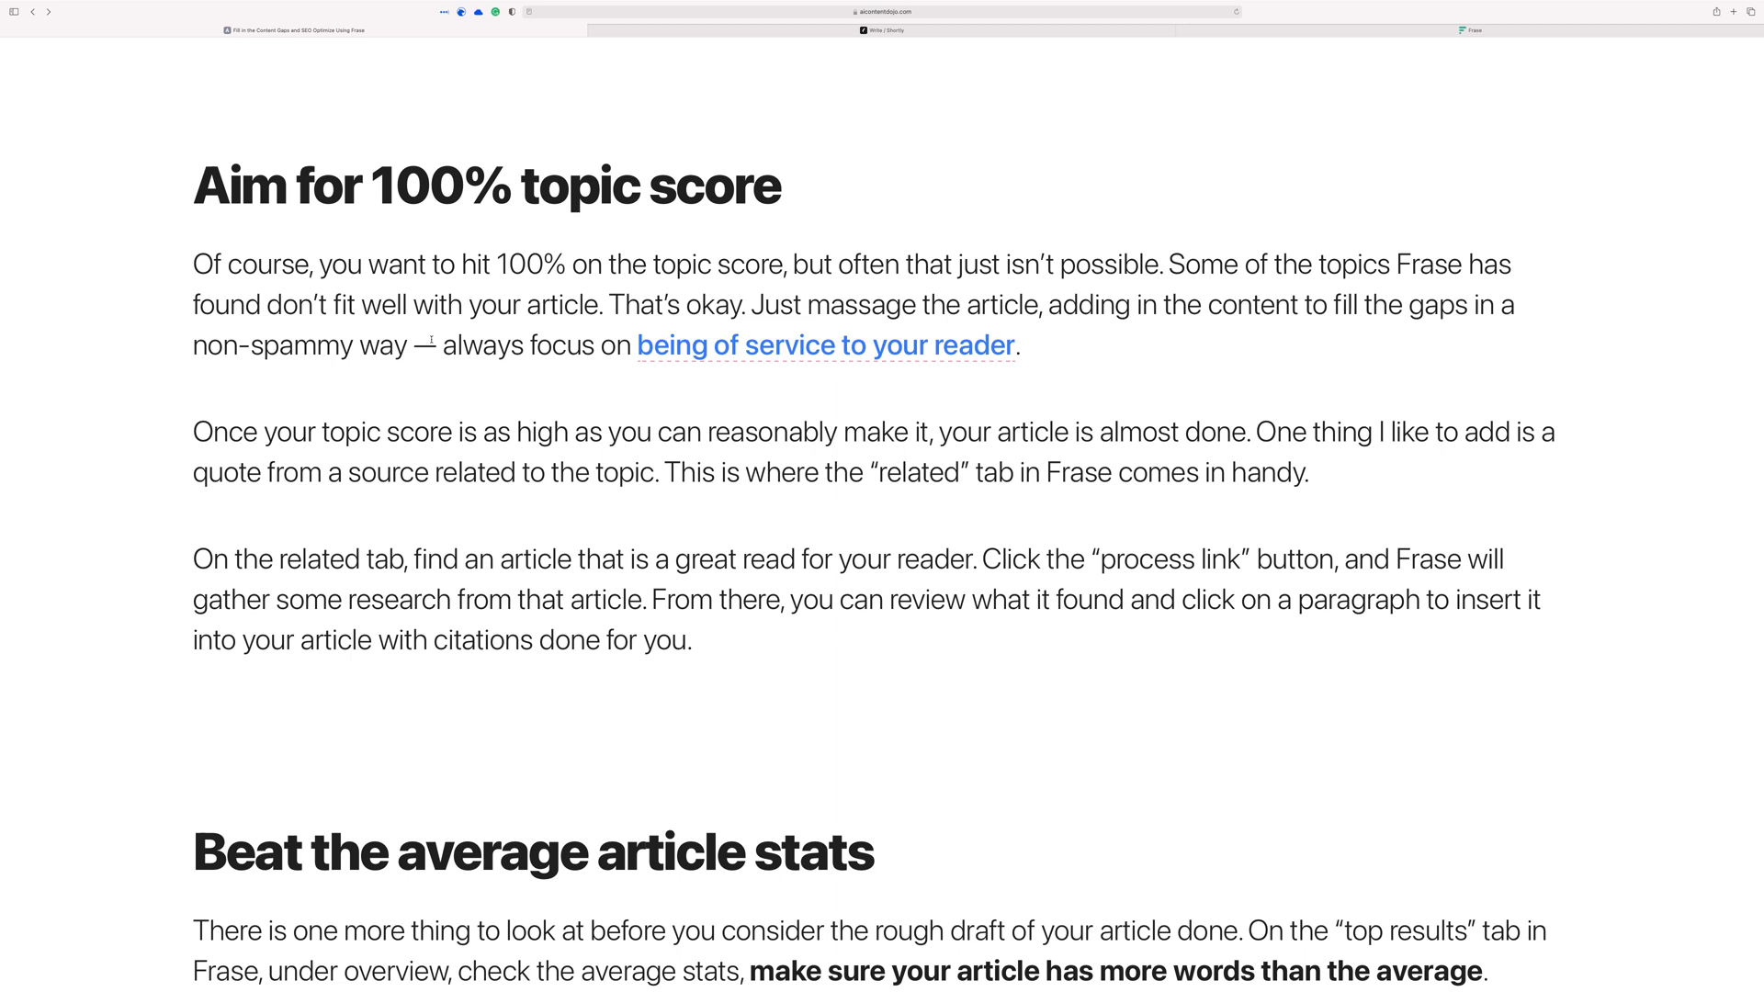
pyautogui.scroll(-3)
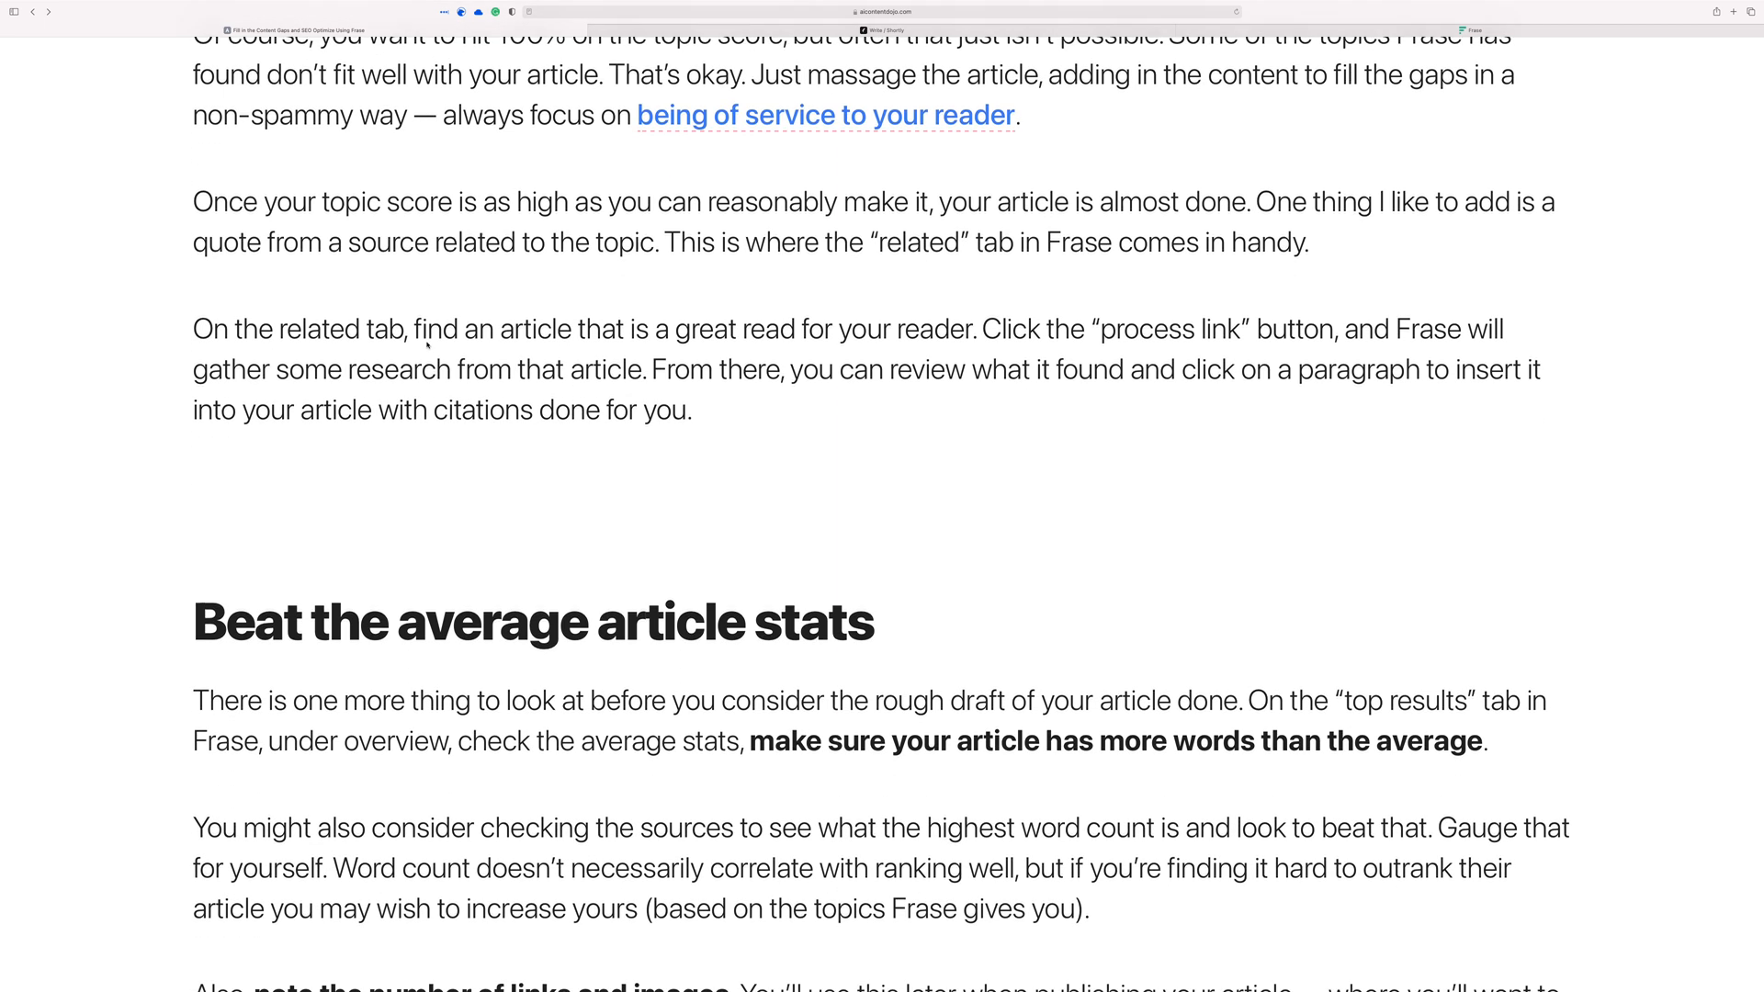
pyautogui.scroll(-3)
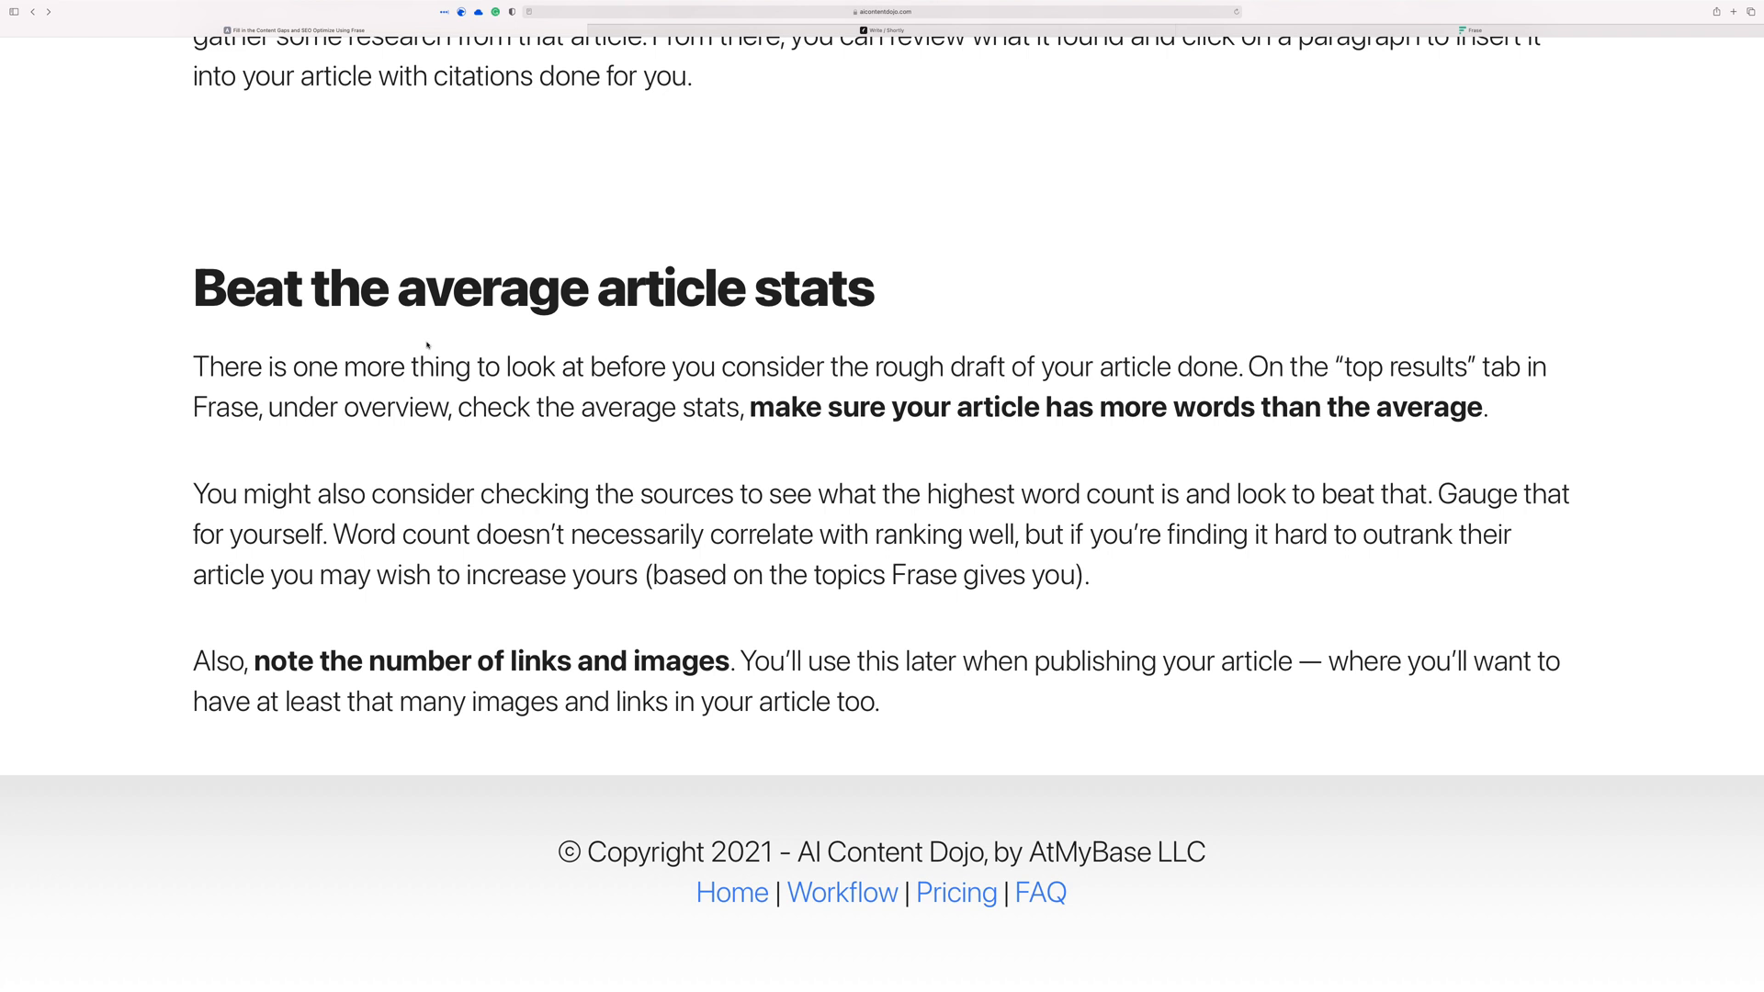
pyautogui.scroll(-3)
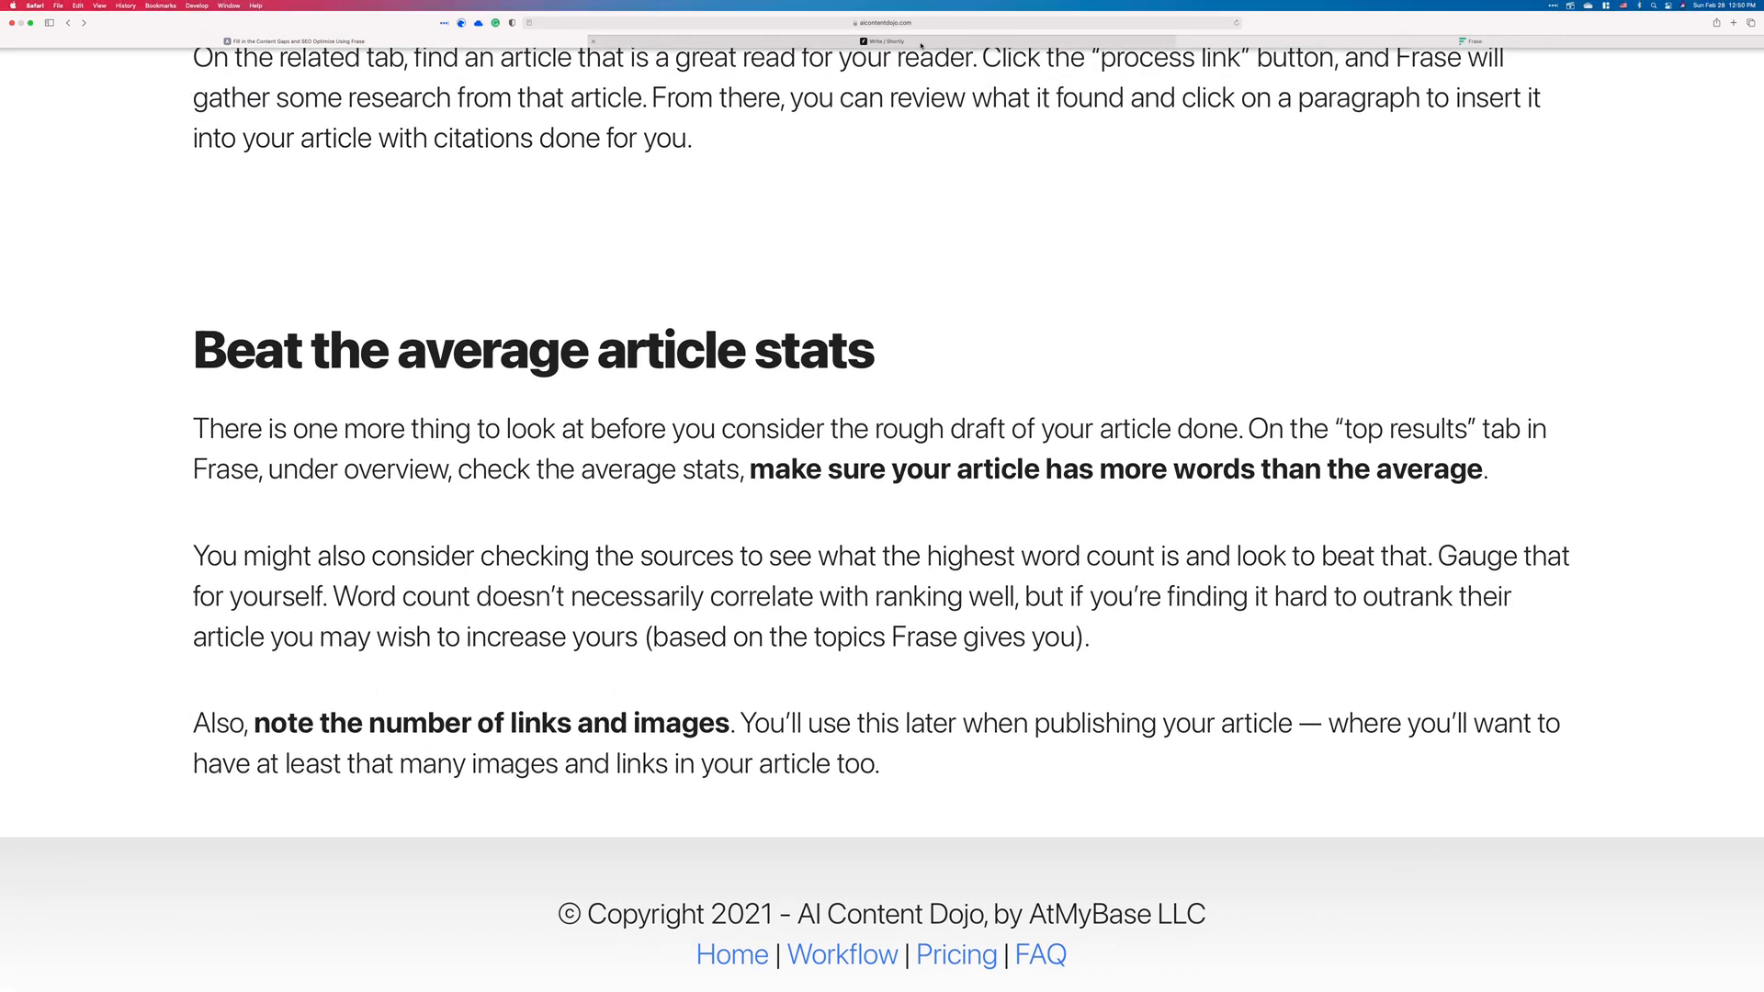
pyautogui.click(884, 31)
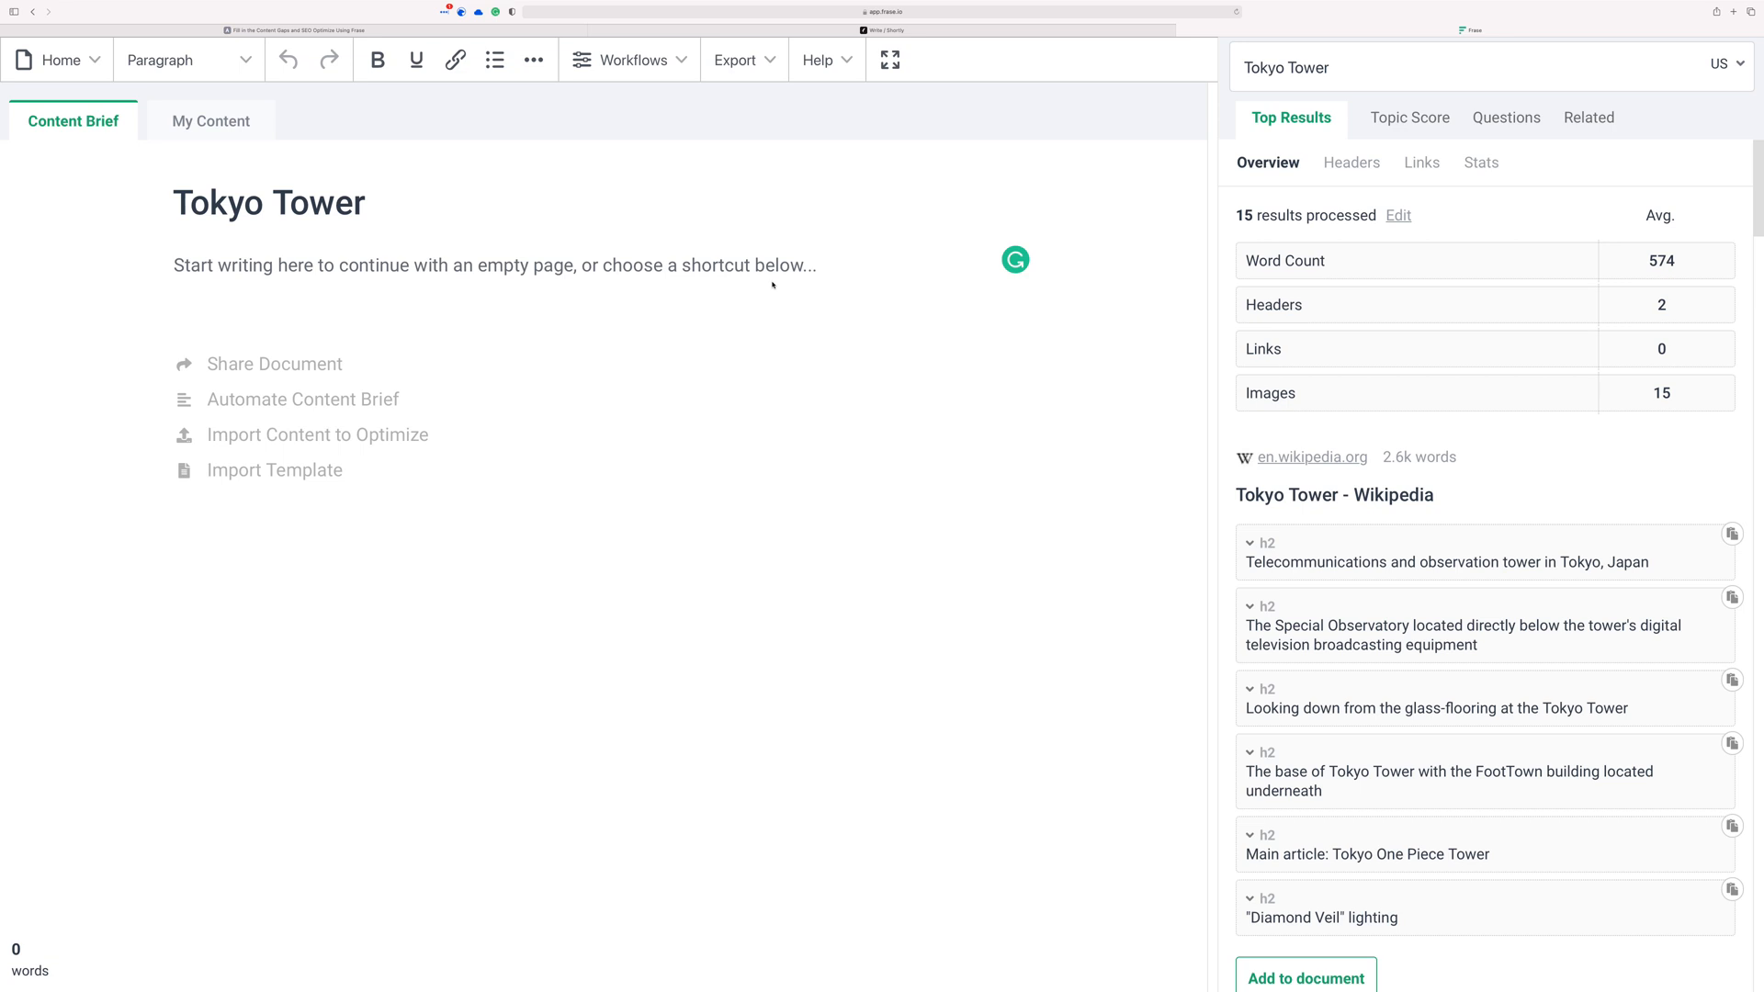
pyautogui.moveTo(757, 358)
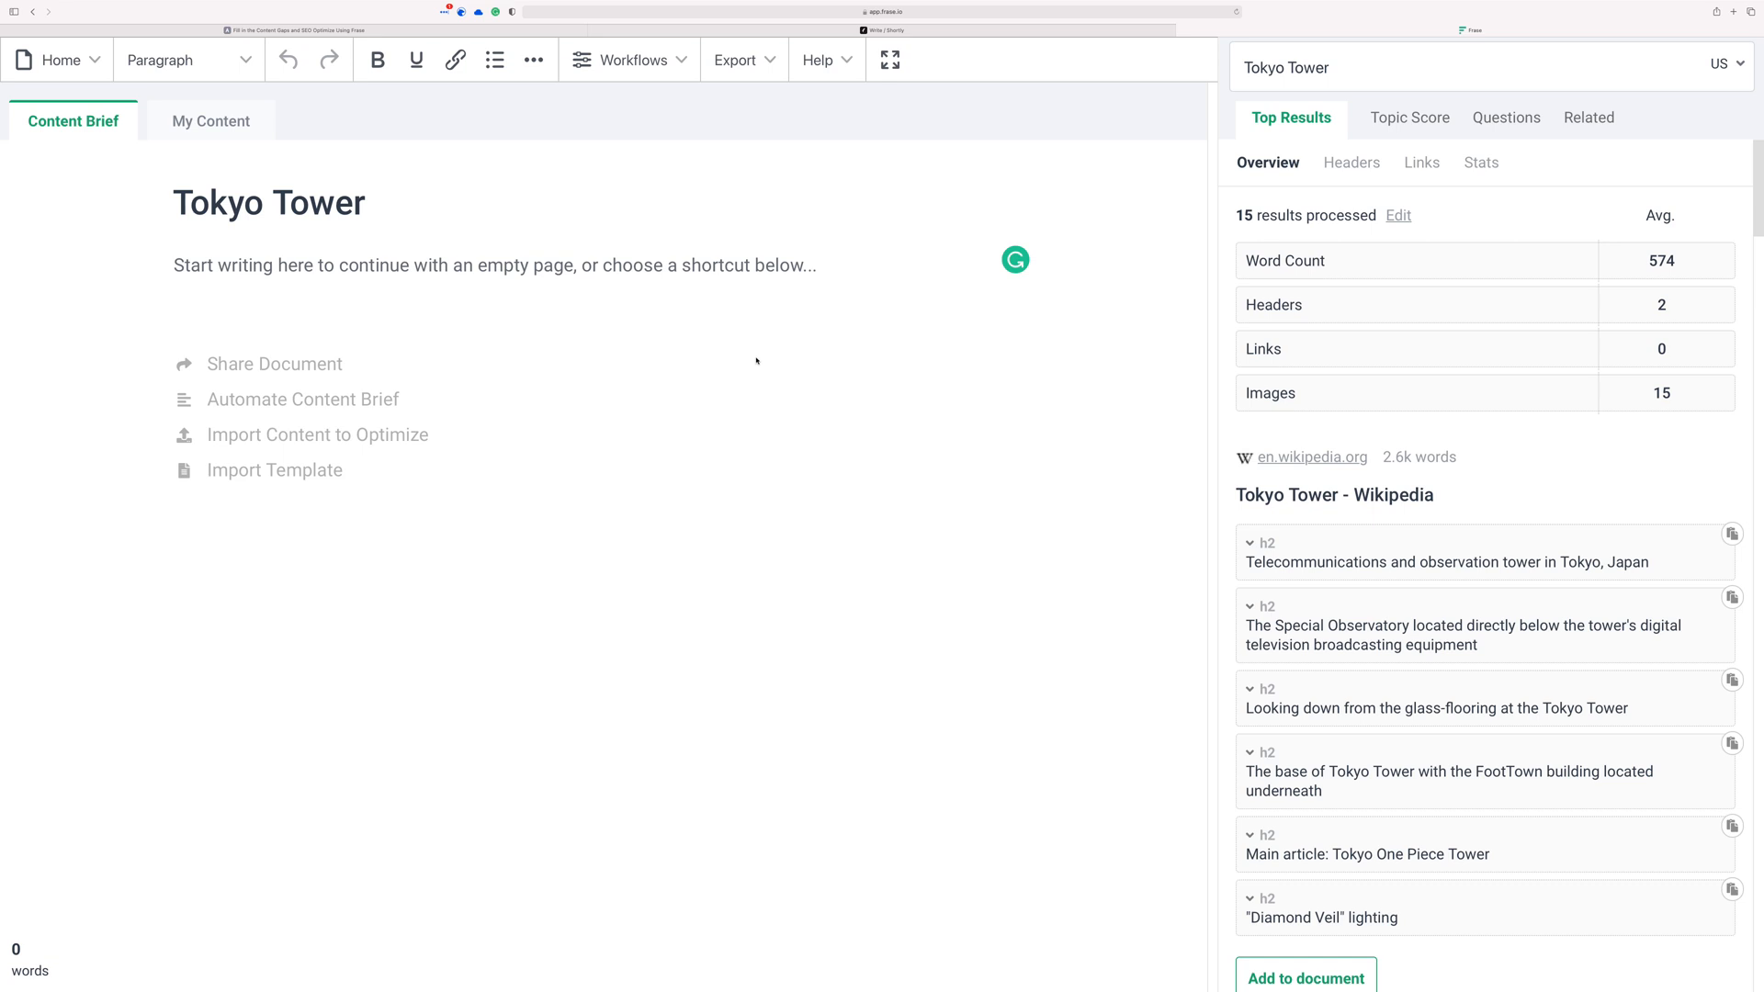
pyautogui.moveTo(226, 134)
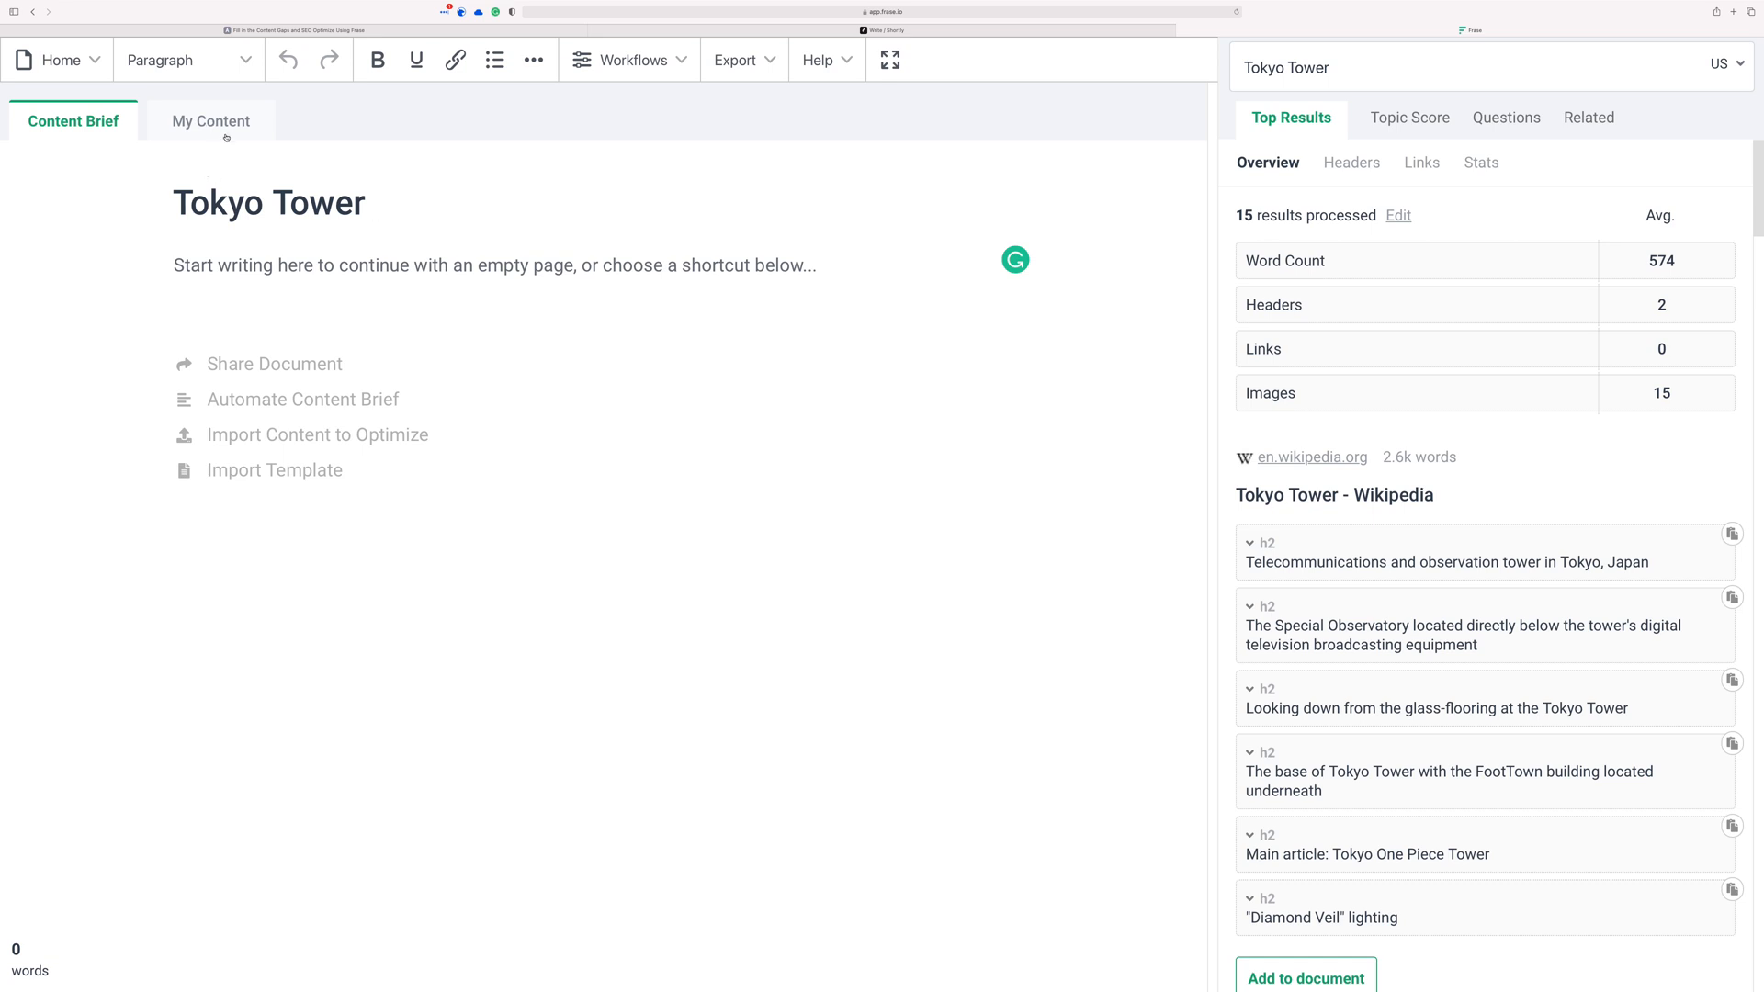
pyautogui.moveTo(949, 478)
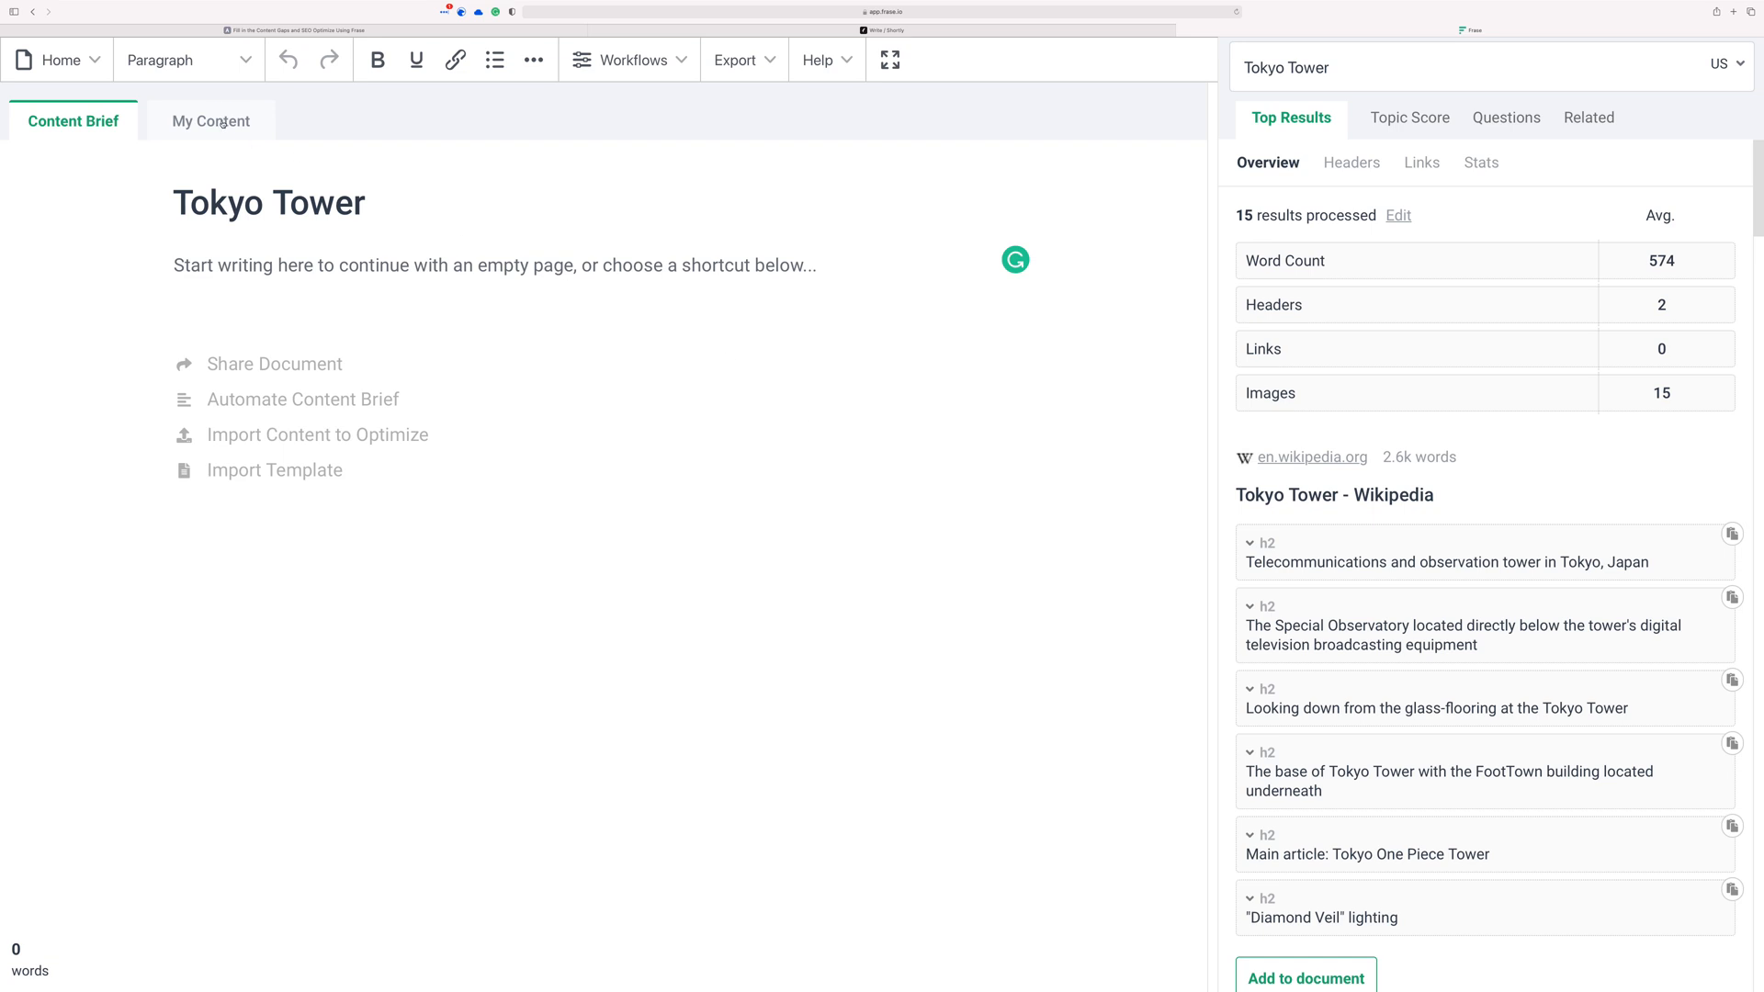
# - Paste the 418-word Tokyo Tower draft with History and Design sections into the My Content editor
pyautogui.click(210, 121)
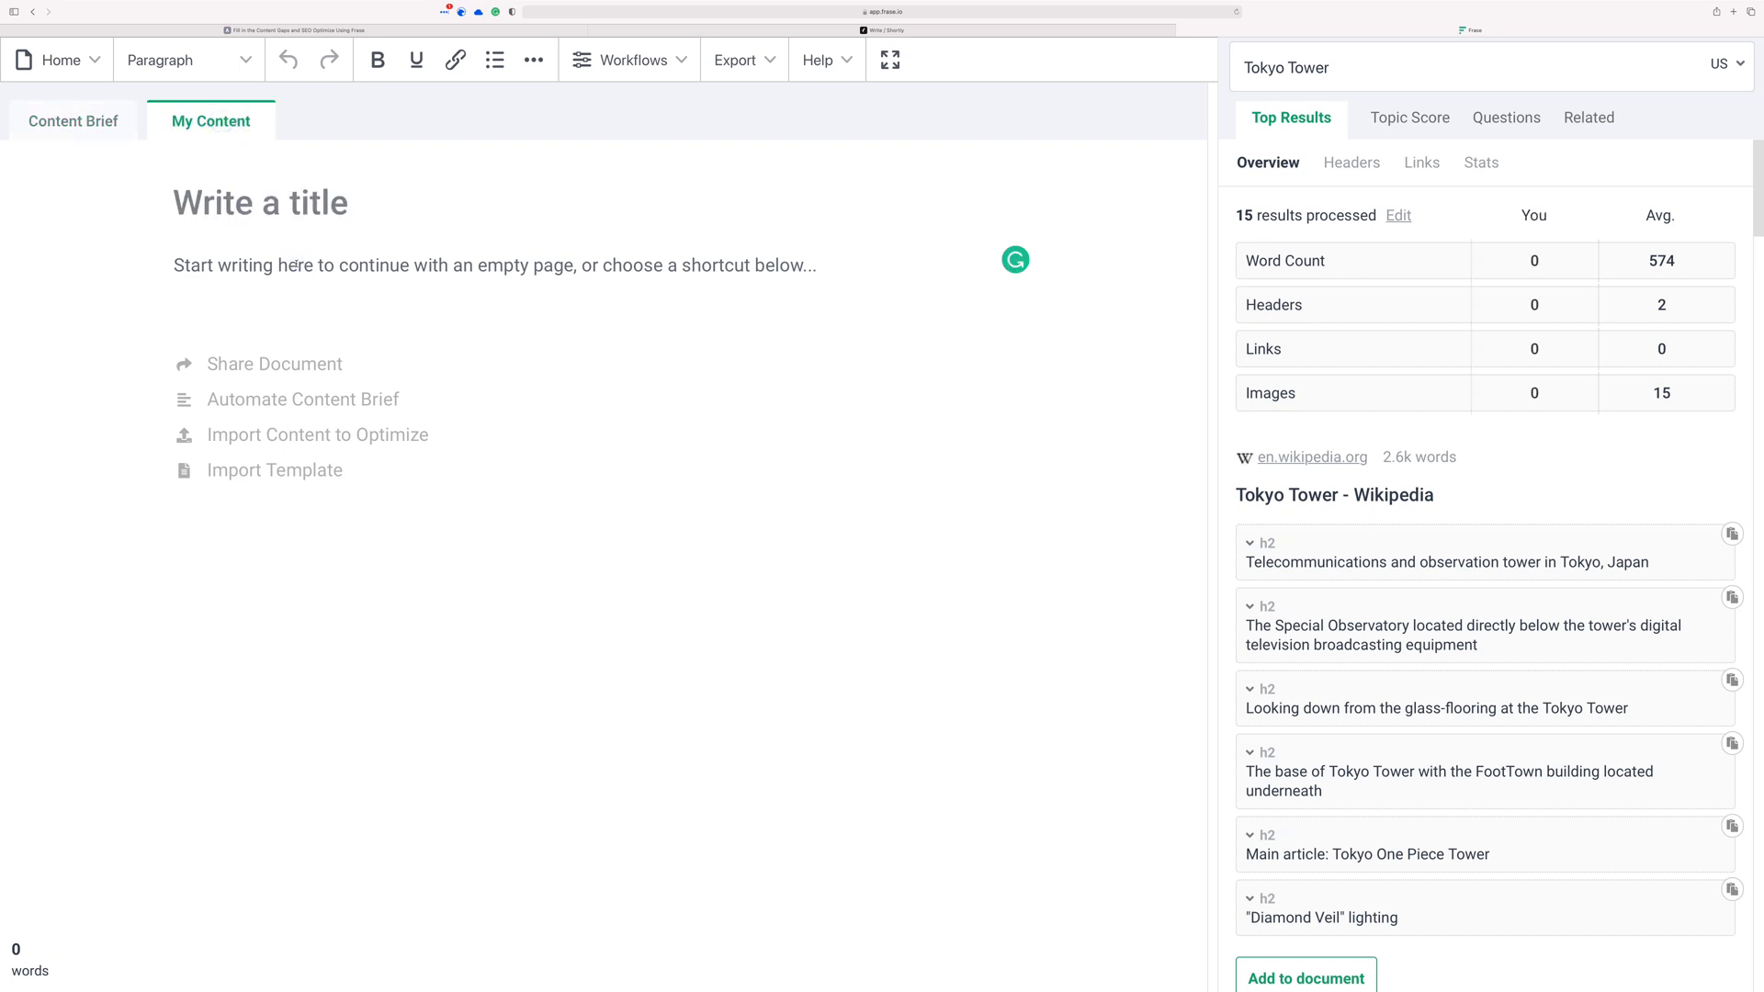
pyautogui.click(1305, 975)
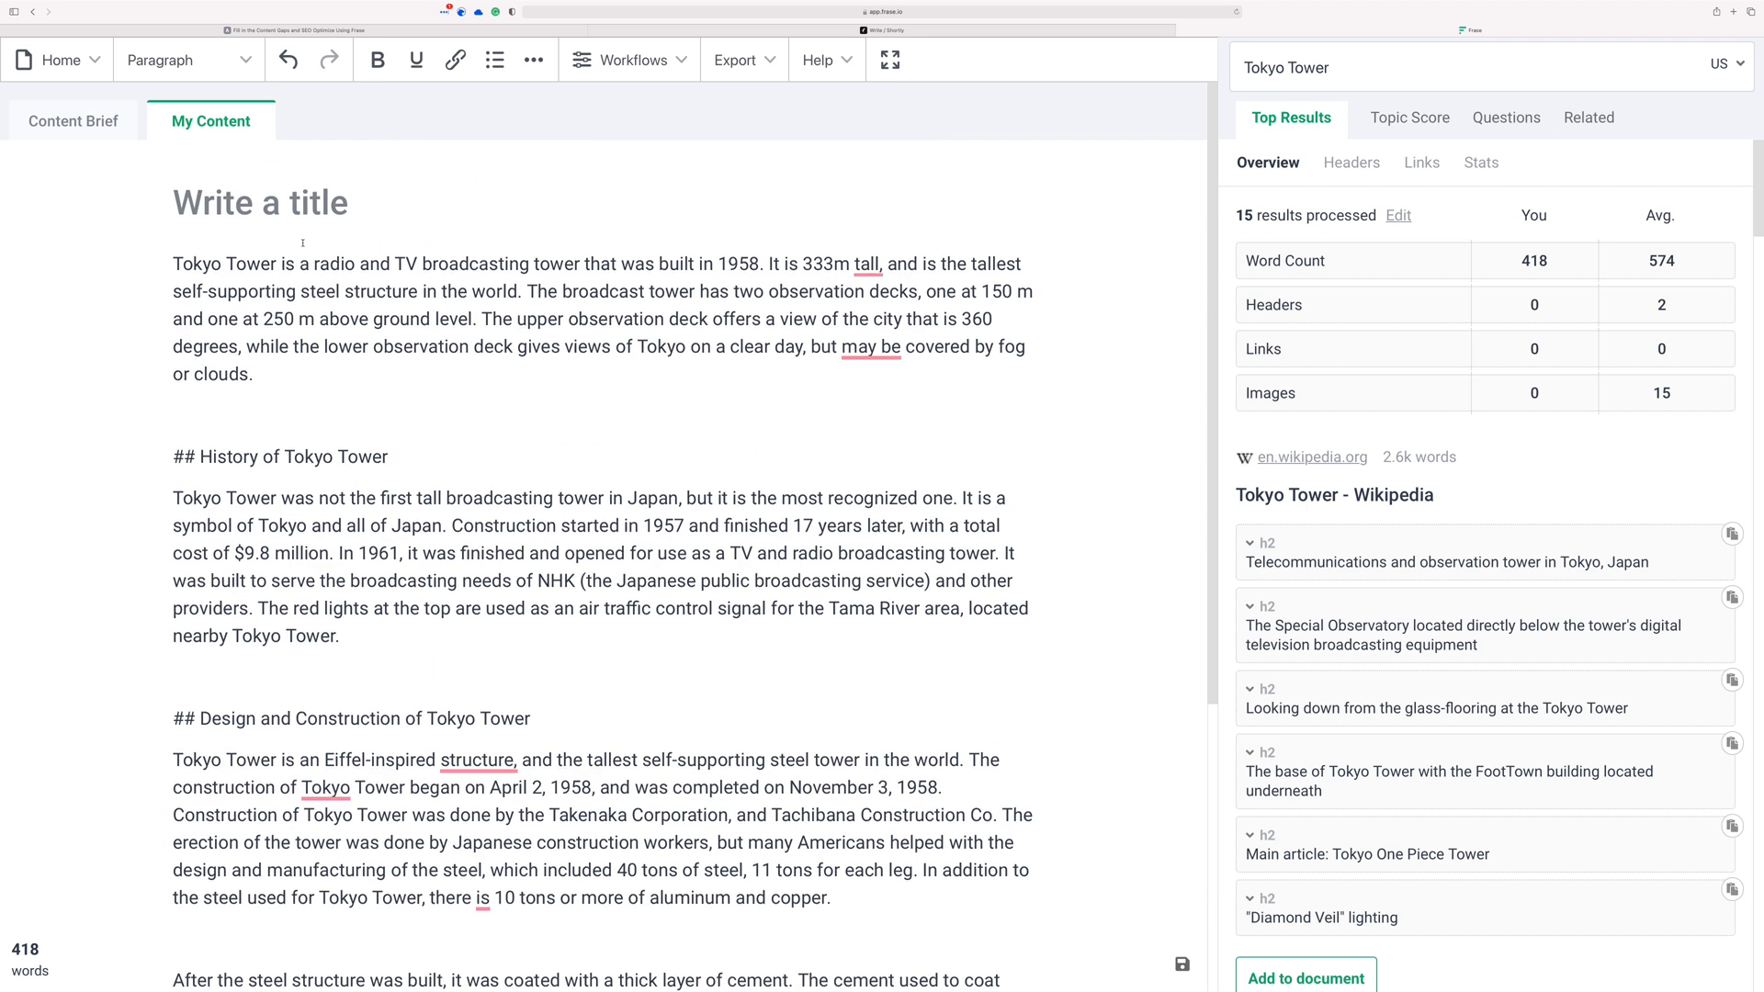
pyautogui.click(460, 11)
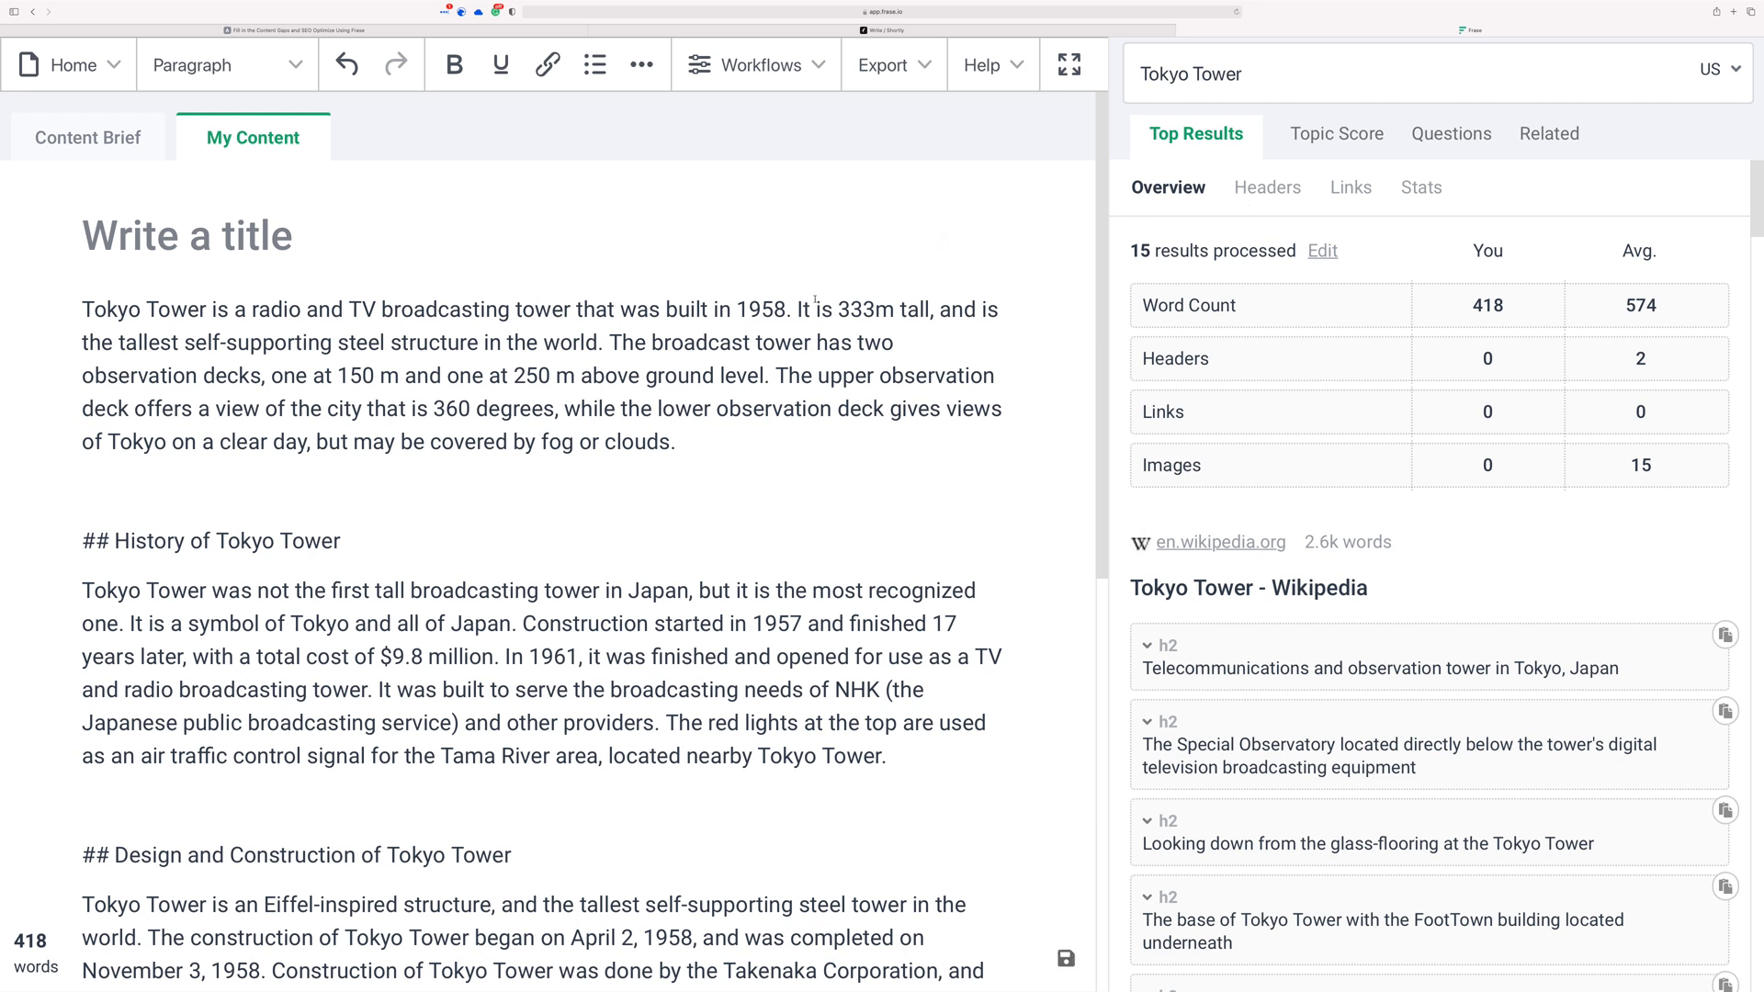
pyautogui.scroll(-3)
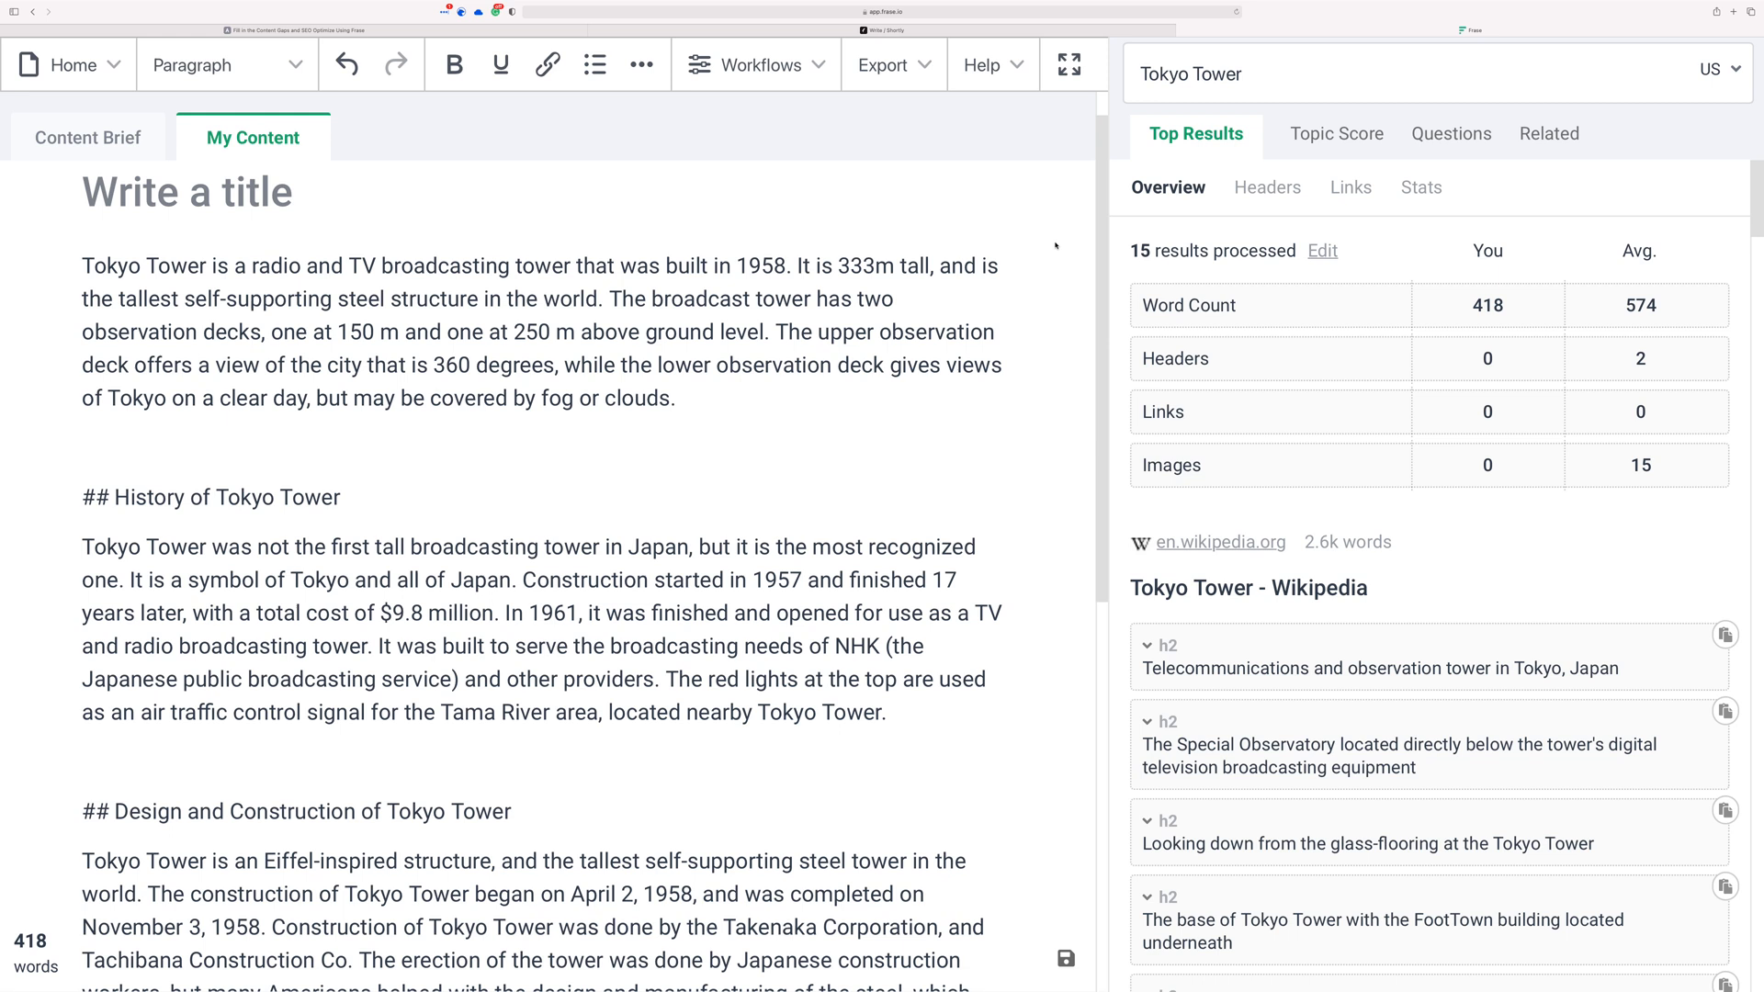
pyautogui.click(1315, 134)
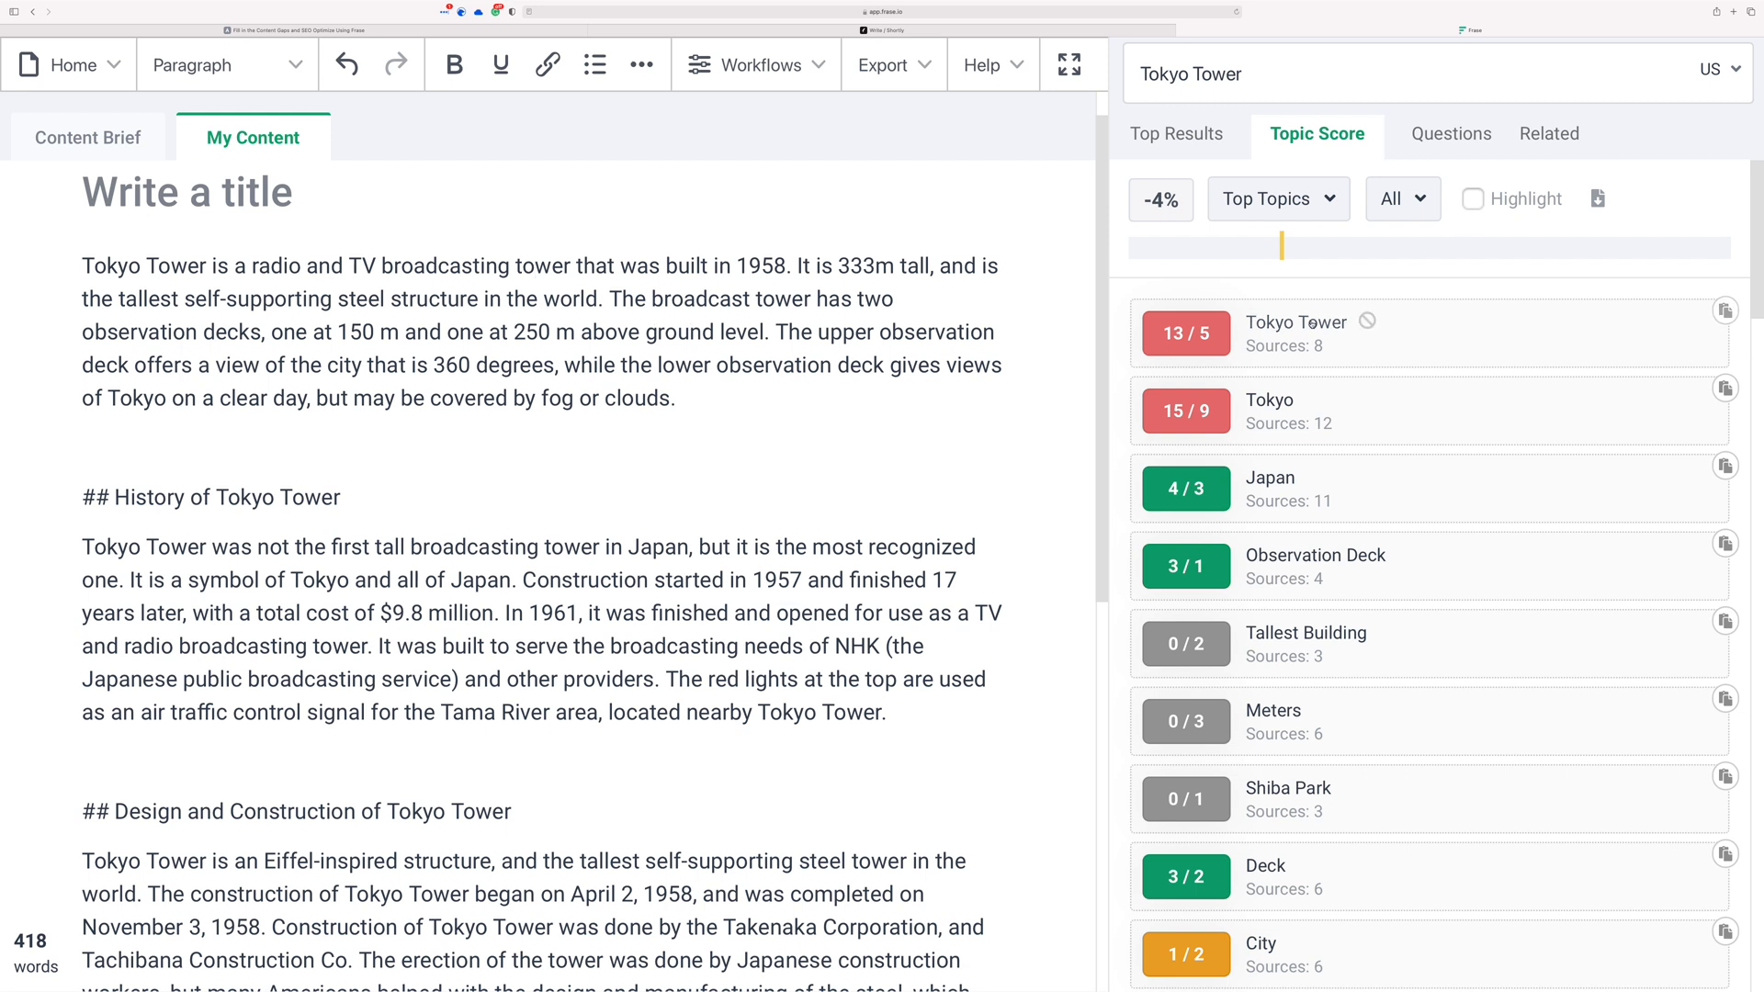
# - View Your Mentions for the Tokyo Tower topic, which now scores 12/5 in the 417-word draft
pyautogui.click(1474, 198)
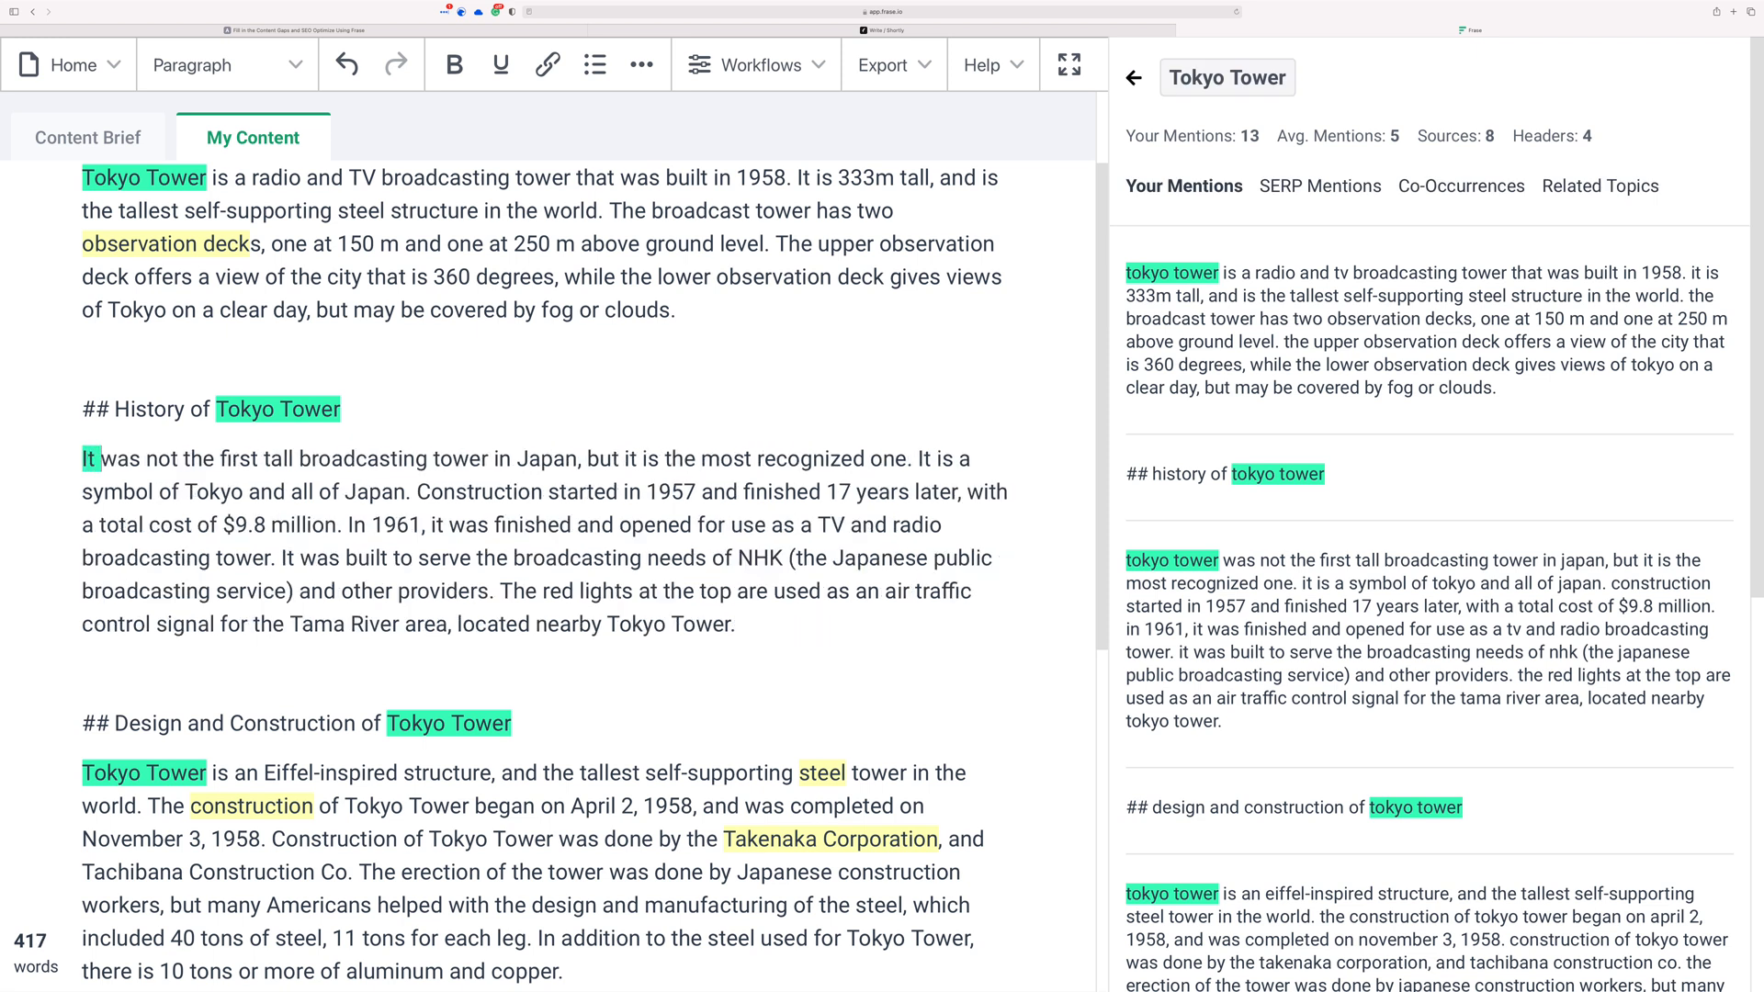
pyautogui.scroll(-3)
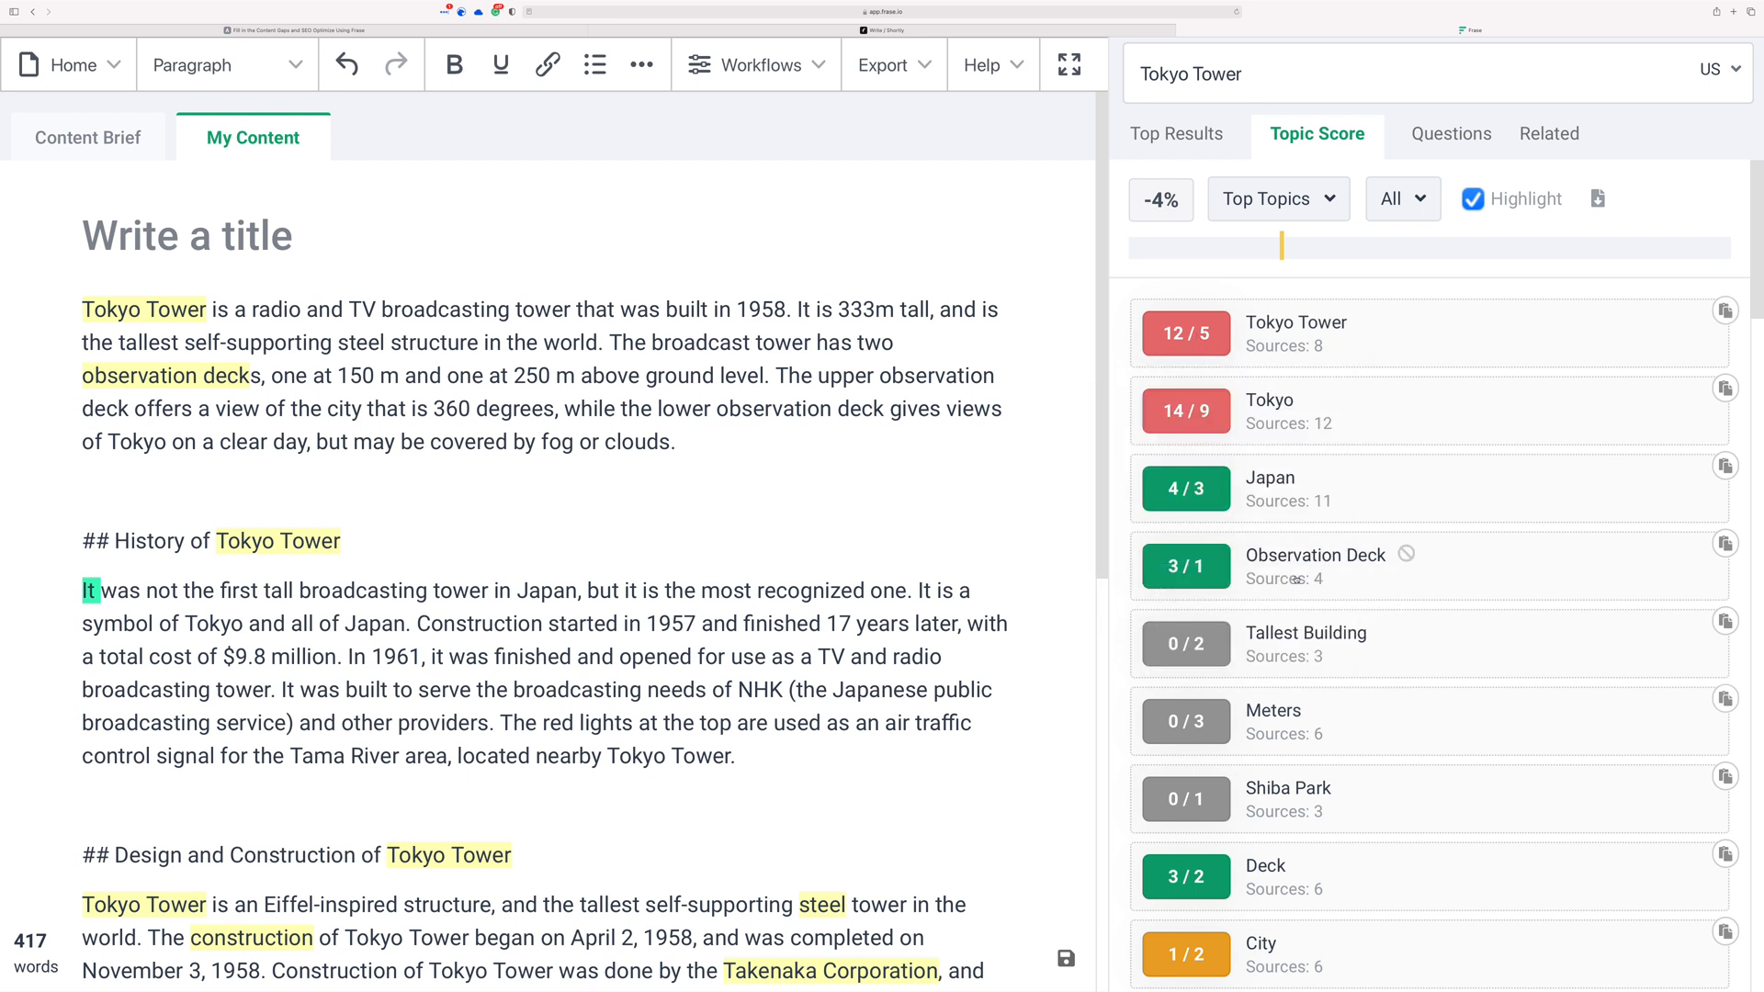
pyautogui.moveTo(1270, 487)
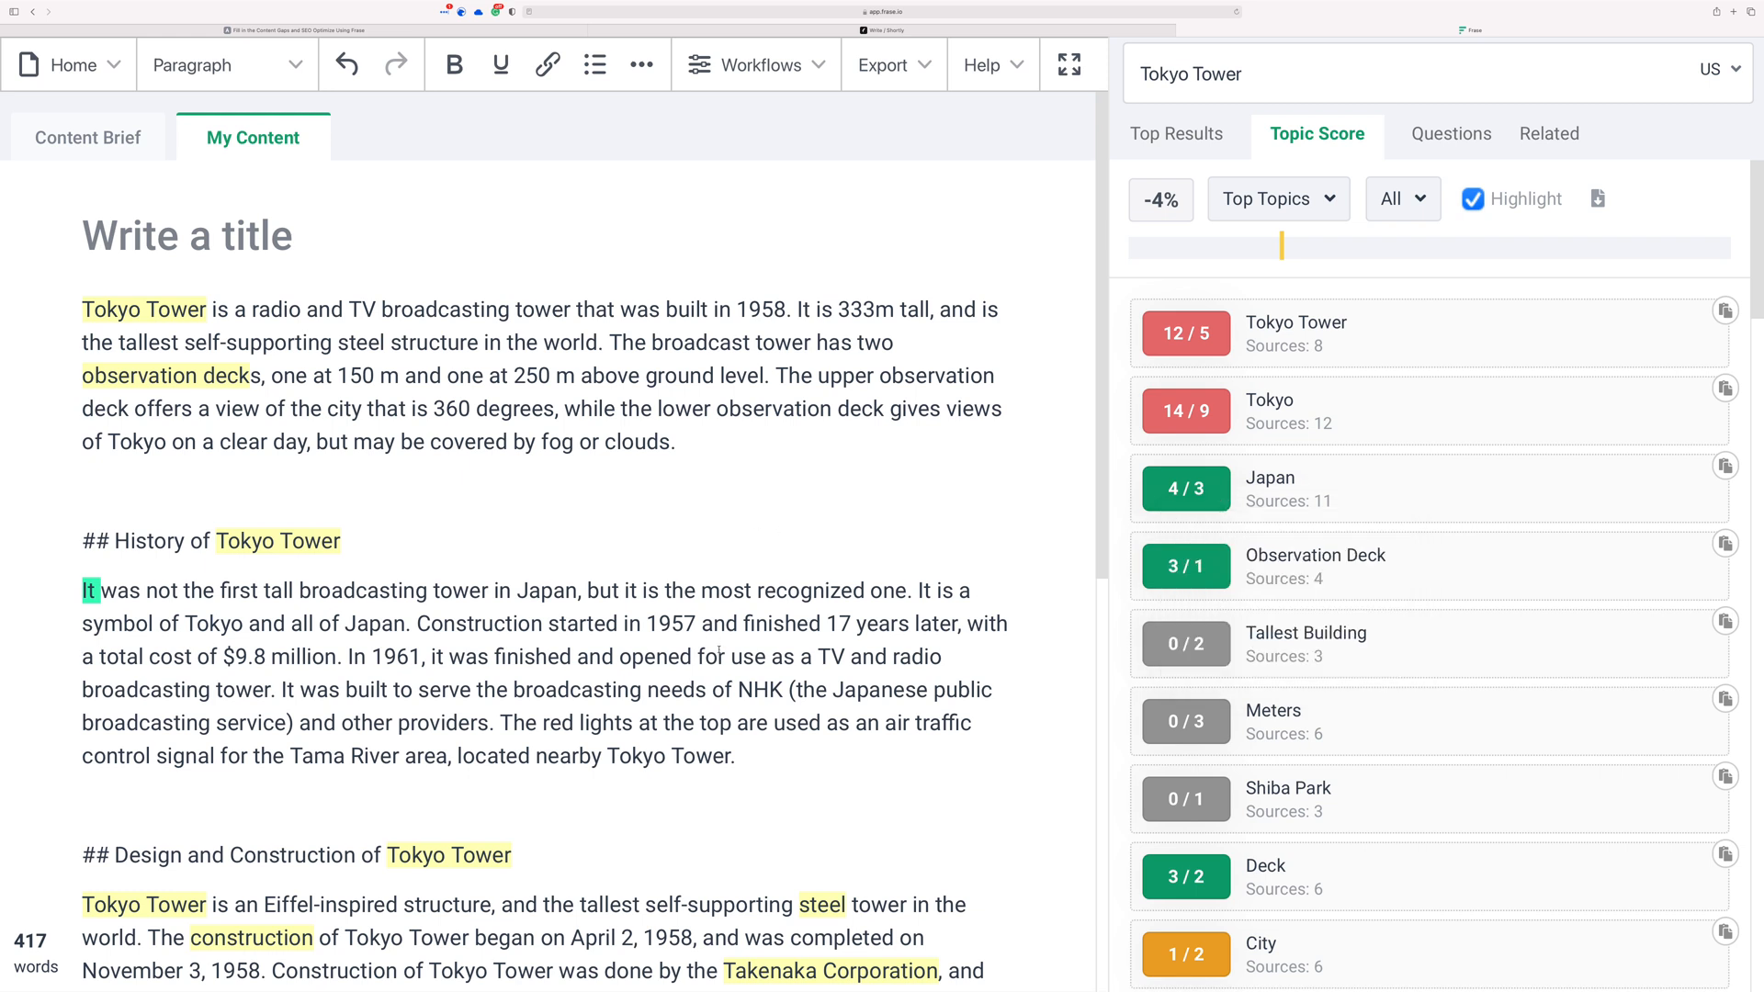
pyautogui.moveTo(1236, 323)
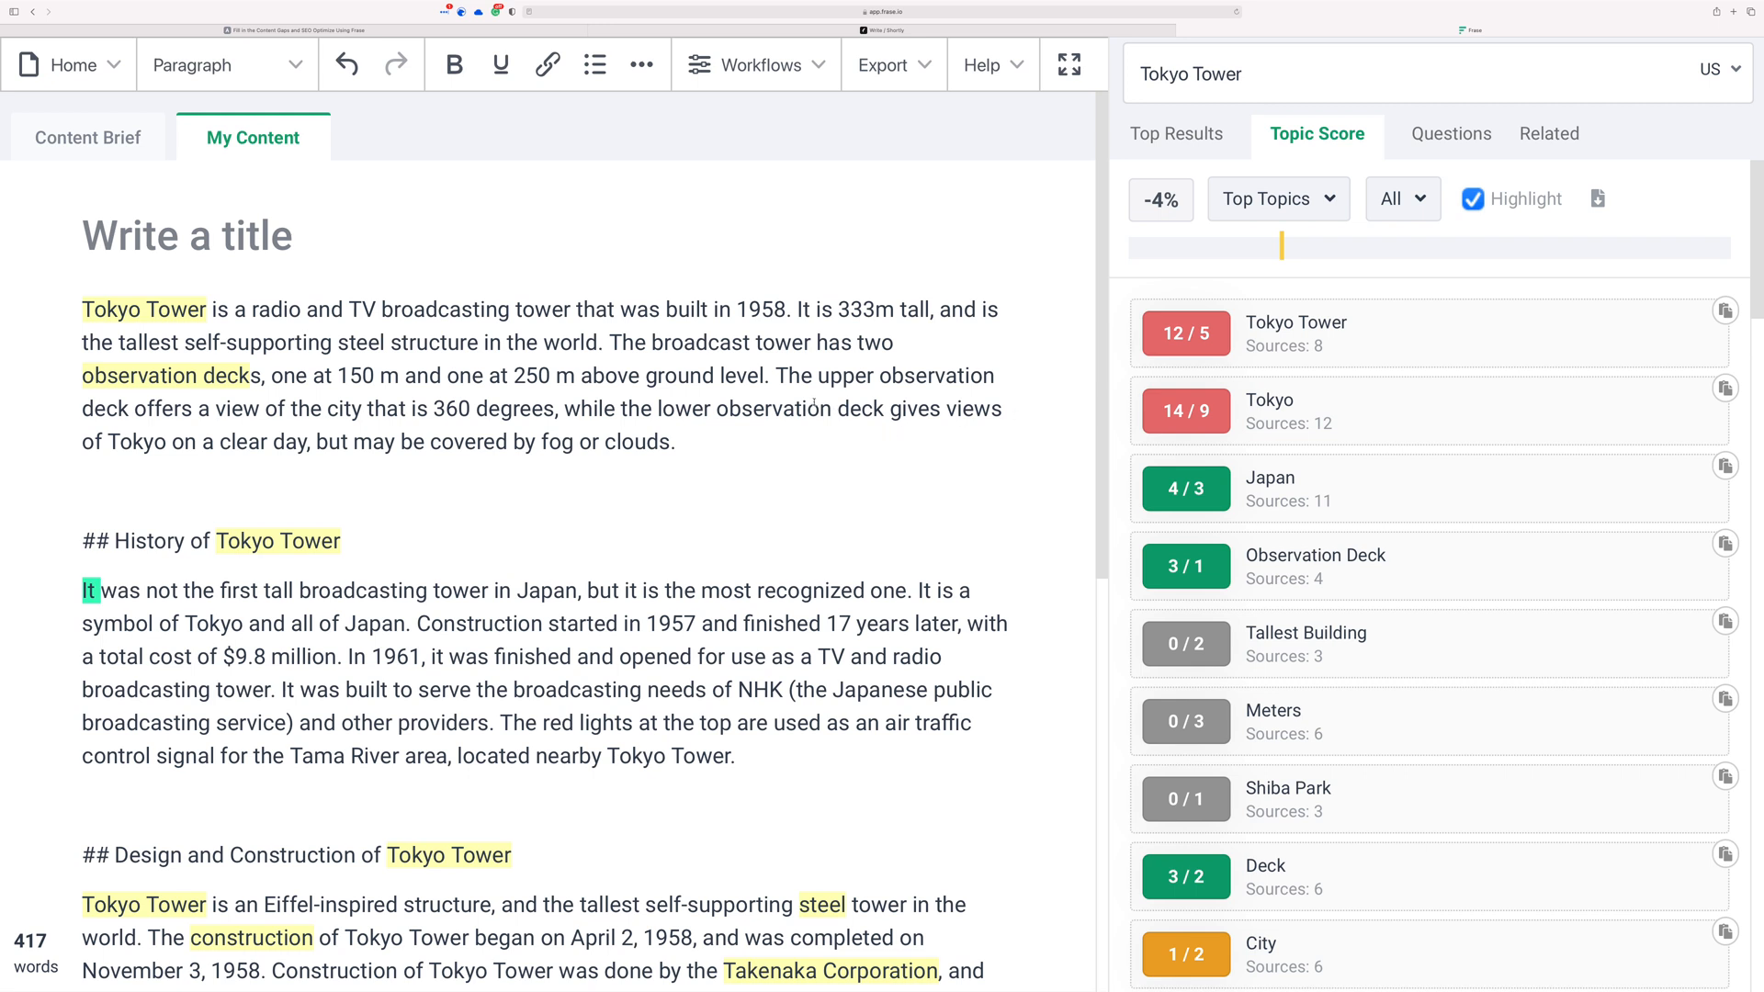
# - Scroll the Topic Score list down to Tallest Tower at 1/1 and bring up the Top Topics categories
pyautogui.scroll(-3)
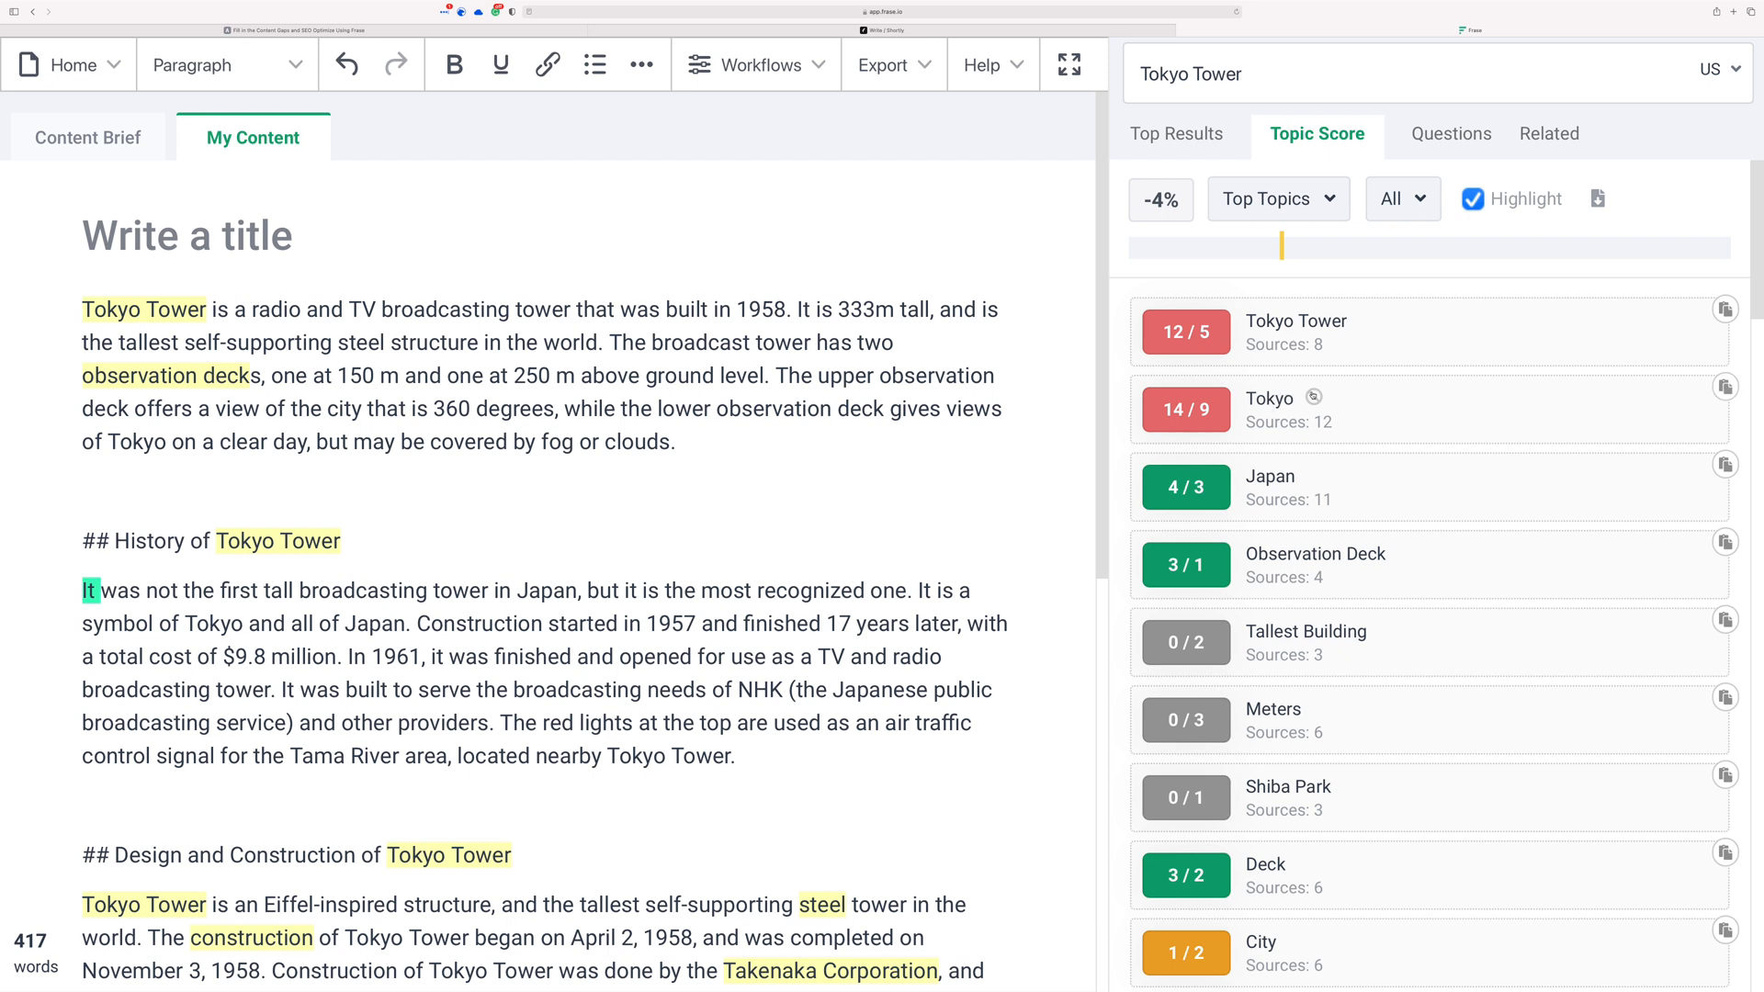
pyautogui.scroll(-3)
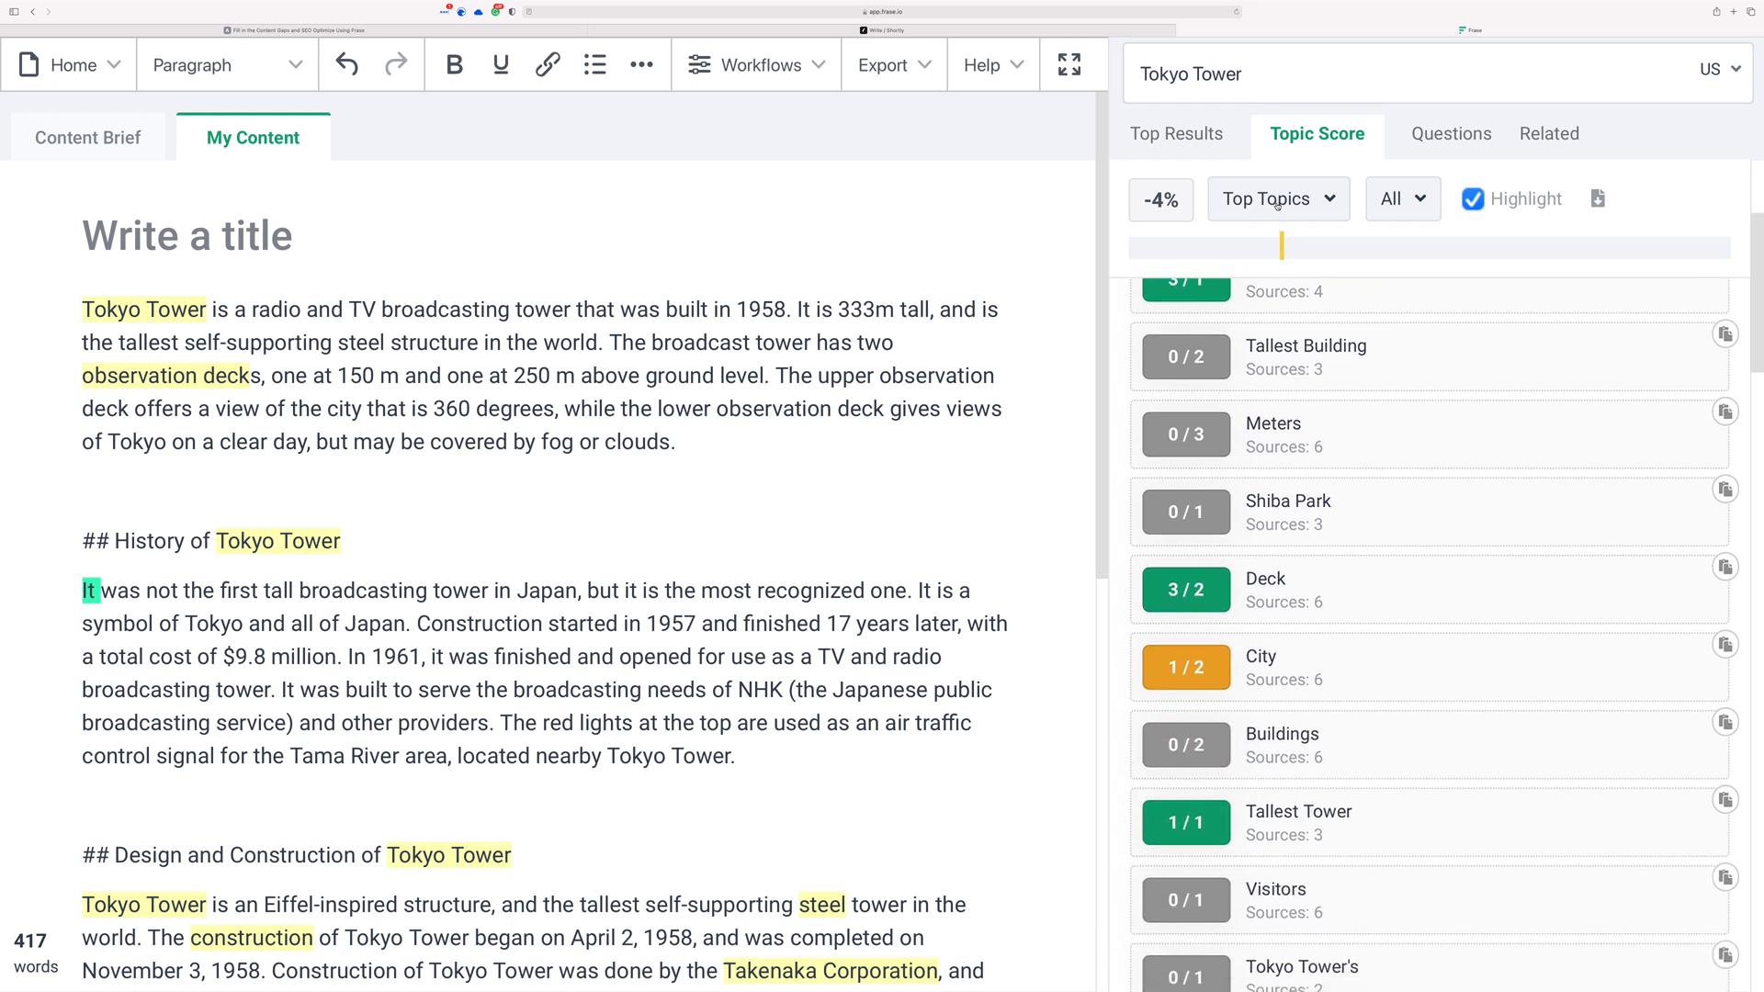
pyautogui.scroll(-3)
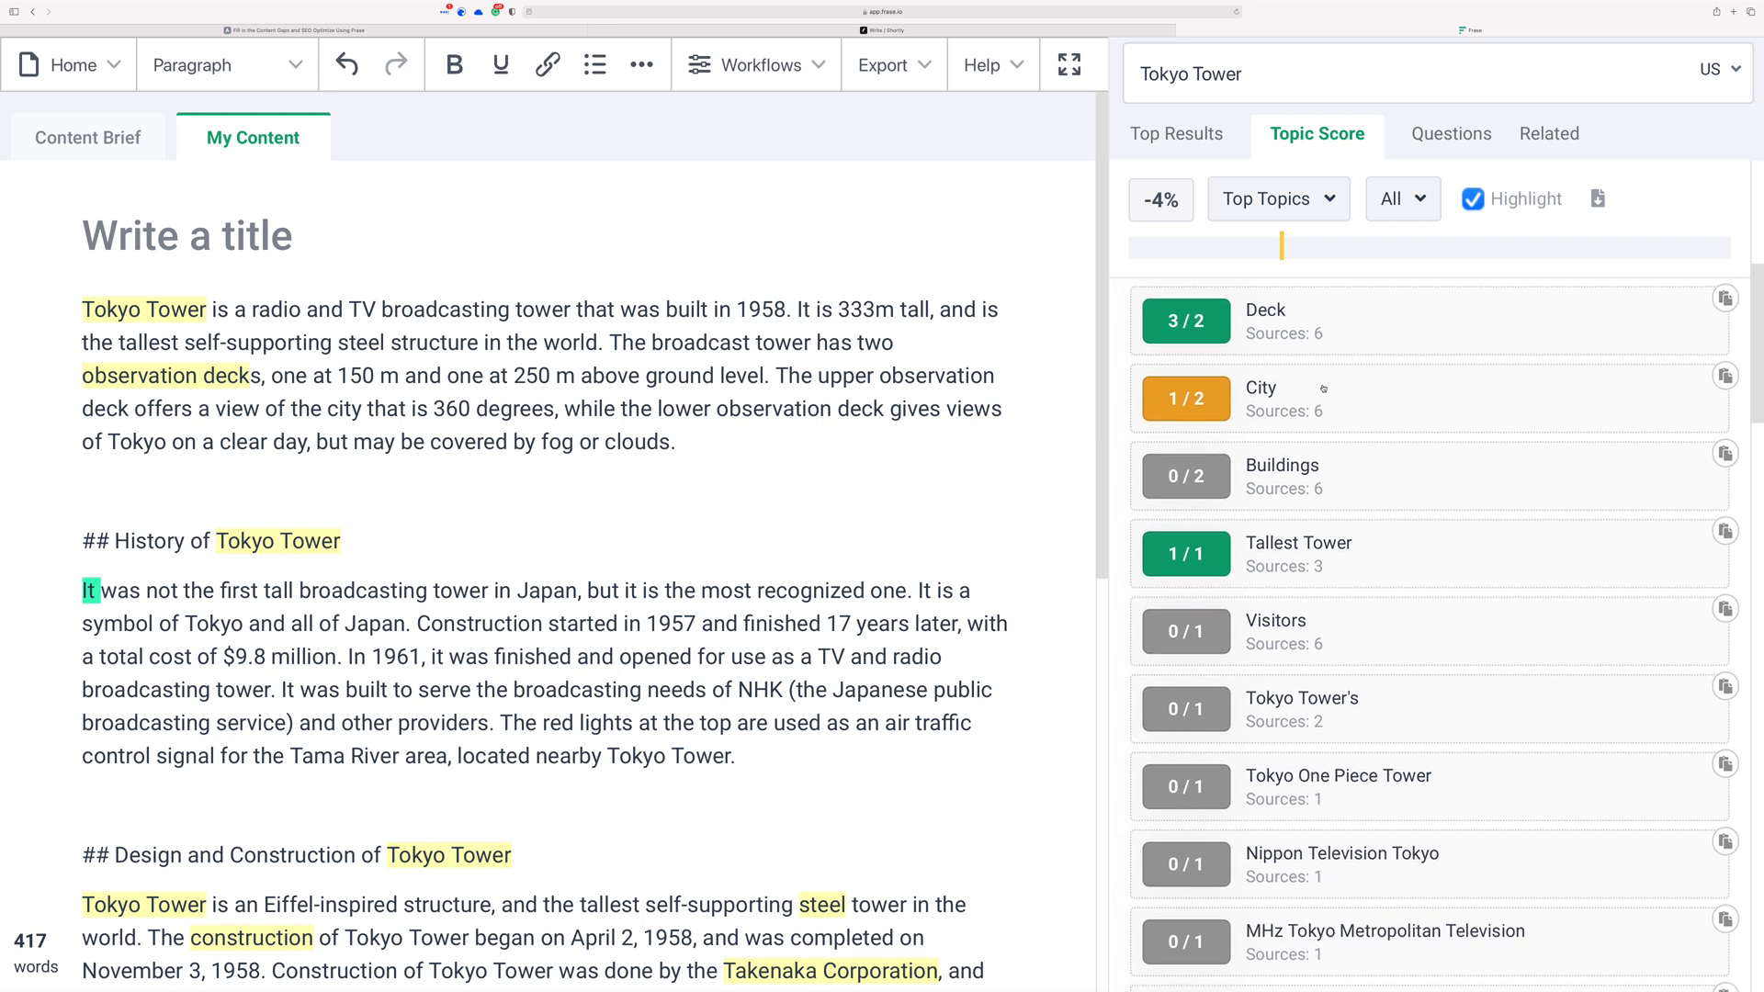
pyautogui.scroll(-3)
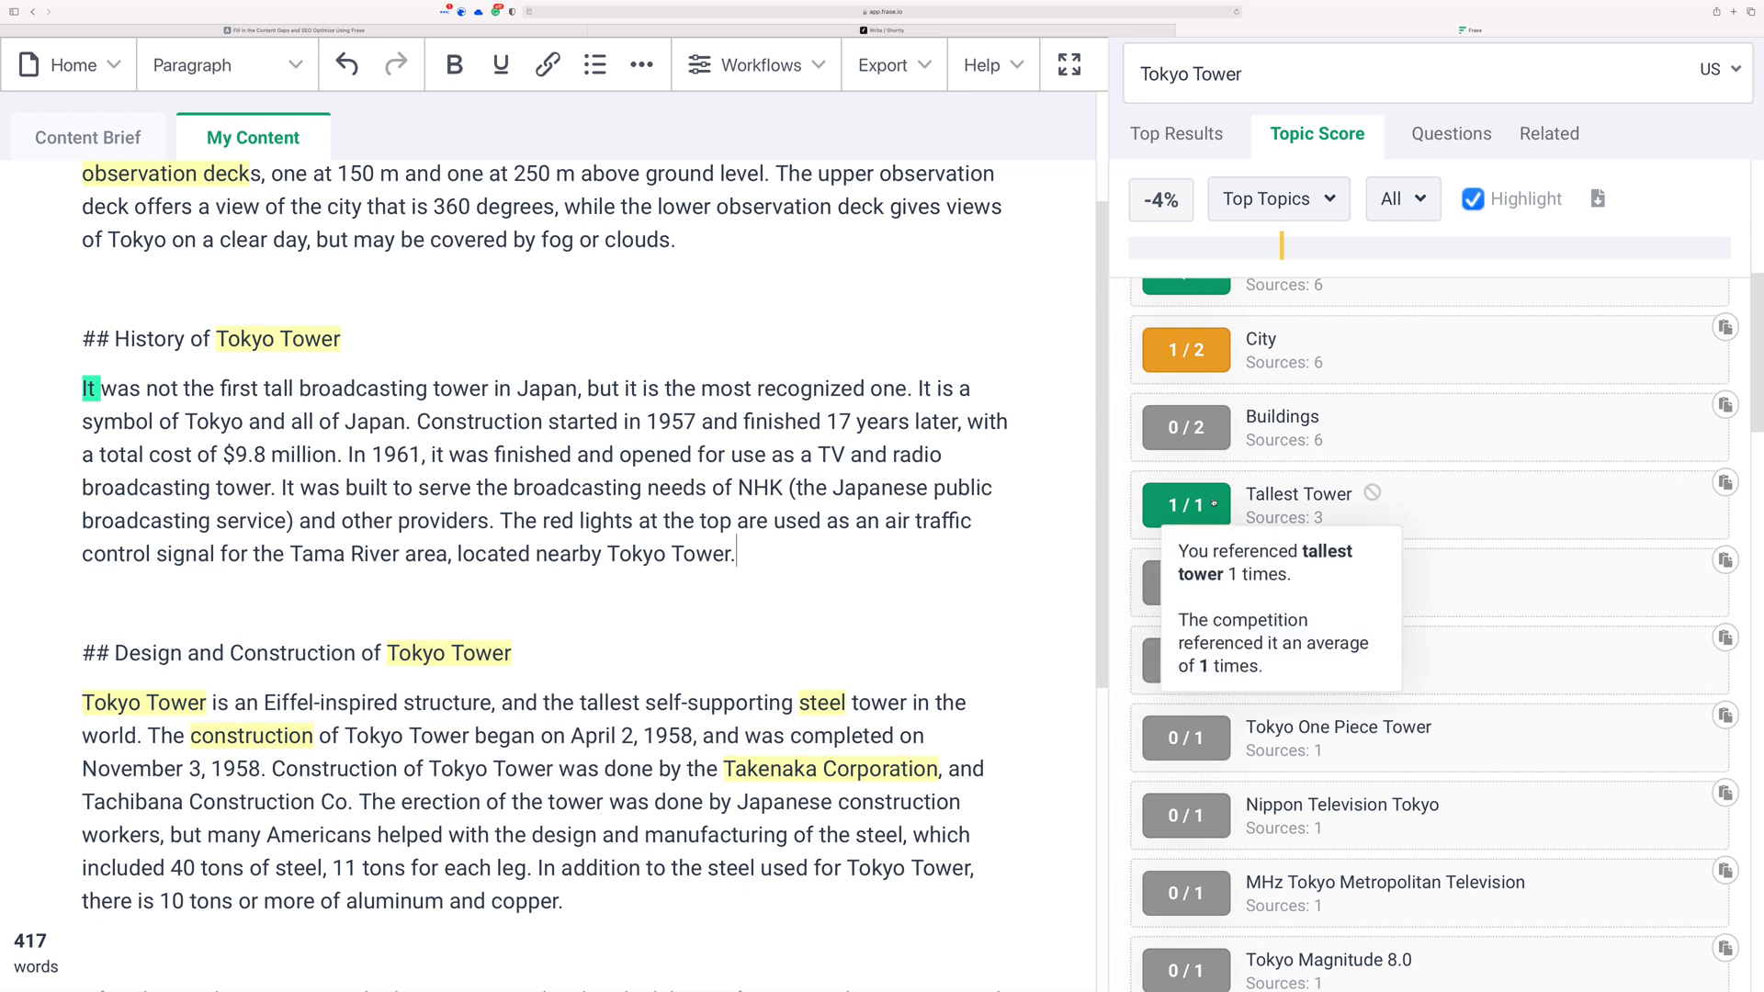
pyautogui.scroll(-3)
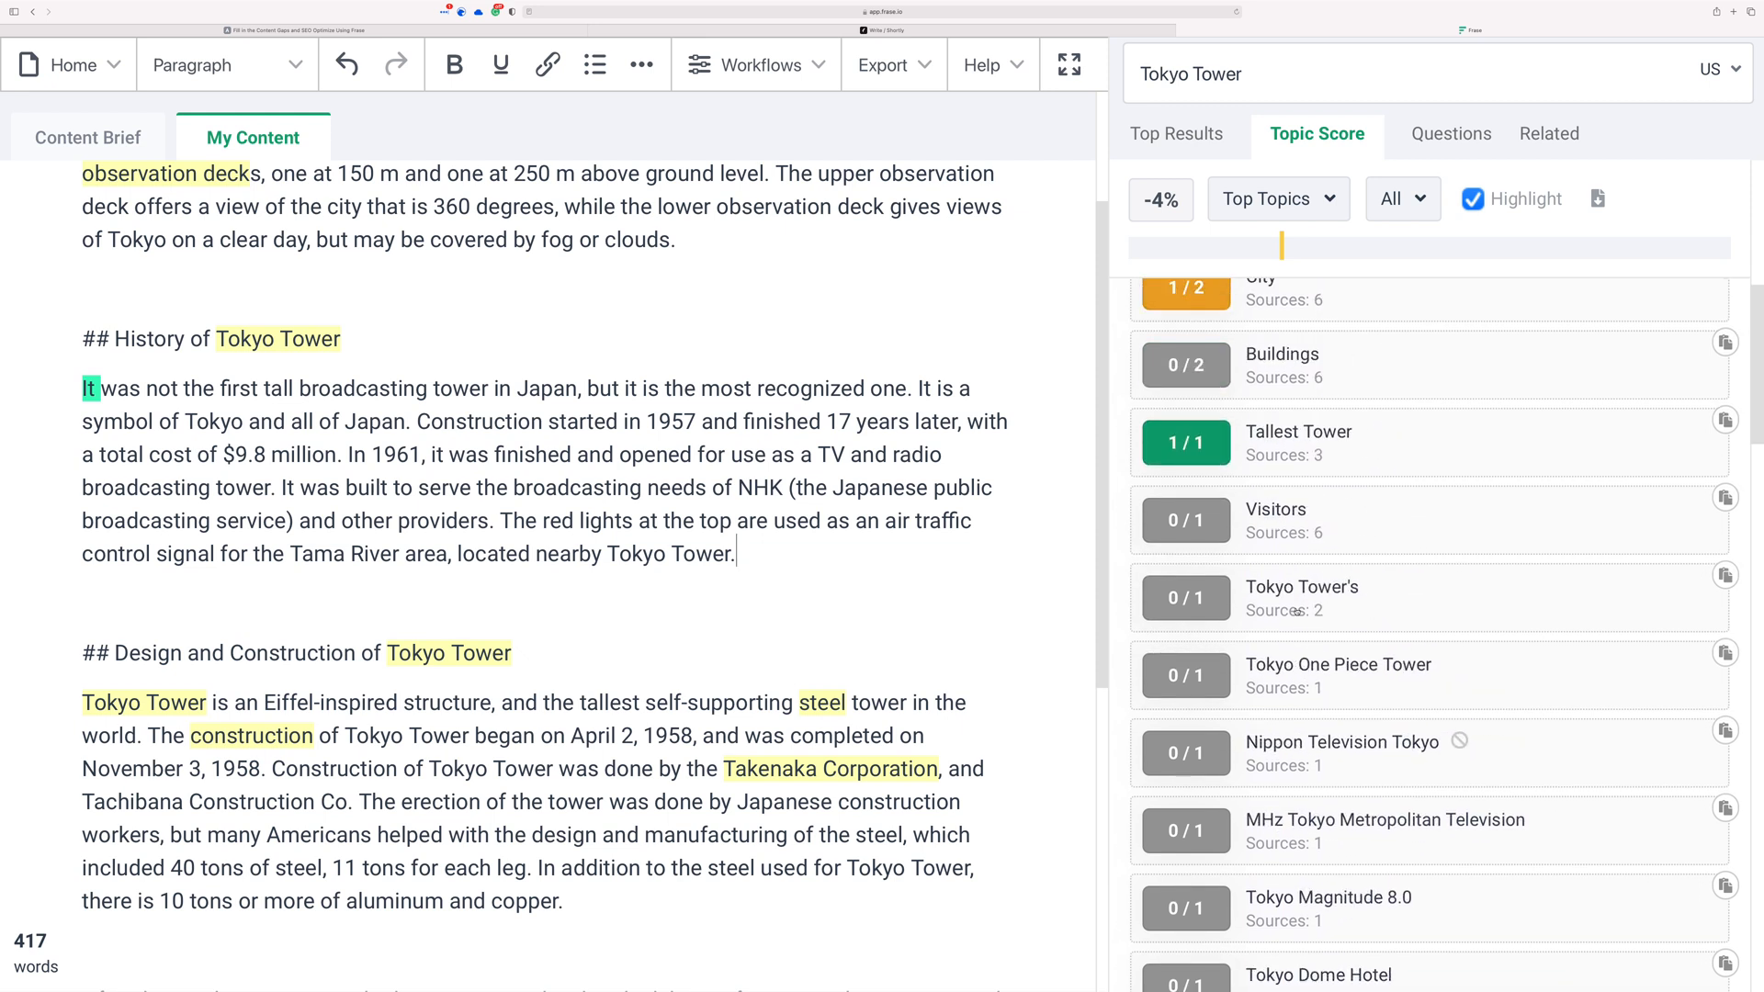
pyautogui.click(1278, 199)
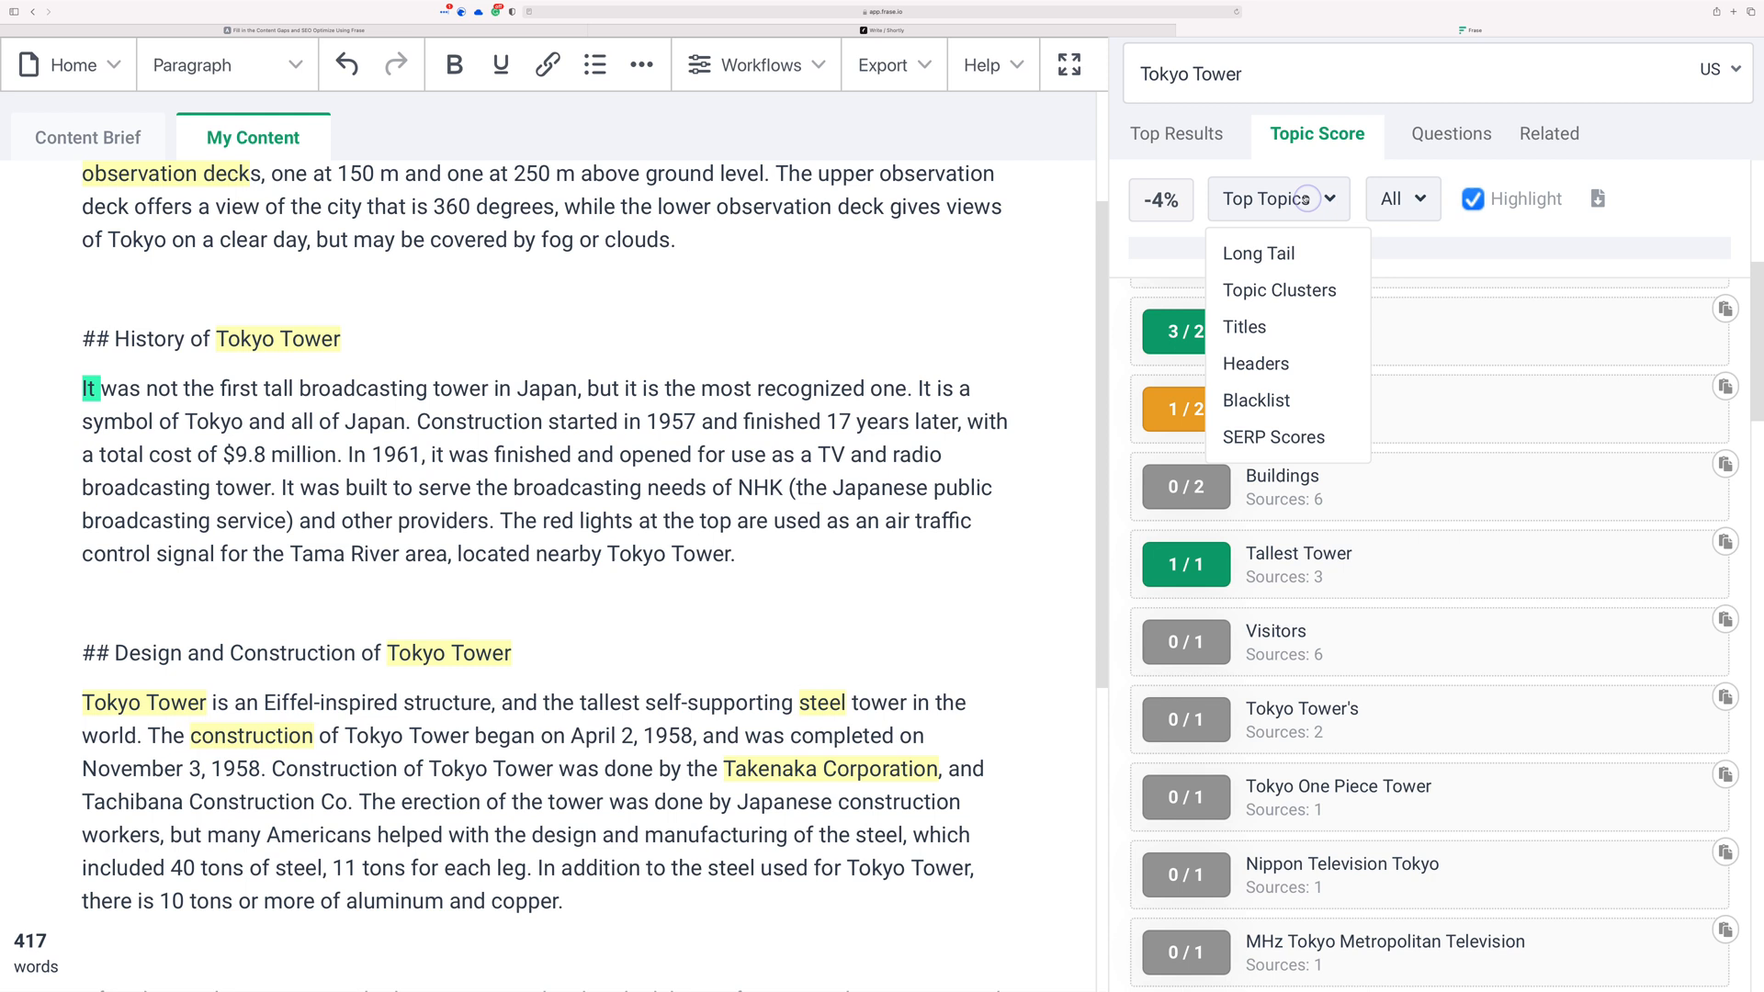
# - Filter topics to Long Tail (Observation Deck 3/1, Shiba Park 0/1) and return to the Top Results overview
pyautogui.click(1256, 254)
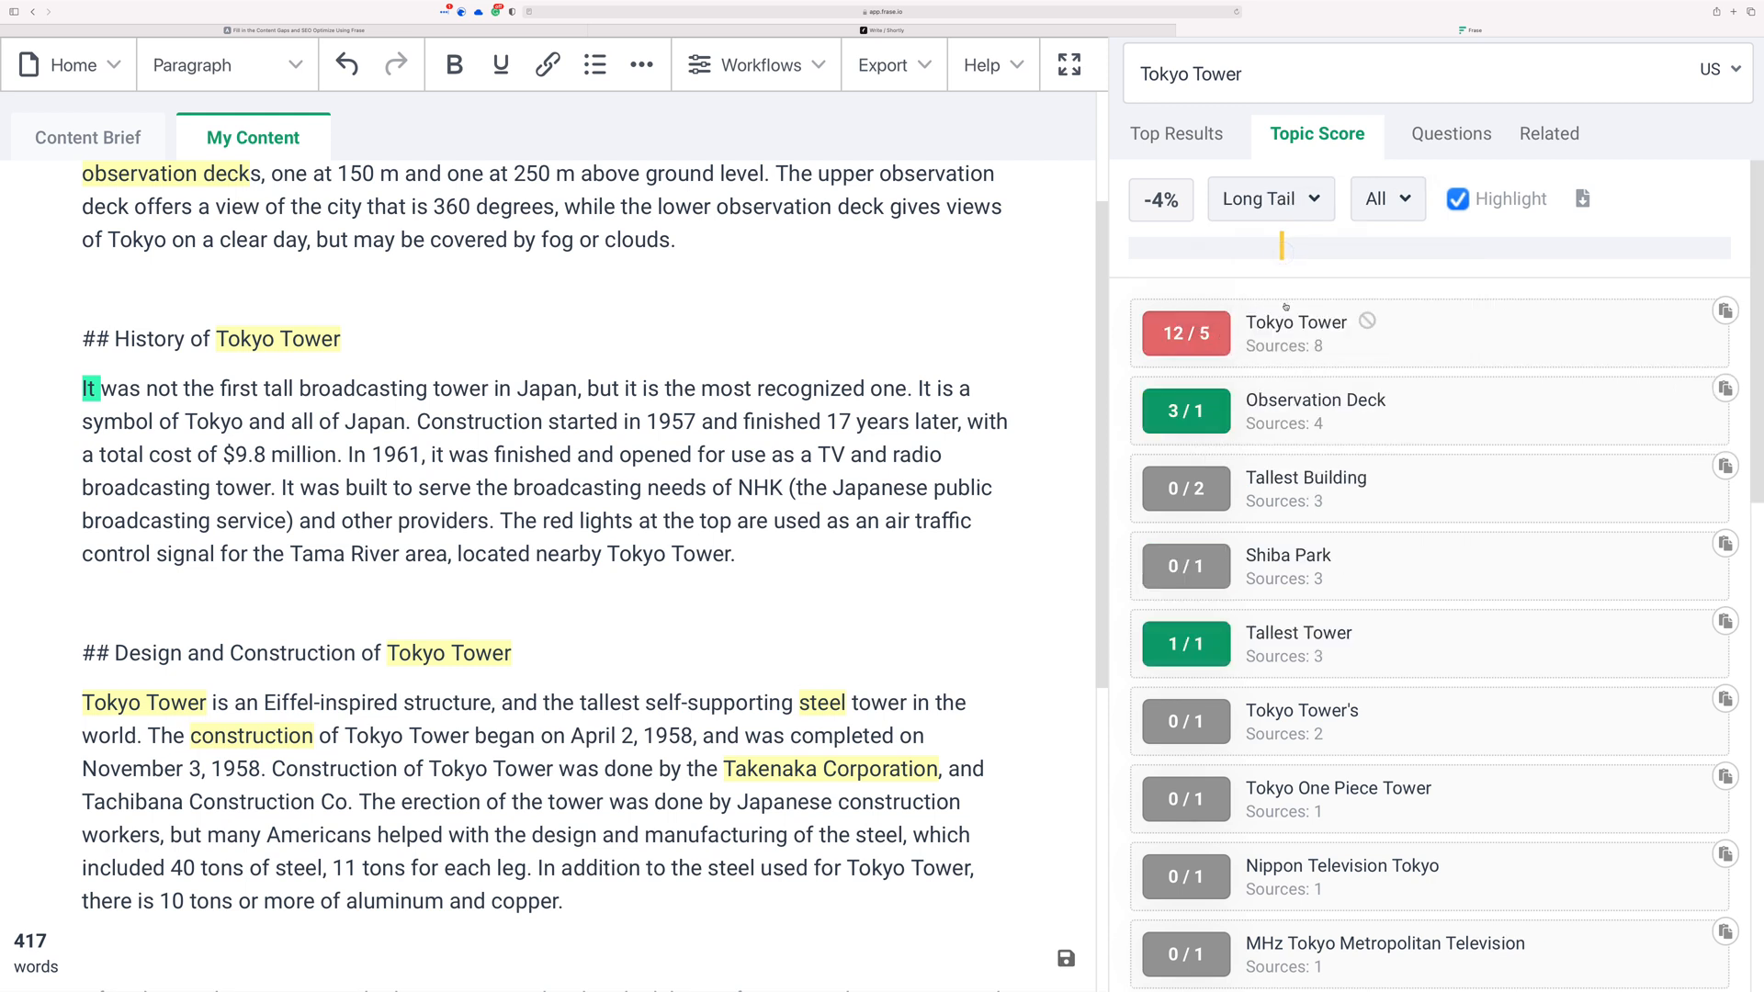
pyautogui.scroll(-3)
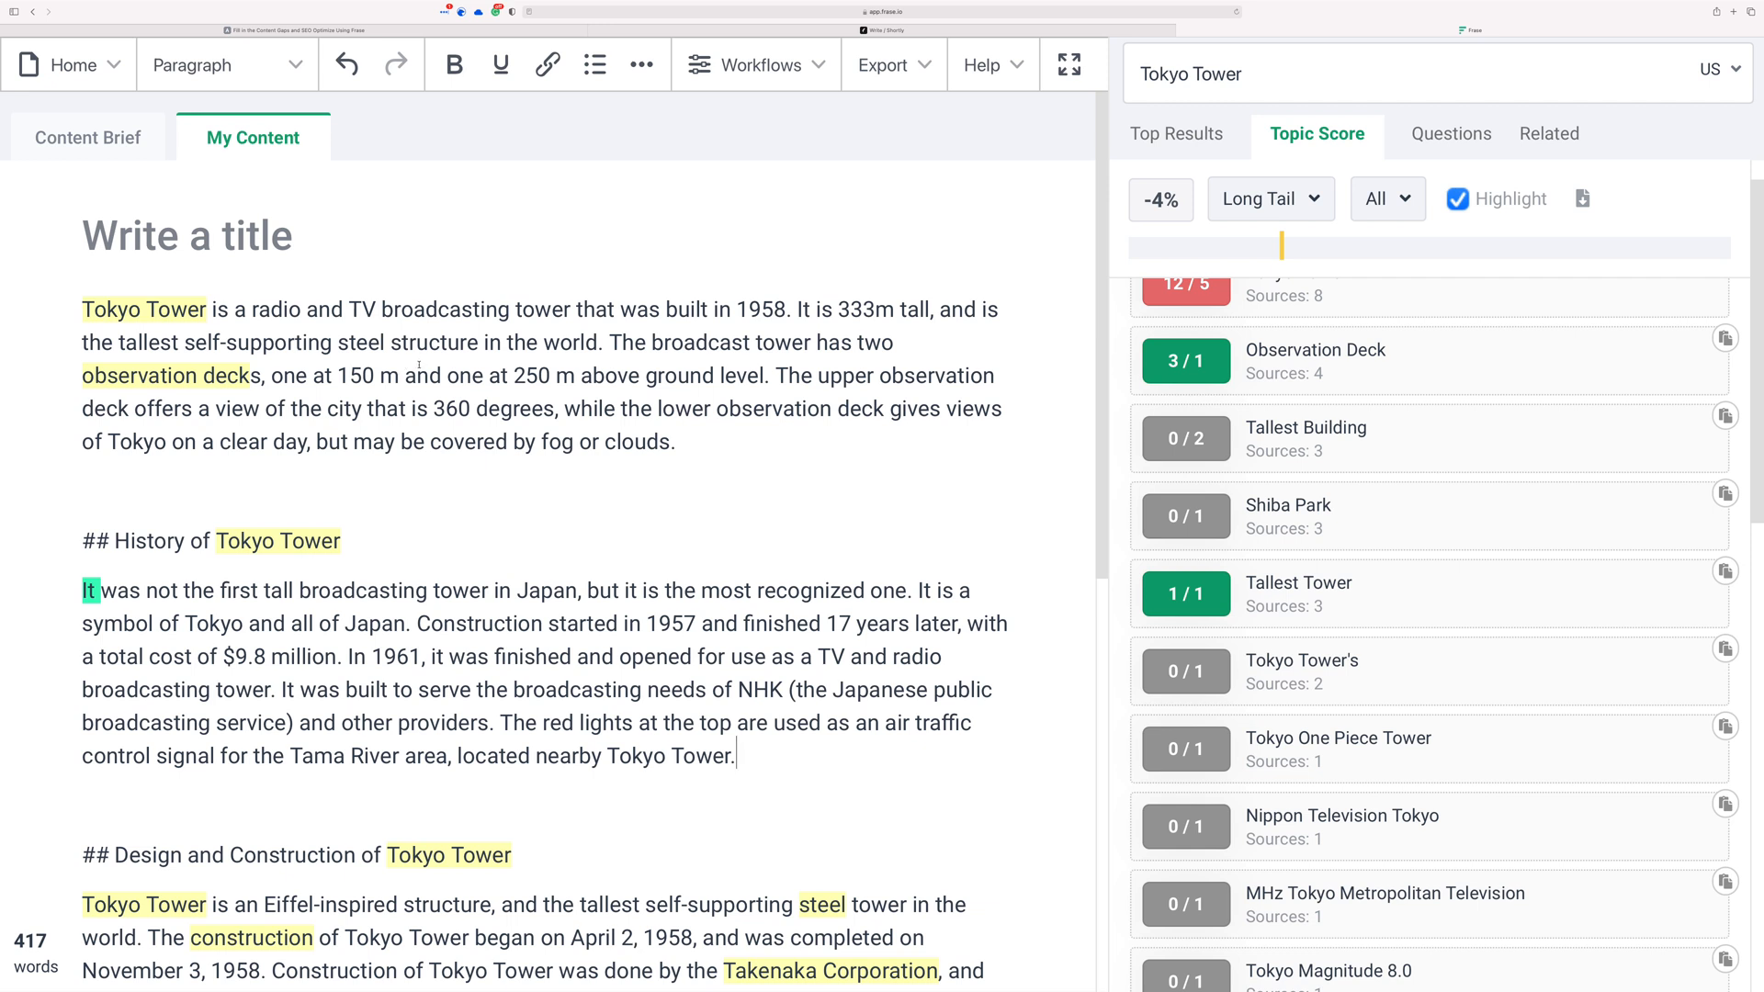
pyautogui.scroll(-3)
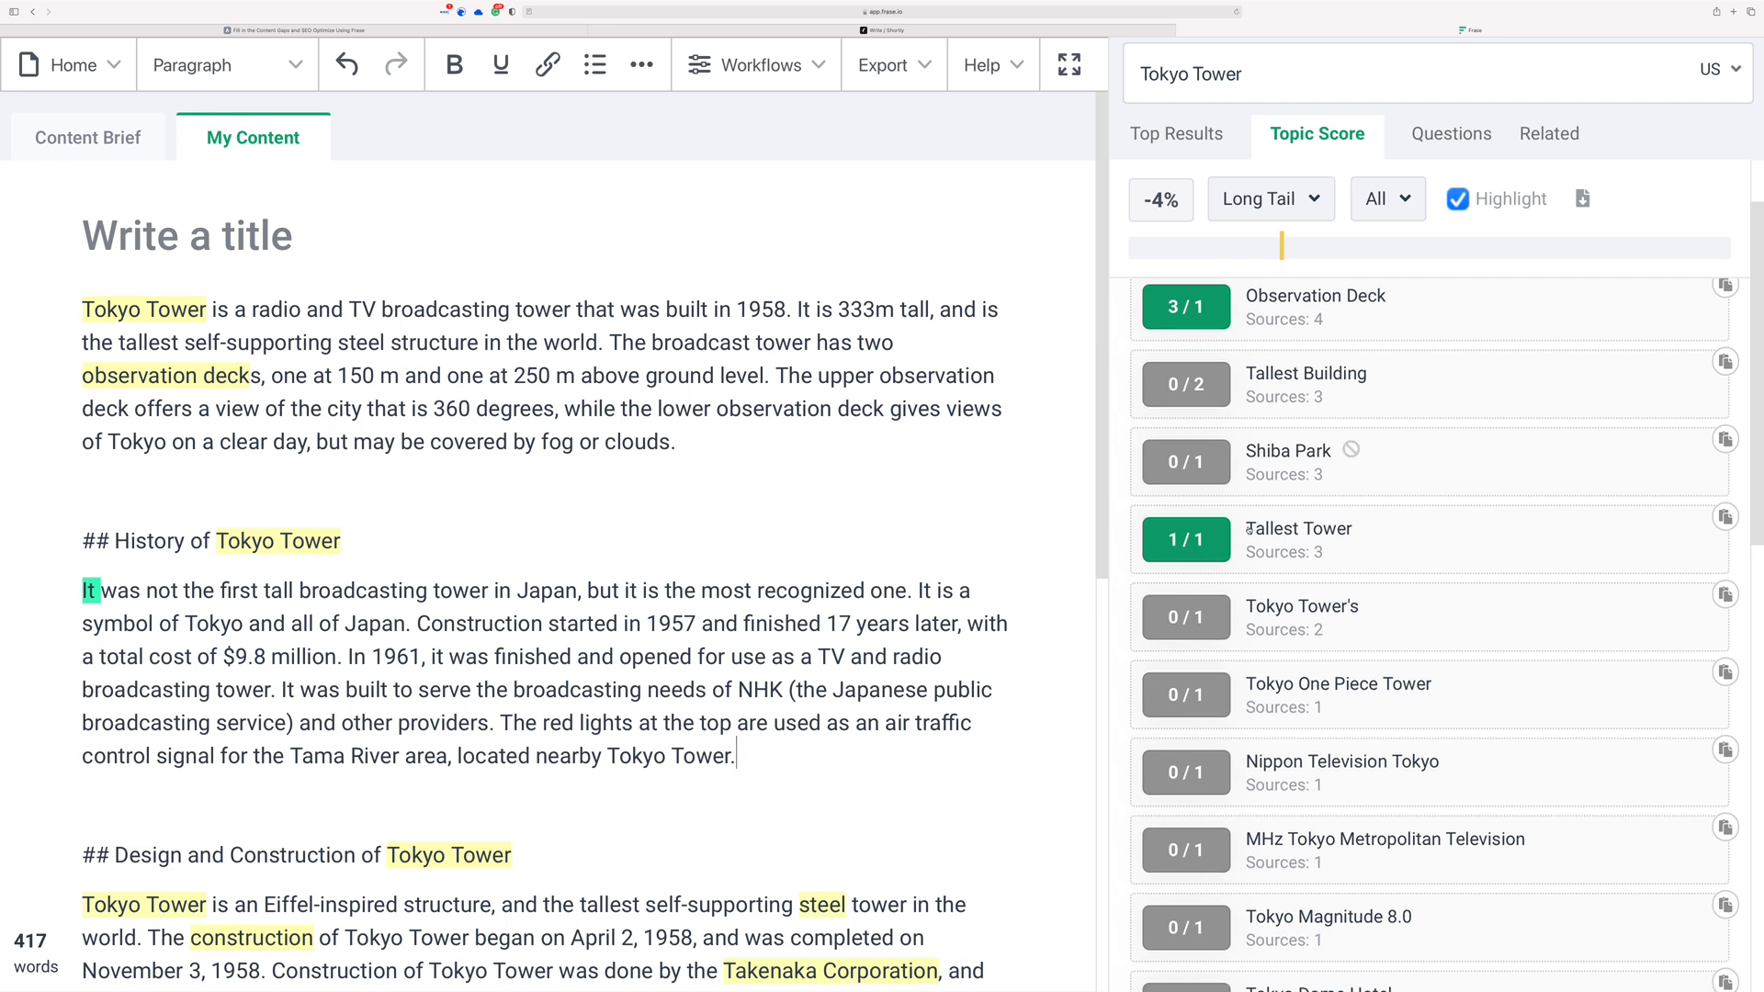
pyautogui.scroll(-3)
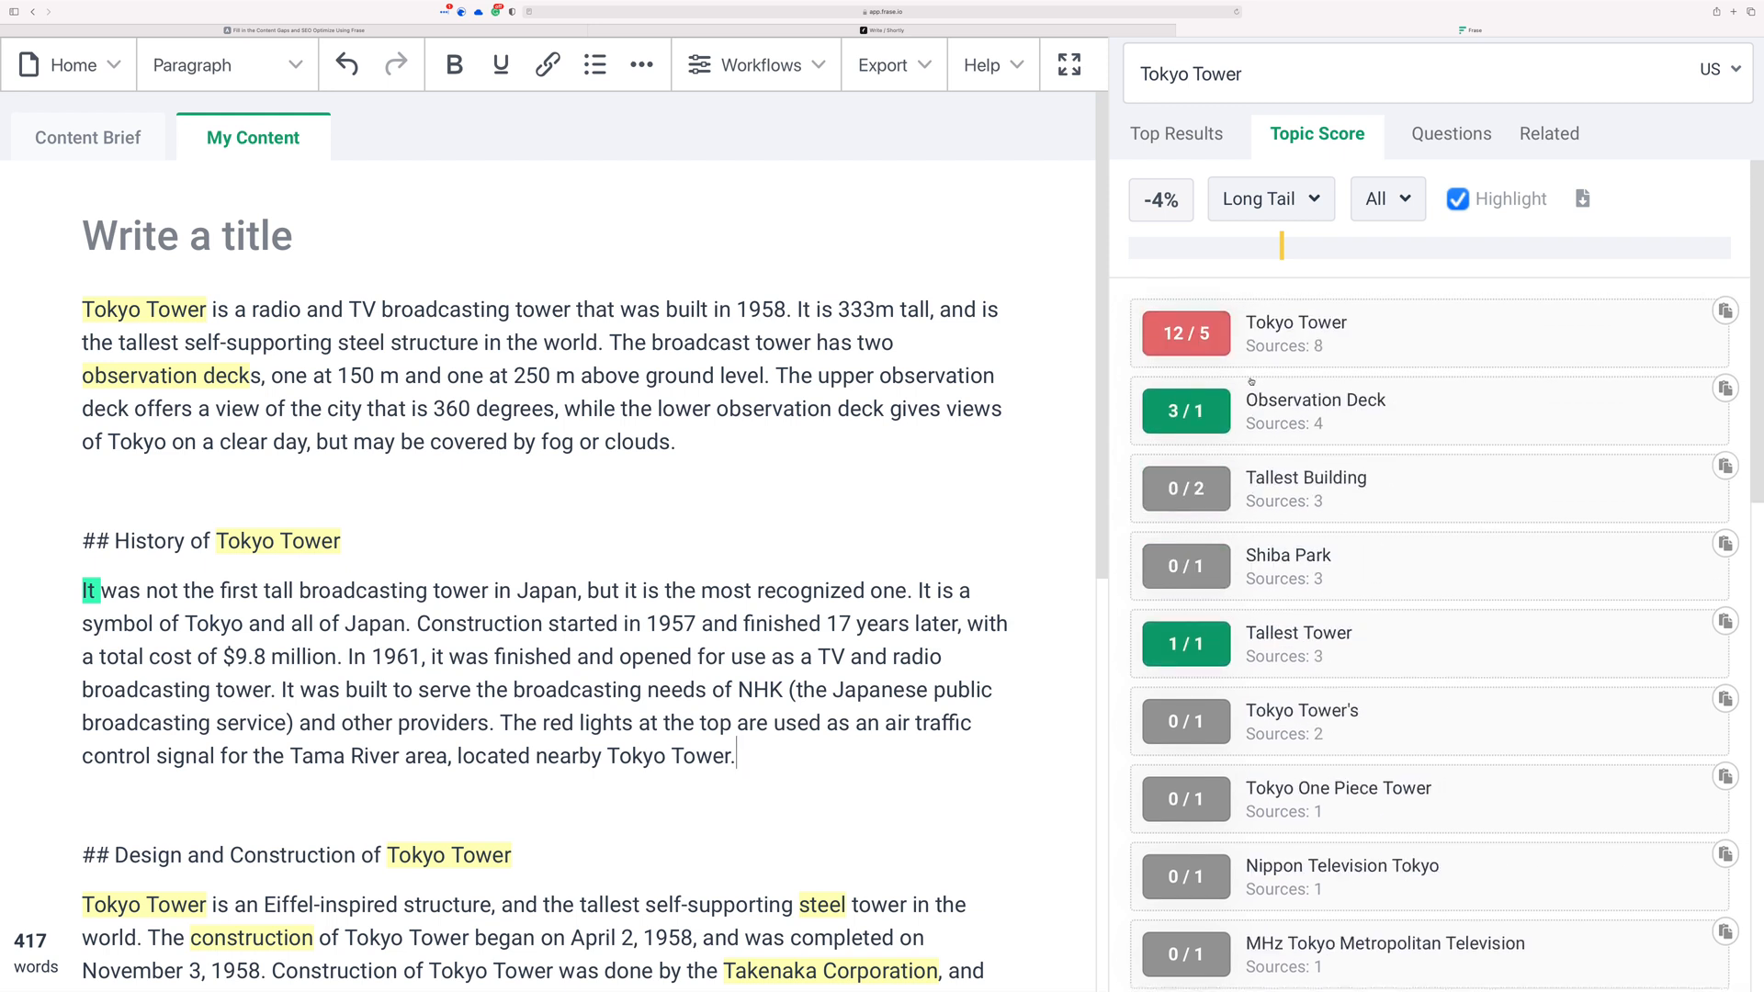
pyautogui.moveTo(918, 365)
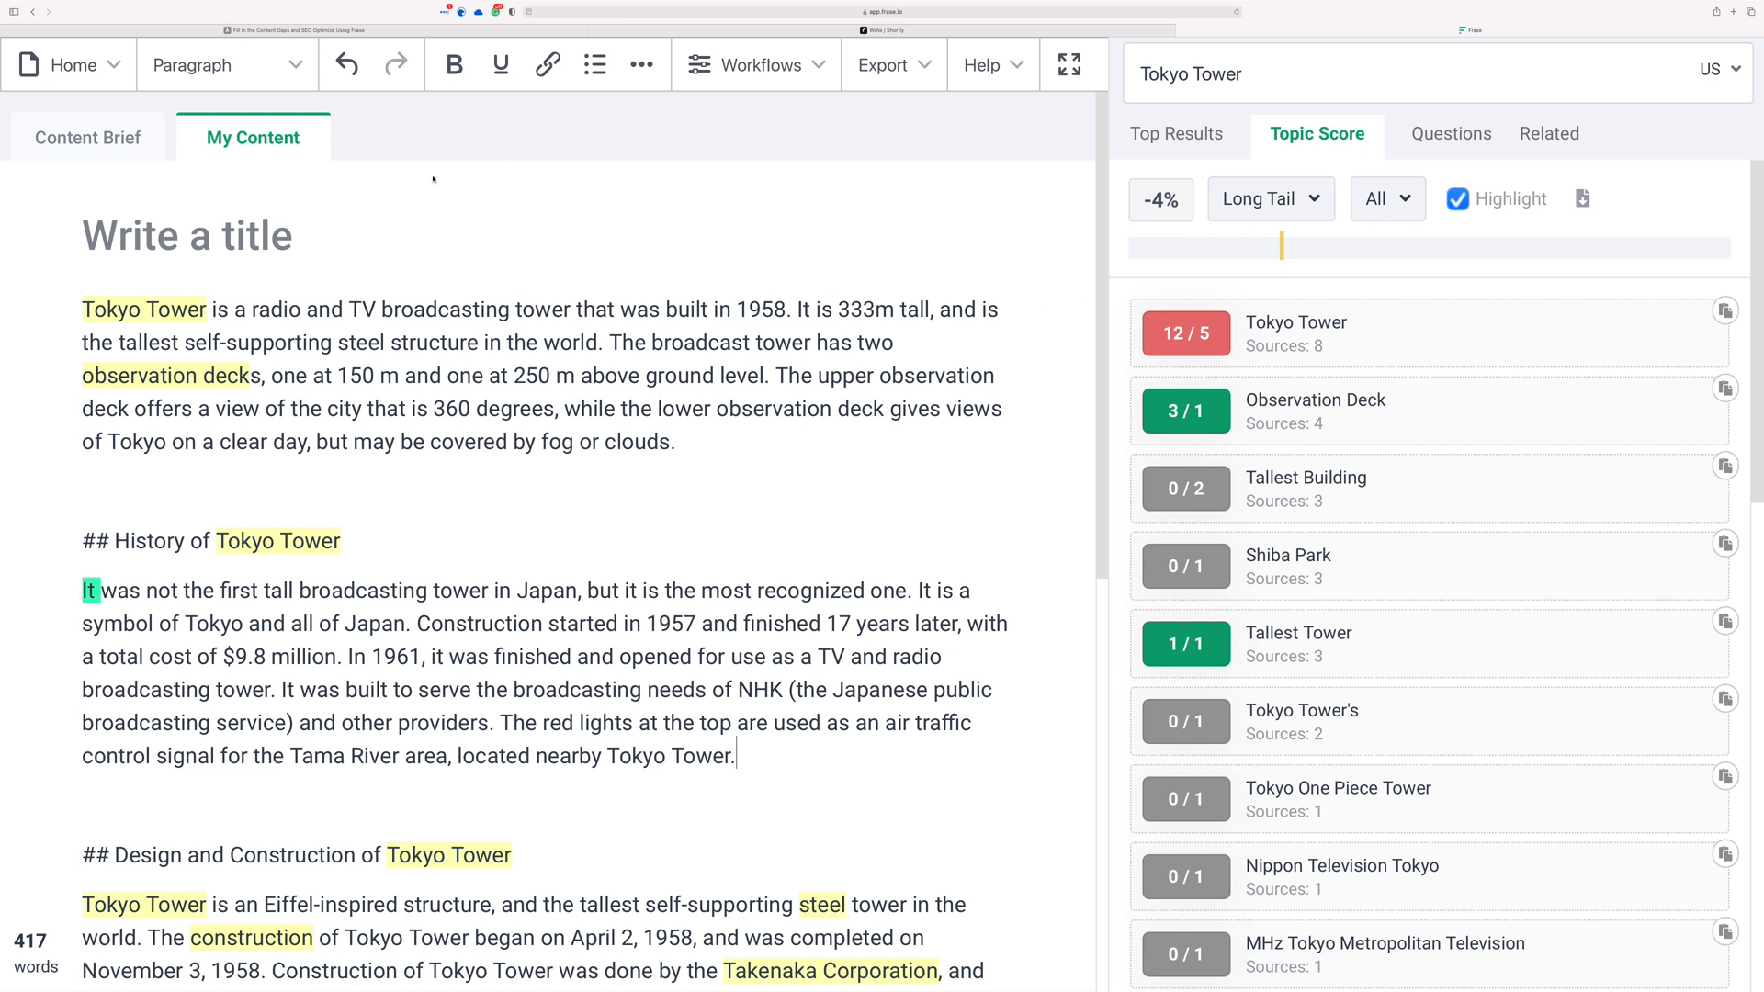
pyautogui.click(1176, 135)
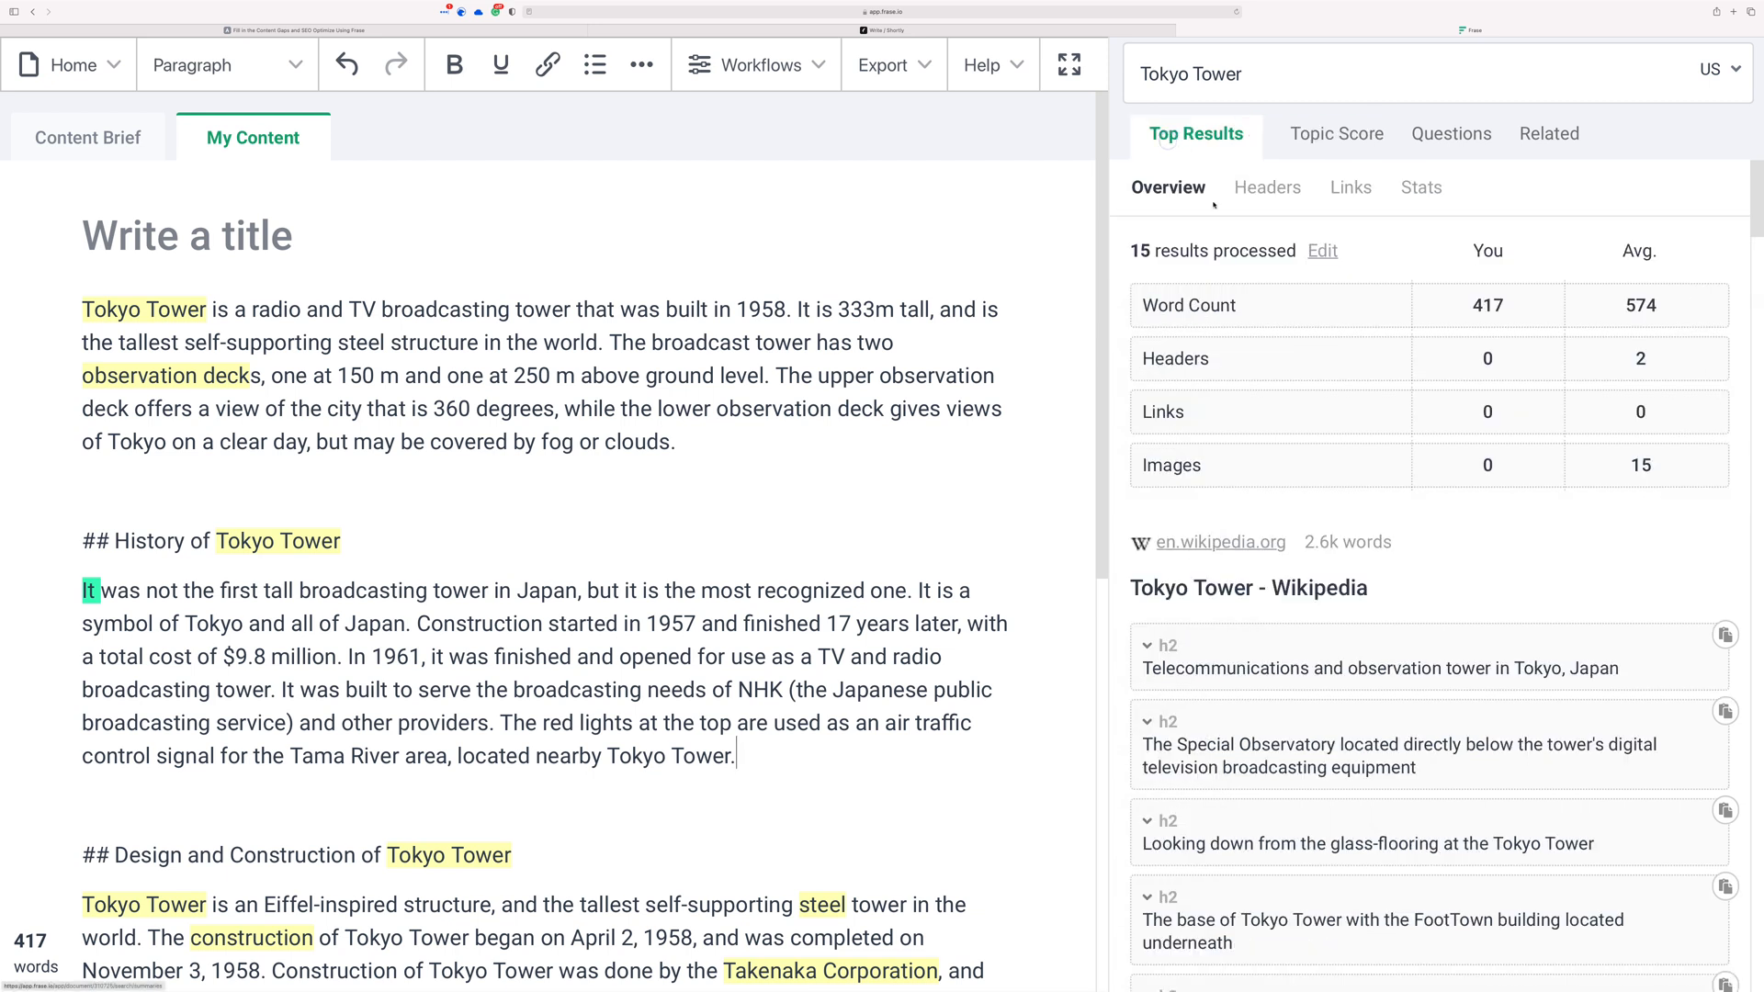
# - Review the 417 vs 574-word overview and return to the AI Content Dojo Frase article's table of contents
pyautogui.scroll(-3)
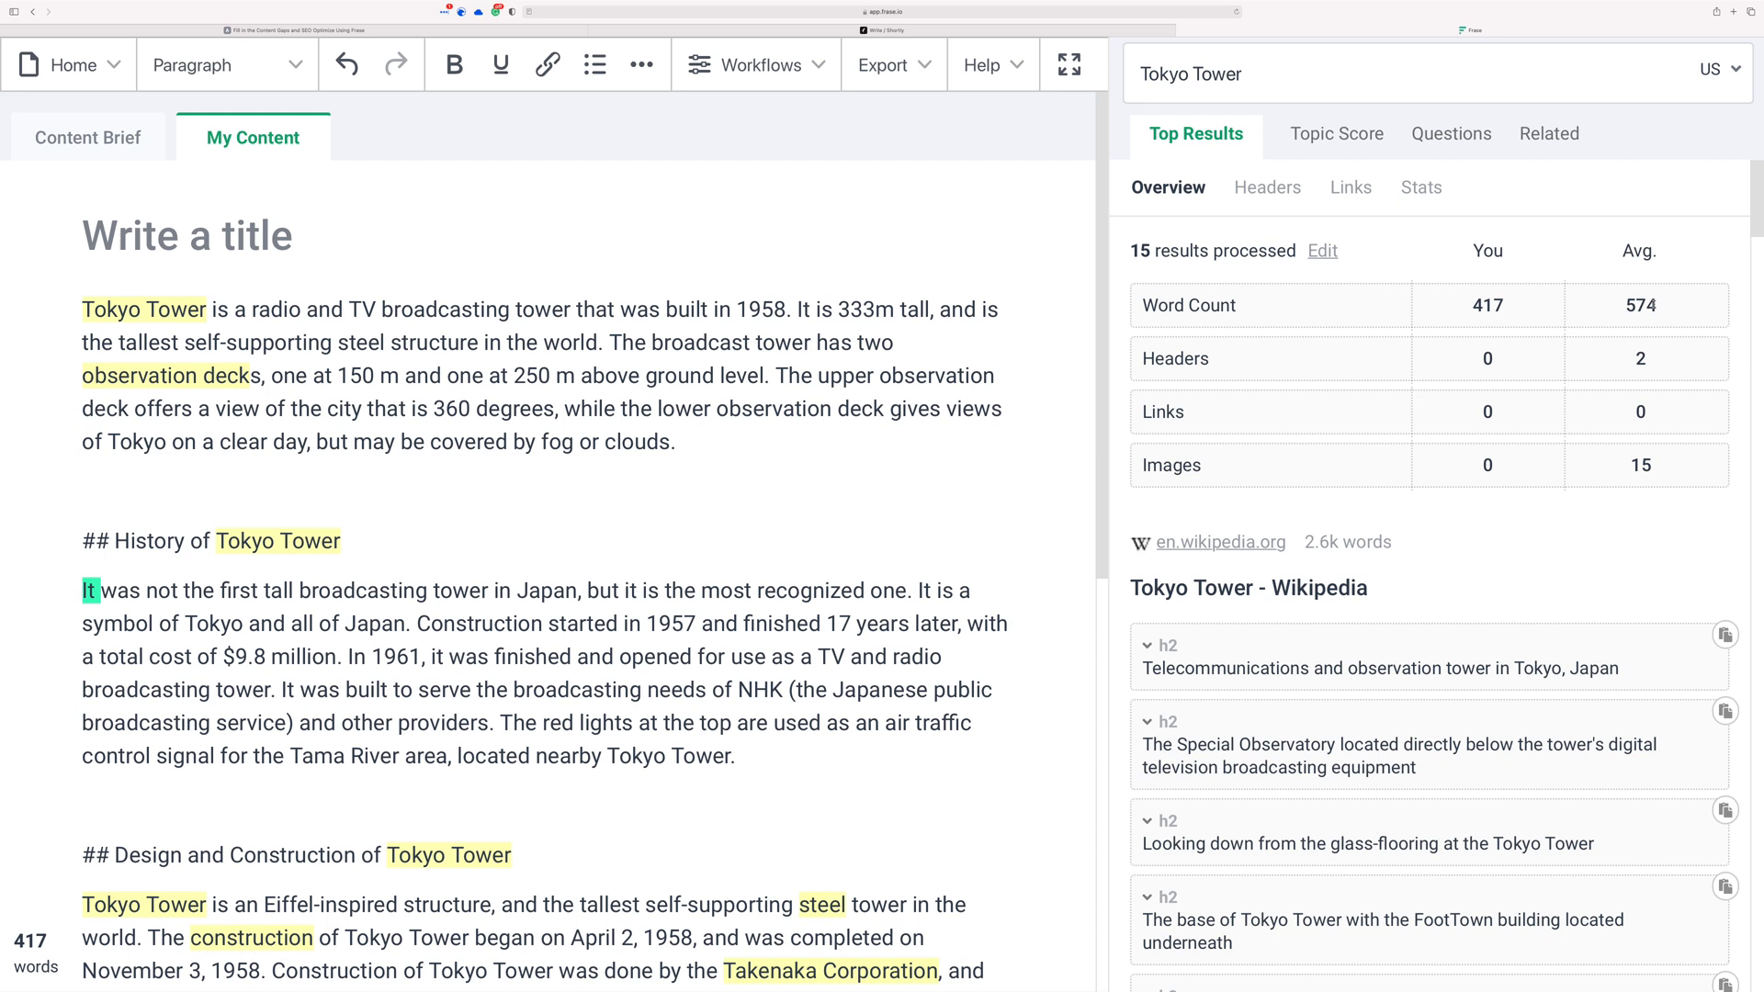
pyautogui.moveTo(1374, 299)
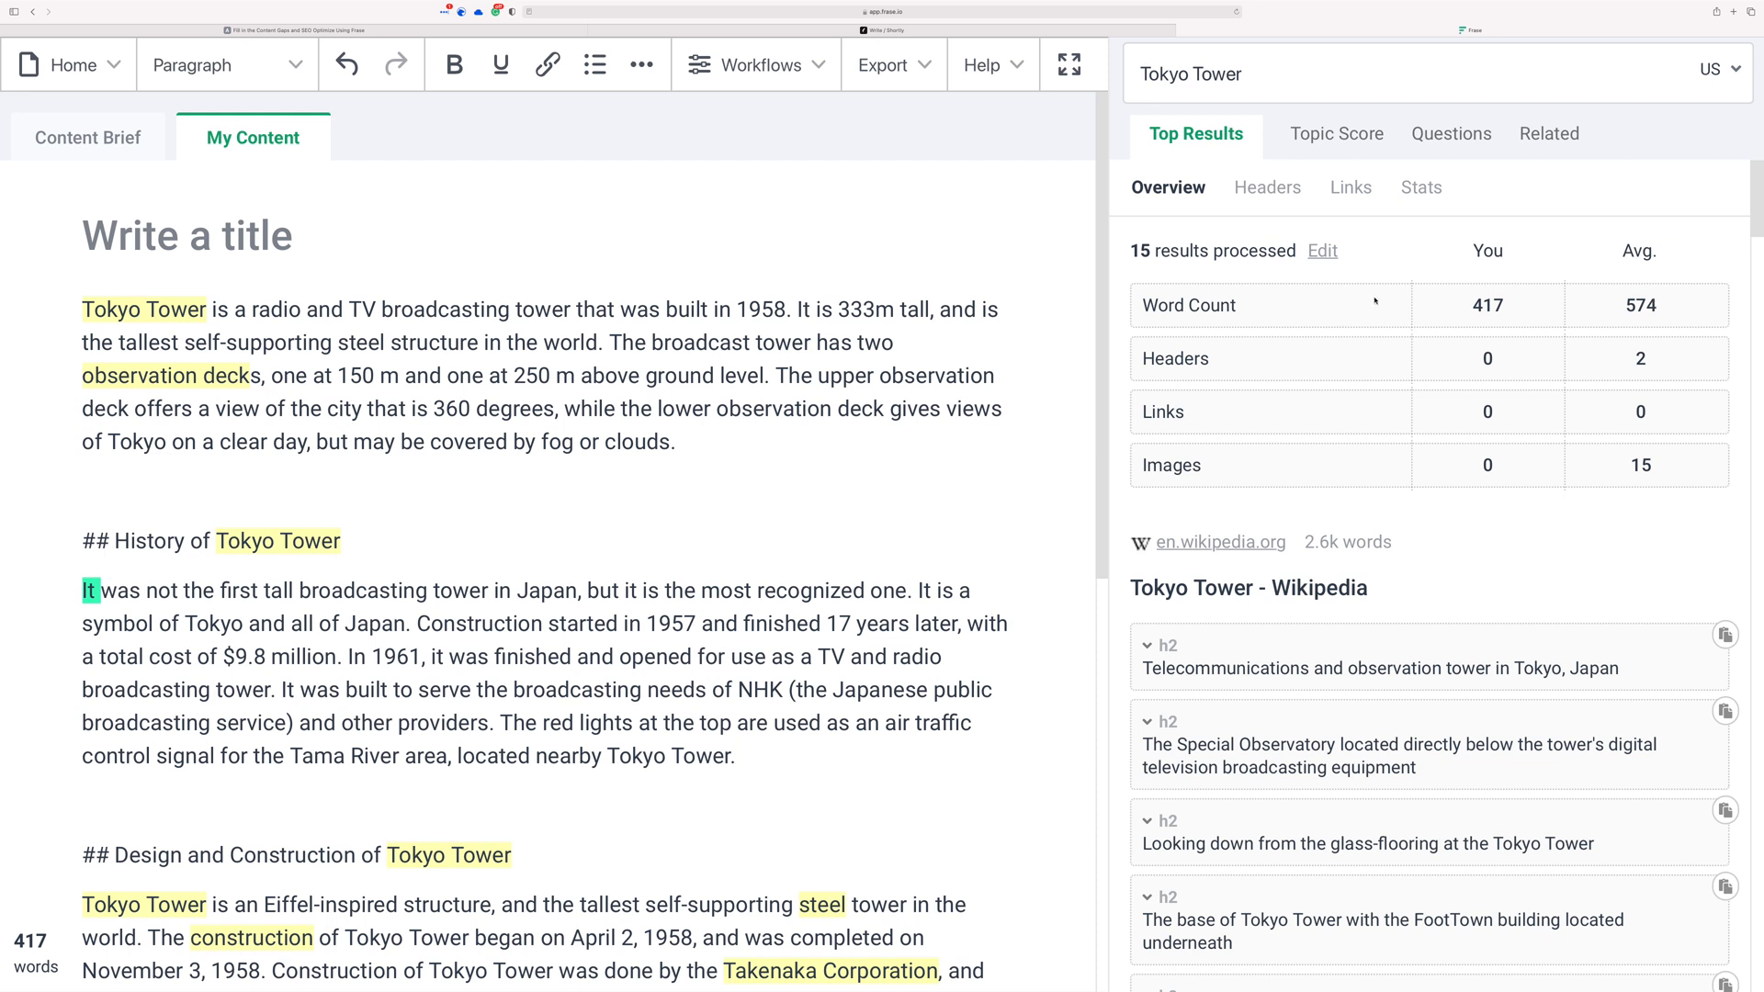
pyautogui.moveTo(1300, 364)
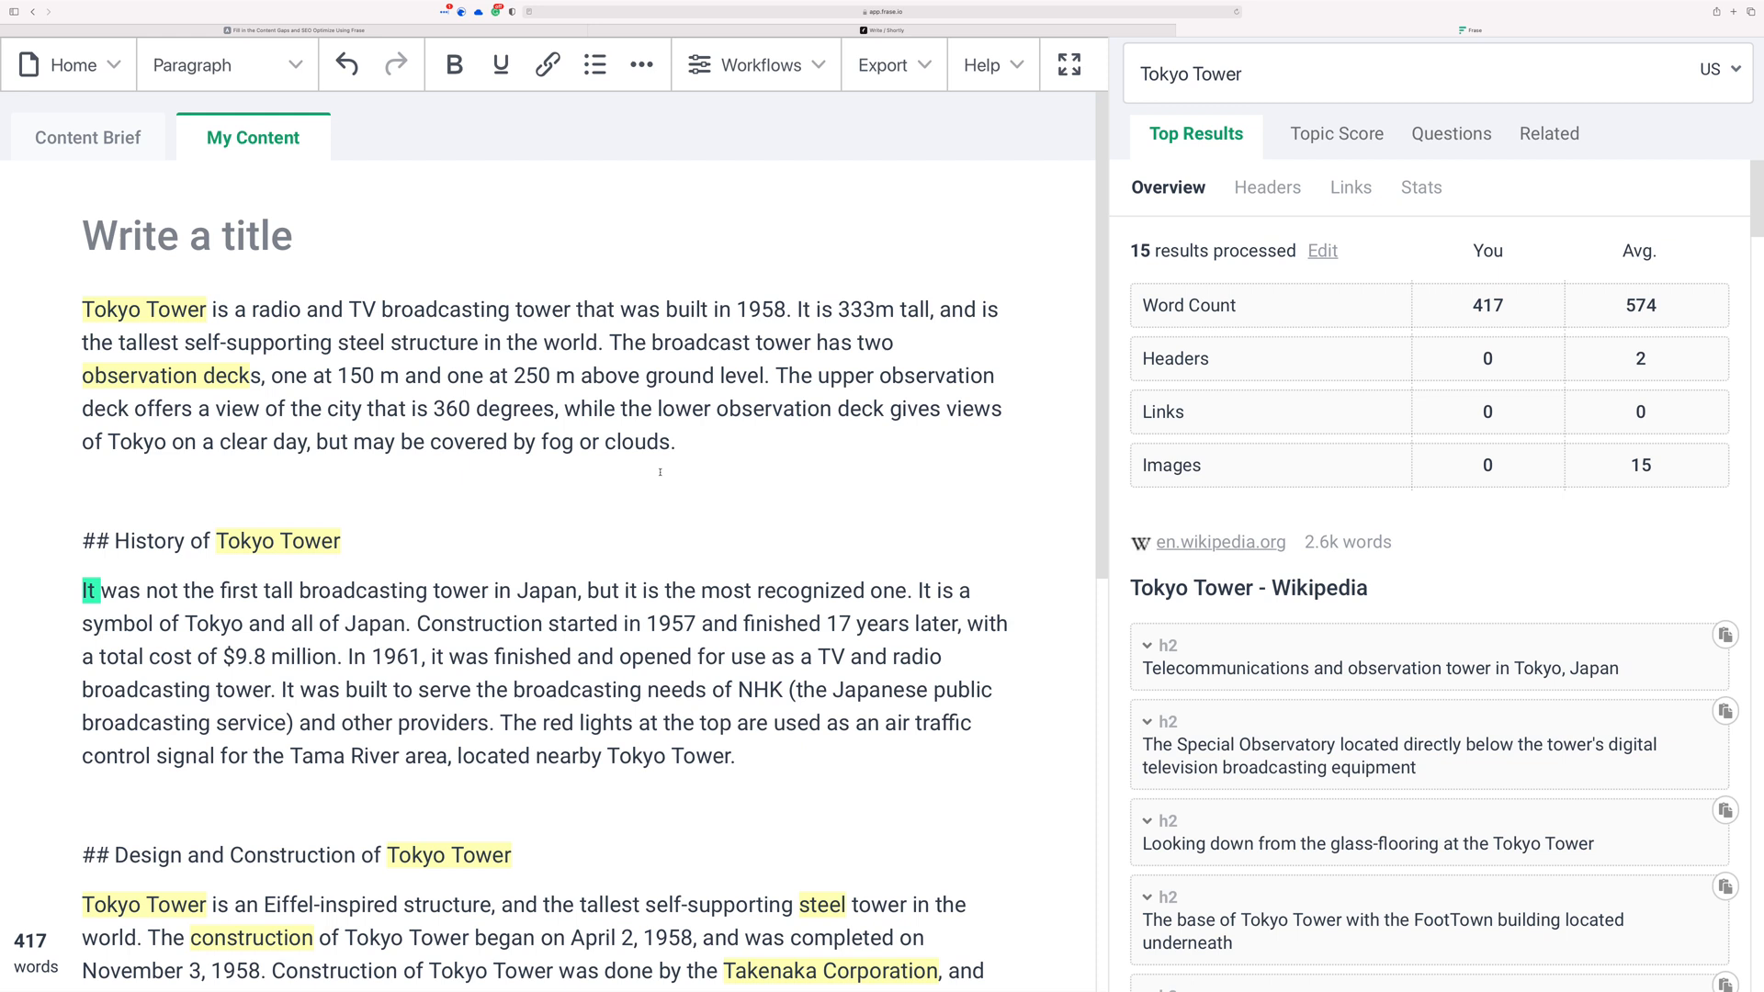
pyautogui.moveTo(695, 469)
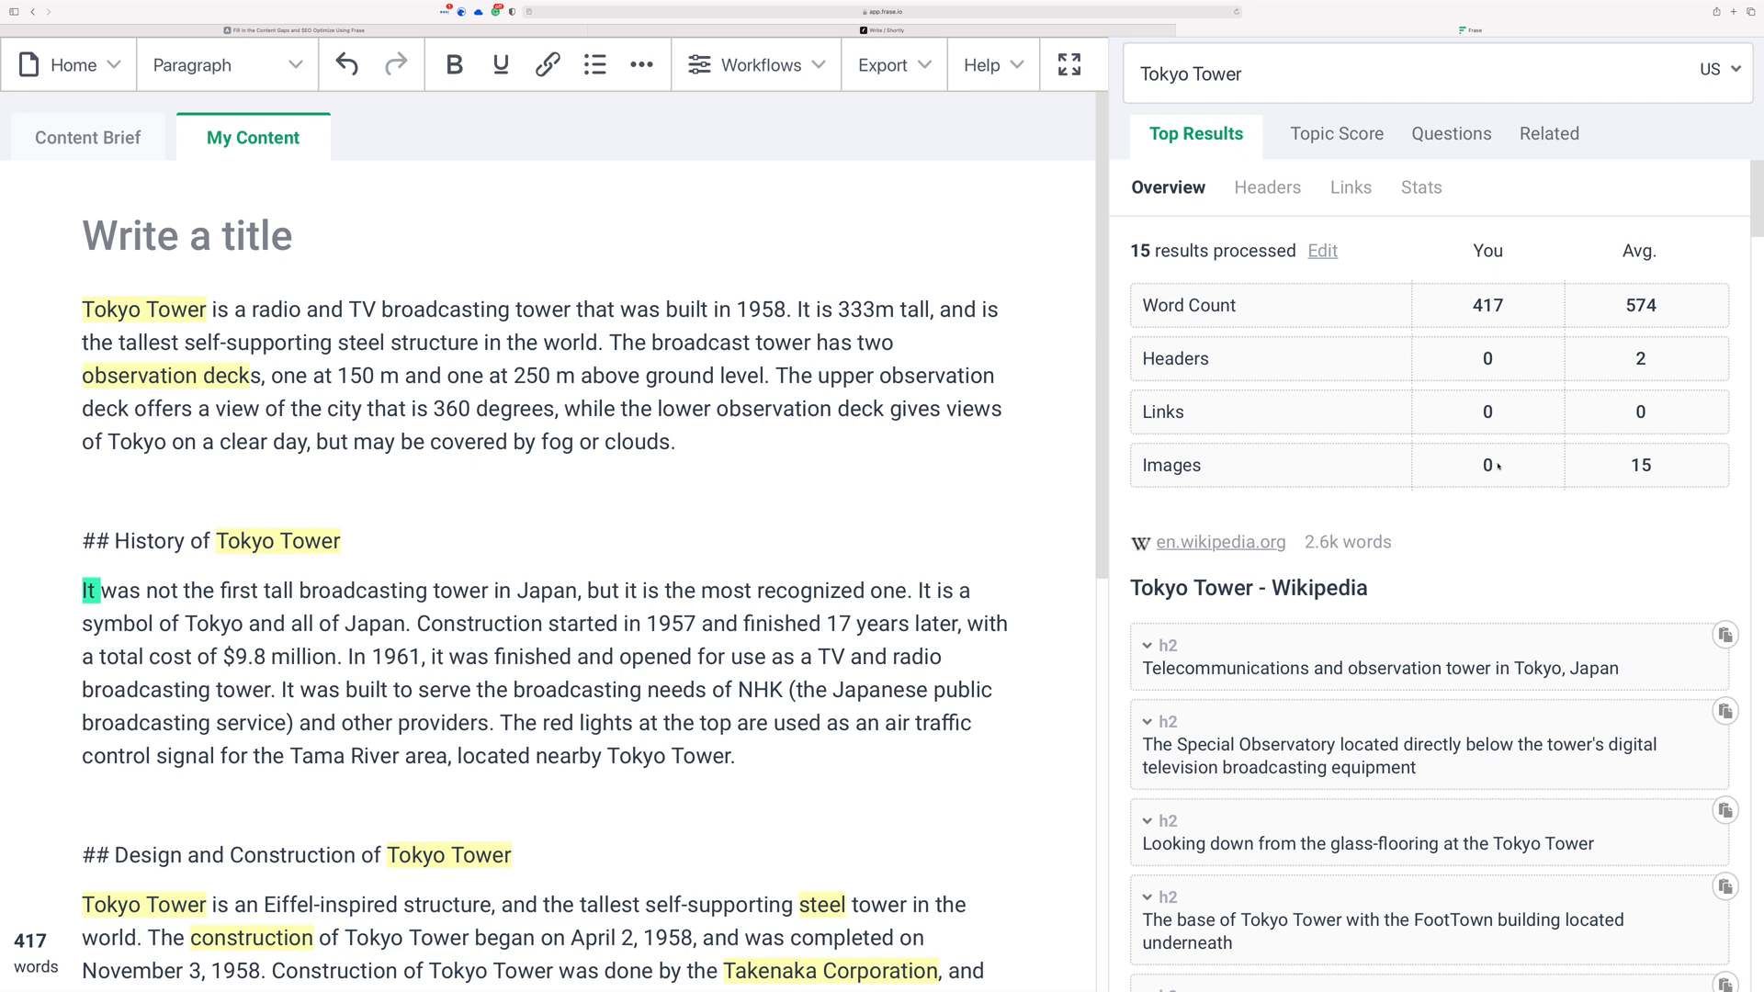
pyautogui.moveTo(480, 408); pyautogui.dragTo(676, 441)
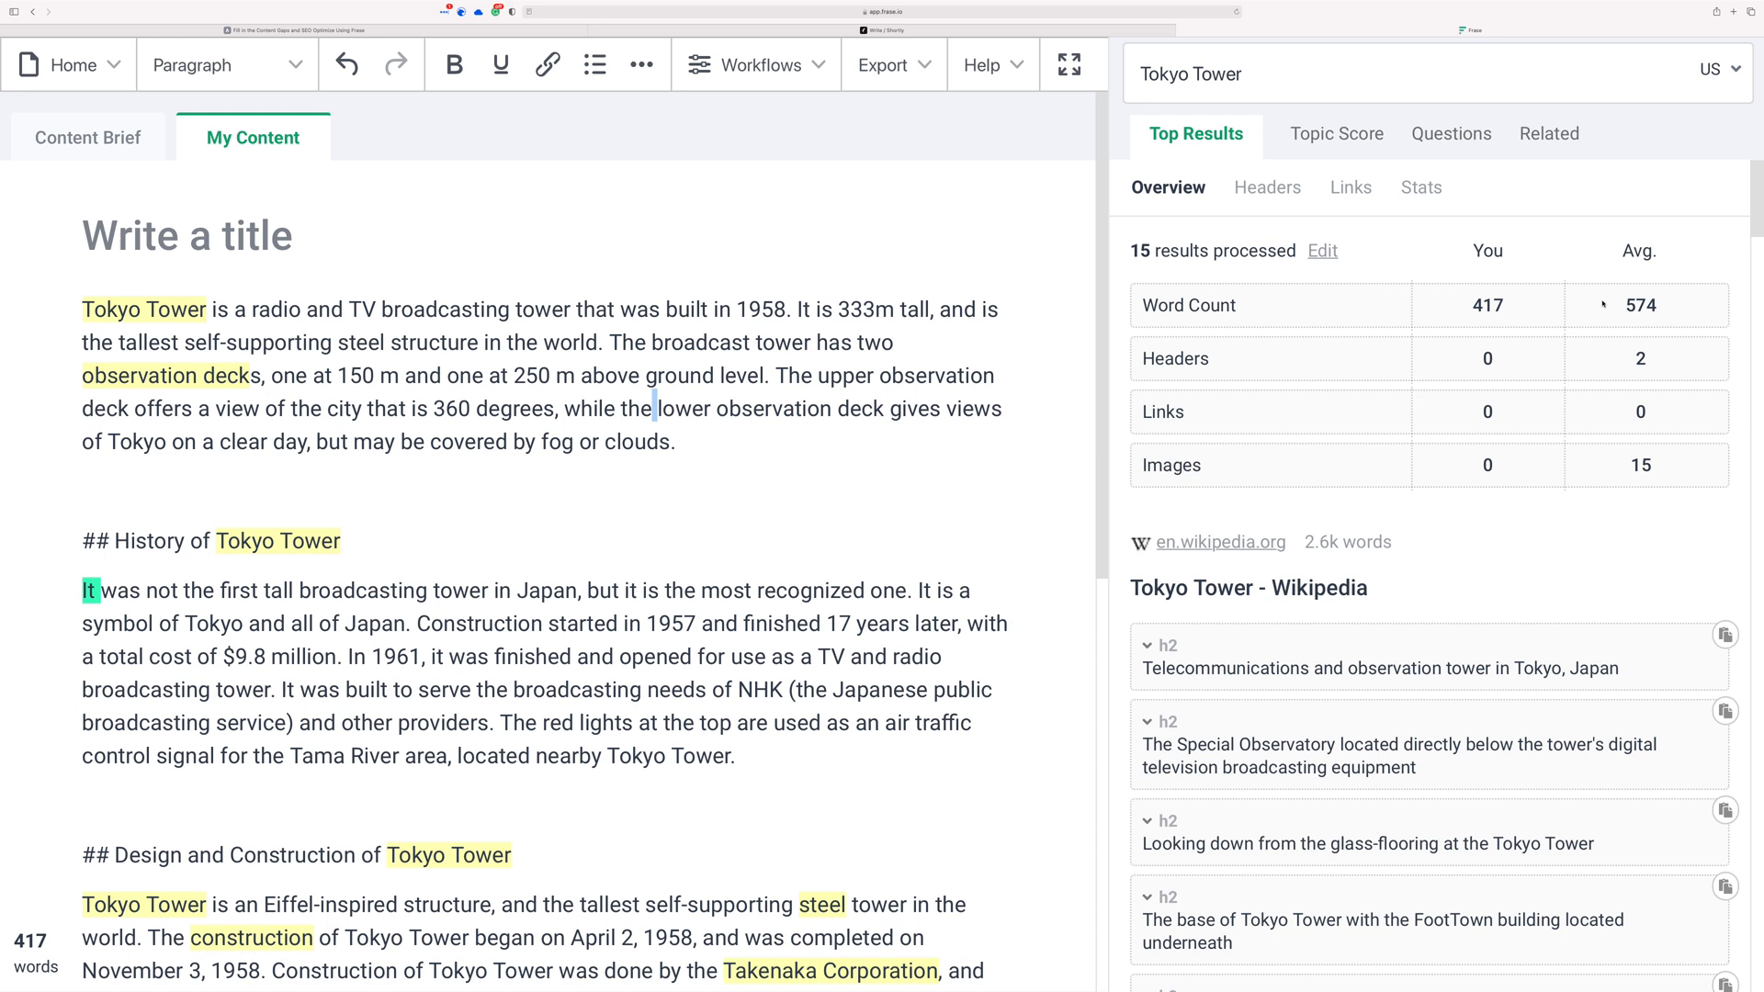
pyautogui.moveTo(1447, 419)
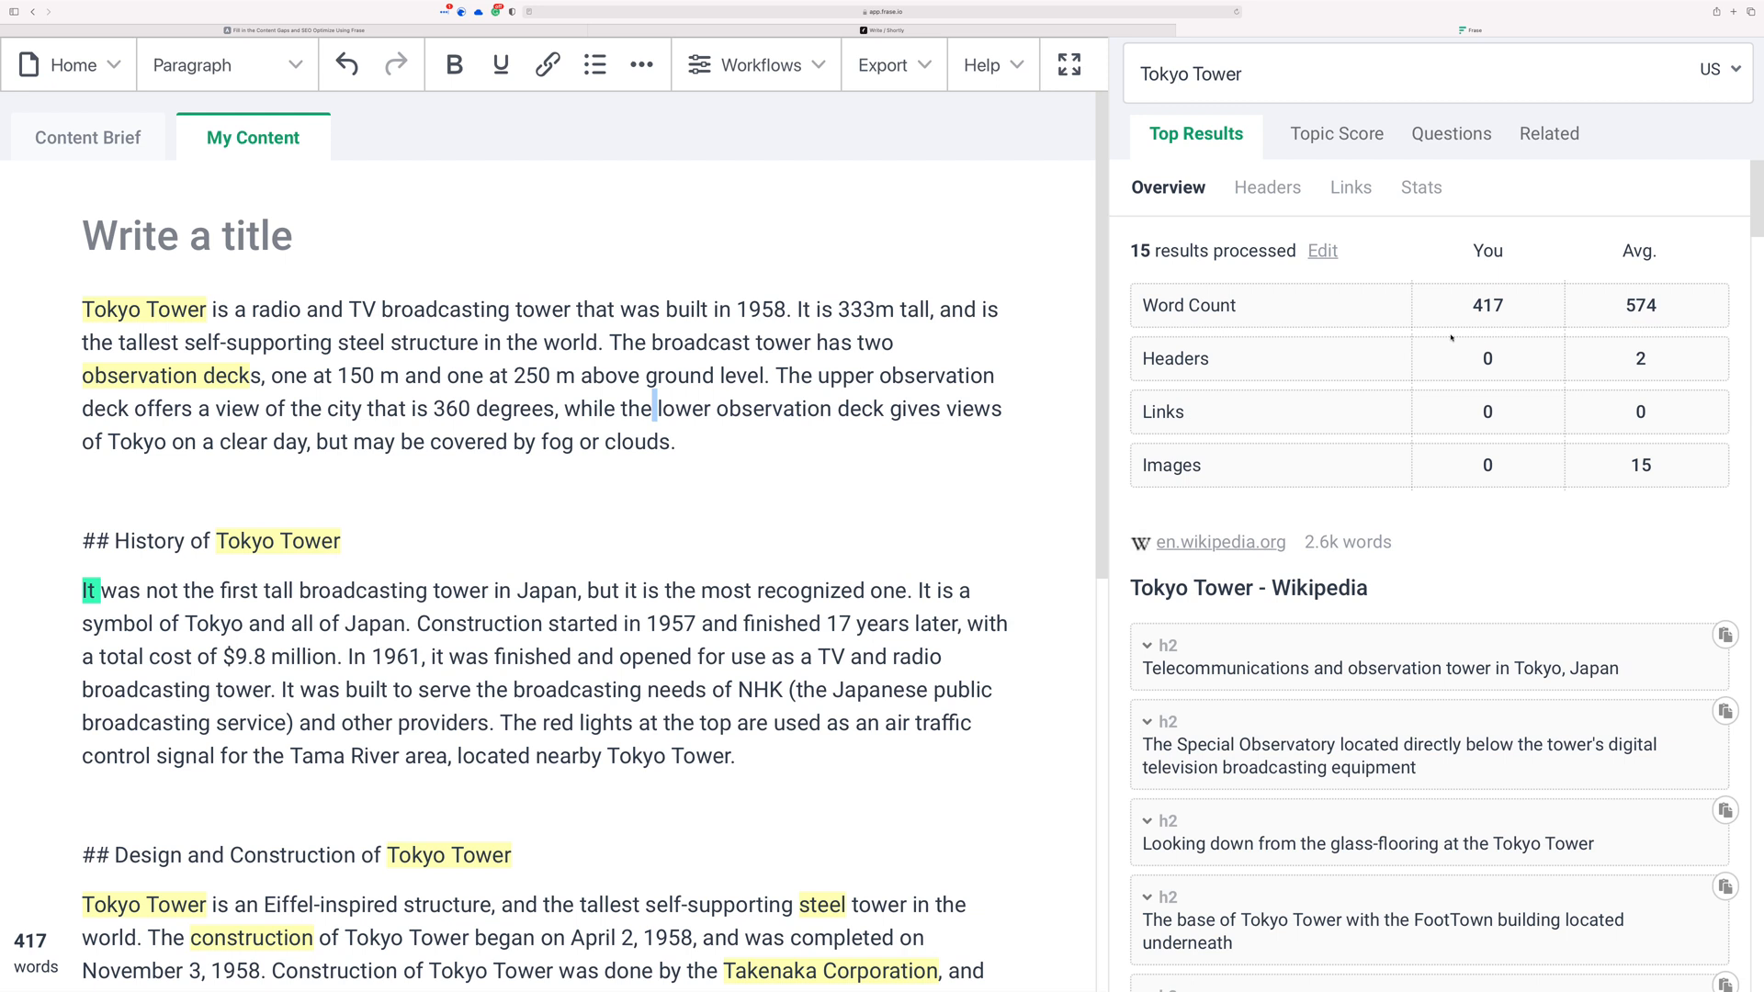
pyautogui.moveTo(909, 201)
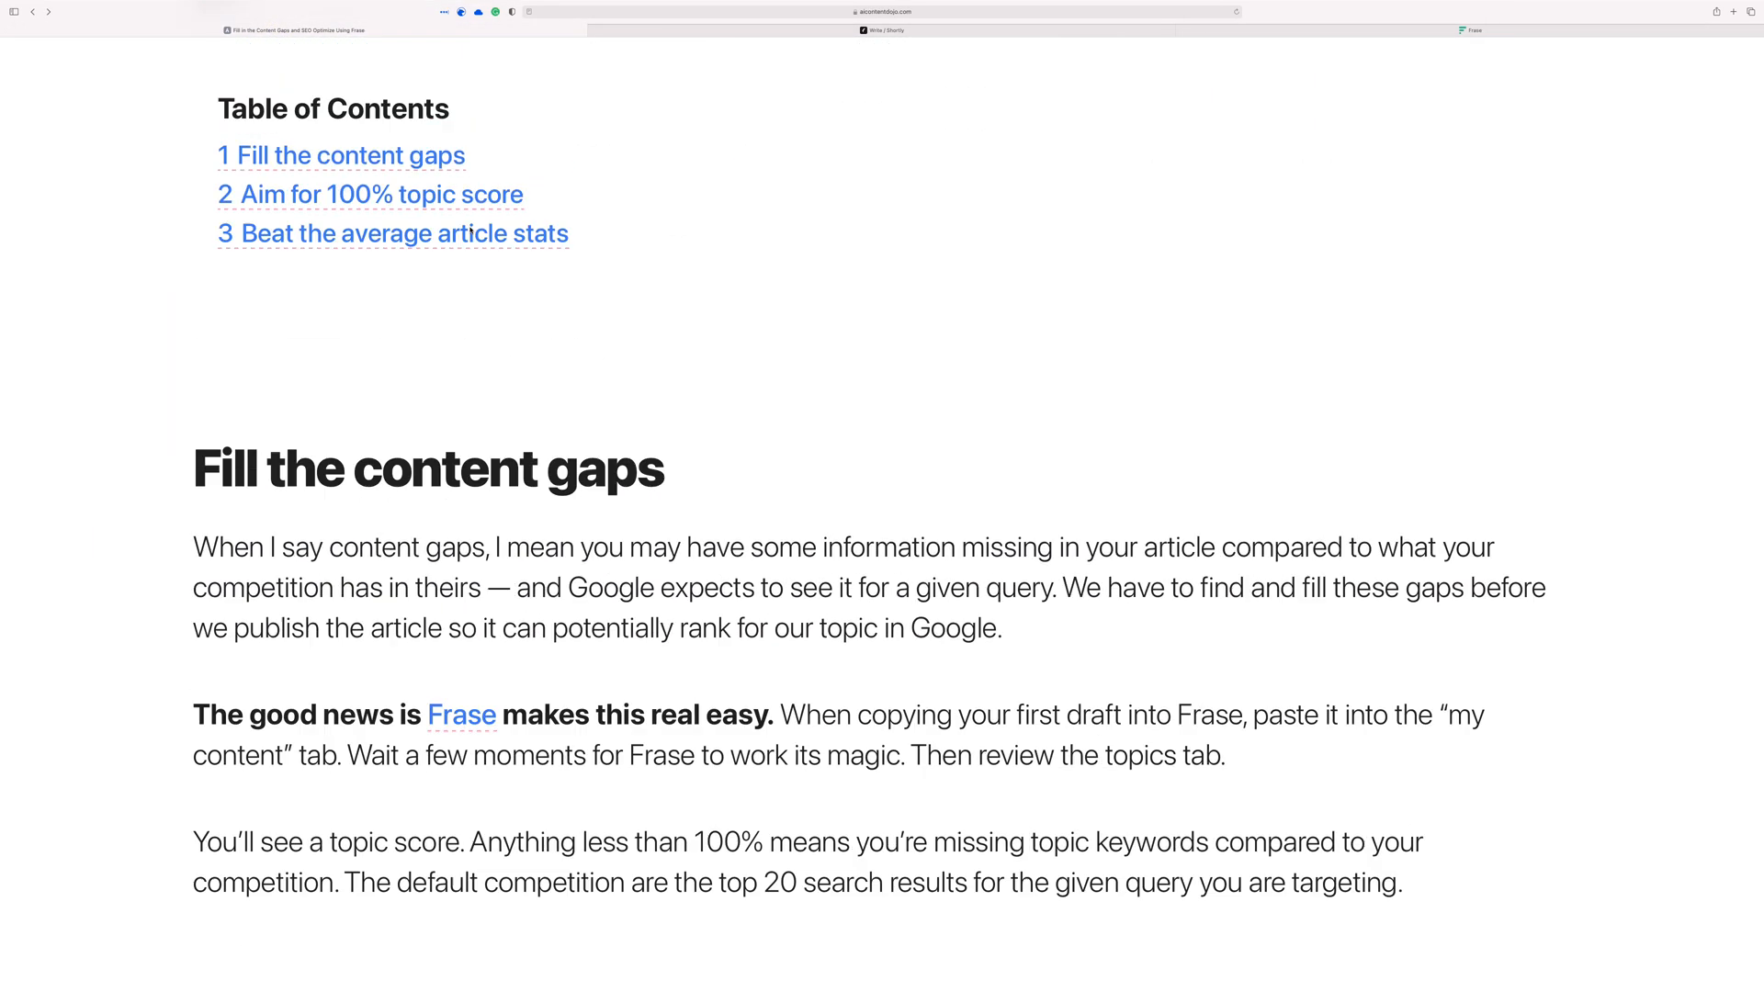
pyautogui.scroll(3)
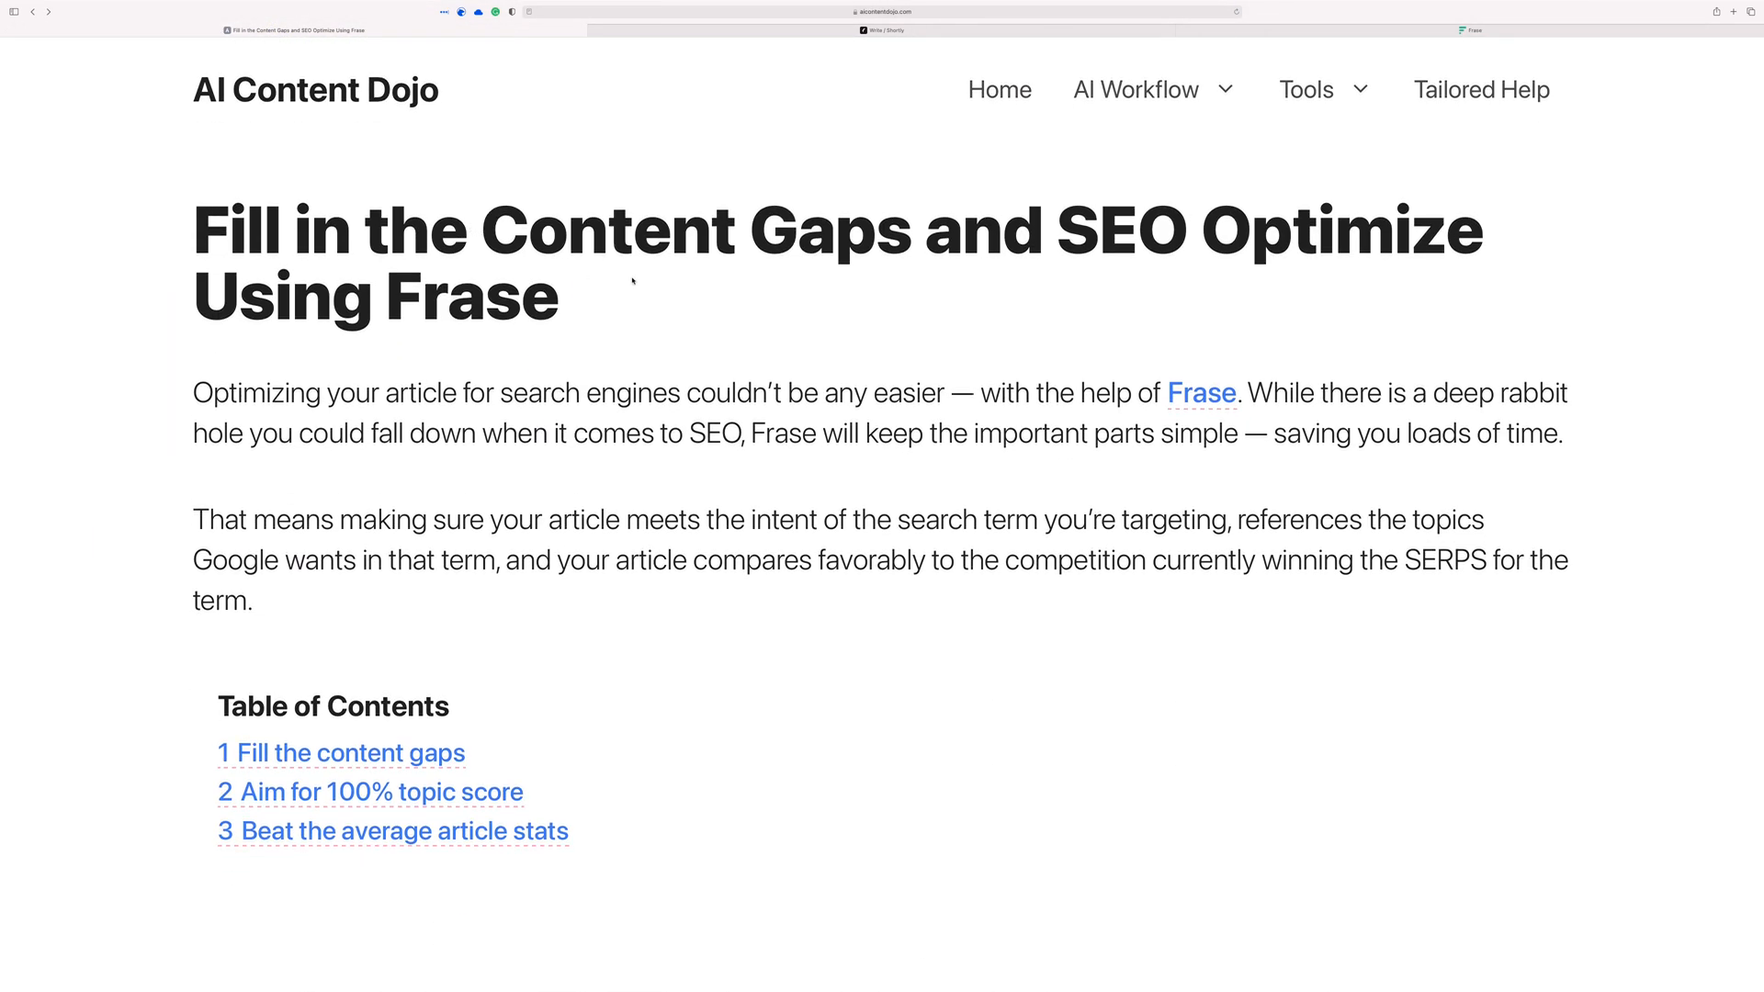